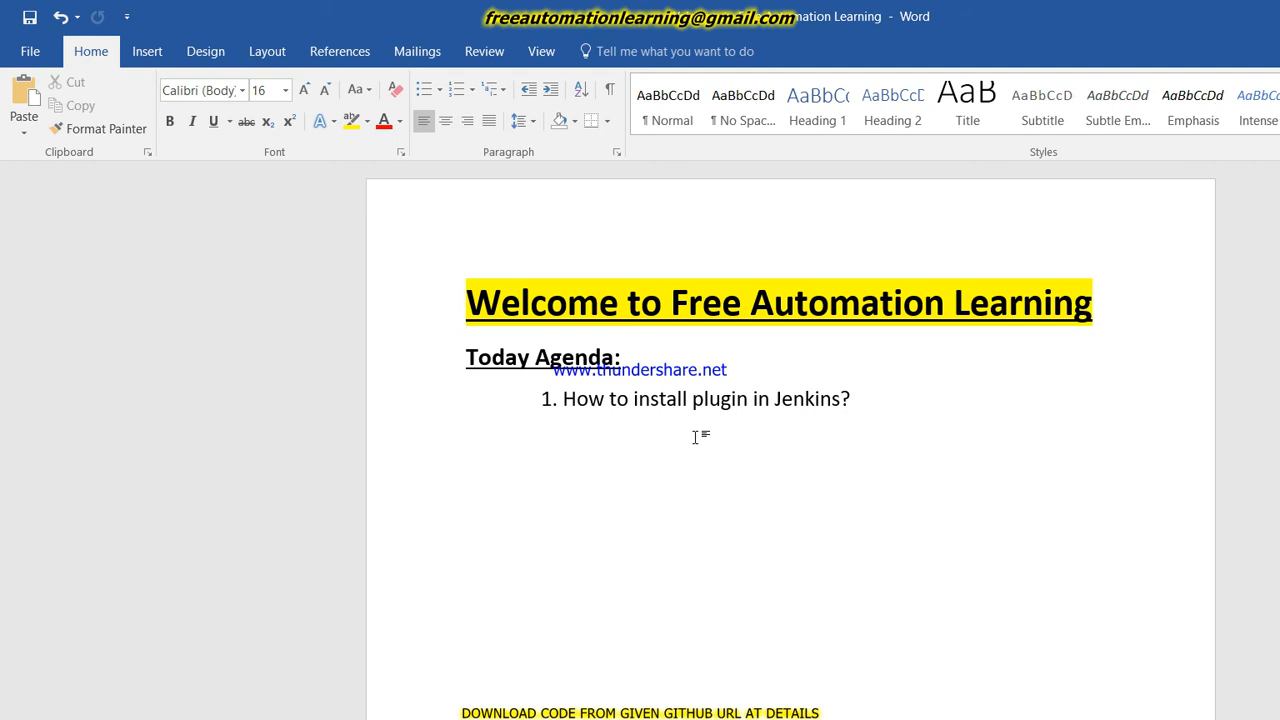
Step: Switch to the Jenkins dashboard and go to Manage Jenkins from the sidebar
left_click(848, 400)
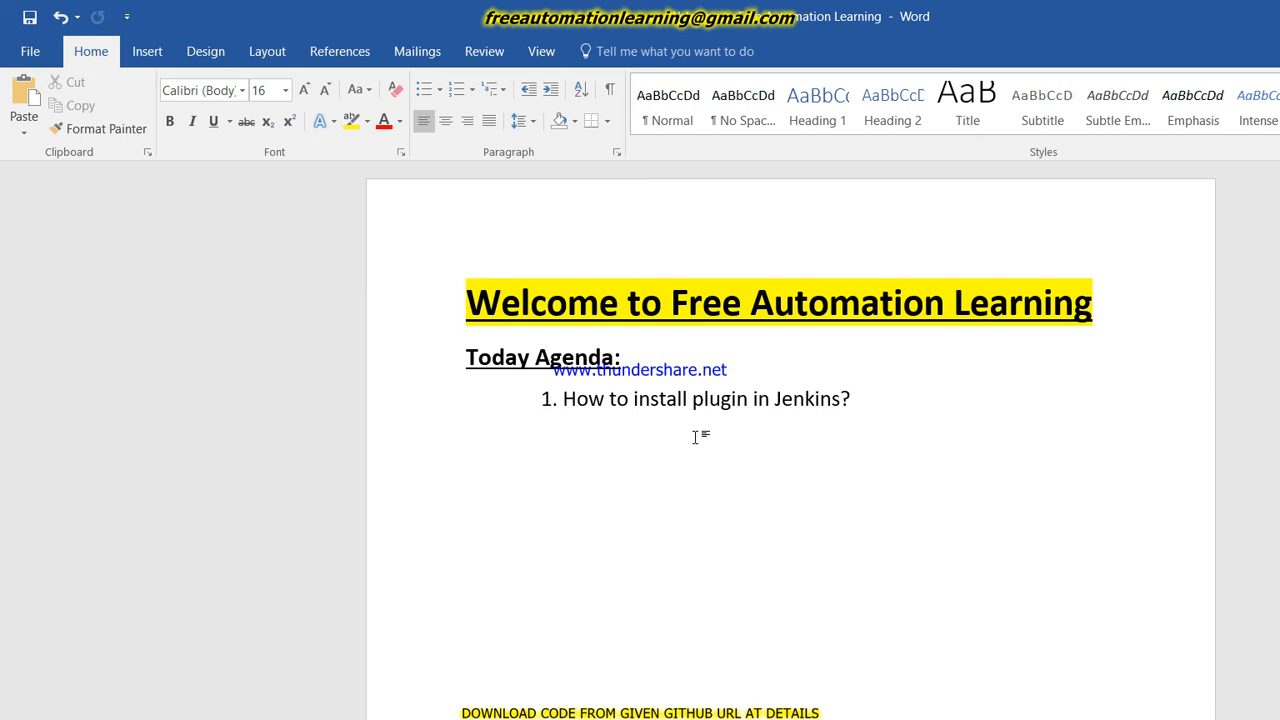
left_click(848, 400)
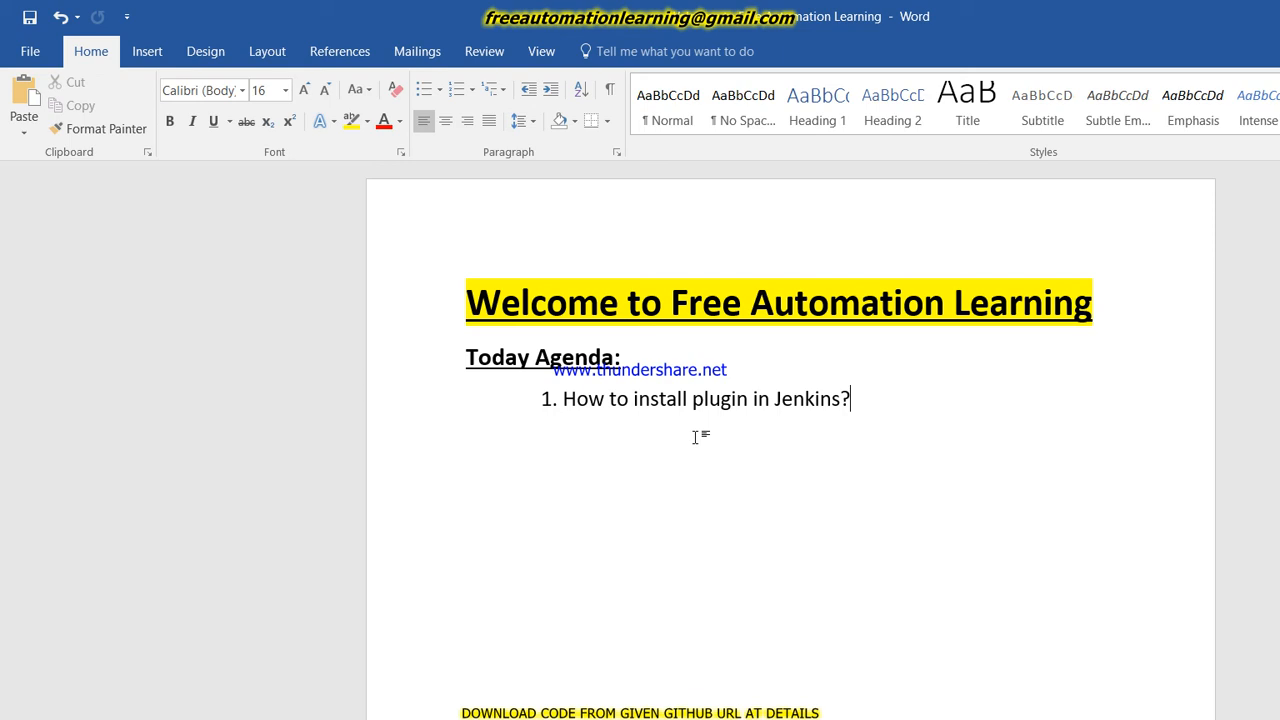
mouse_move(736, 436)
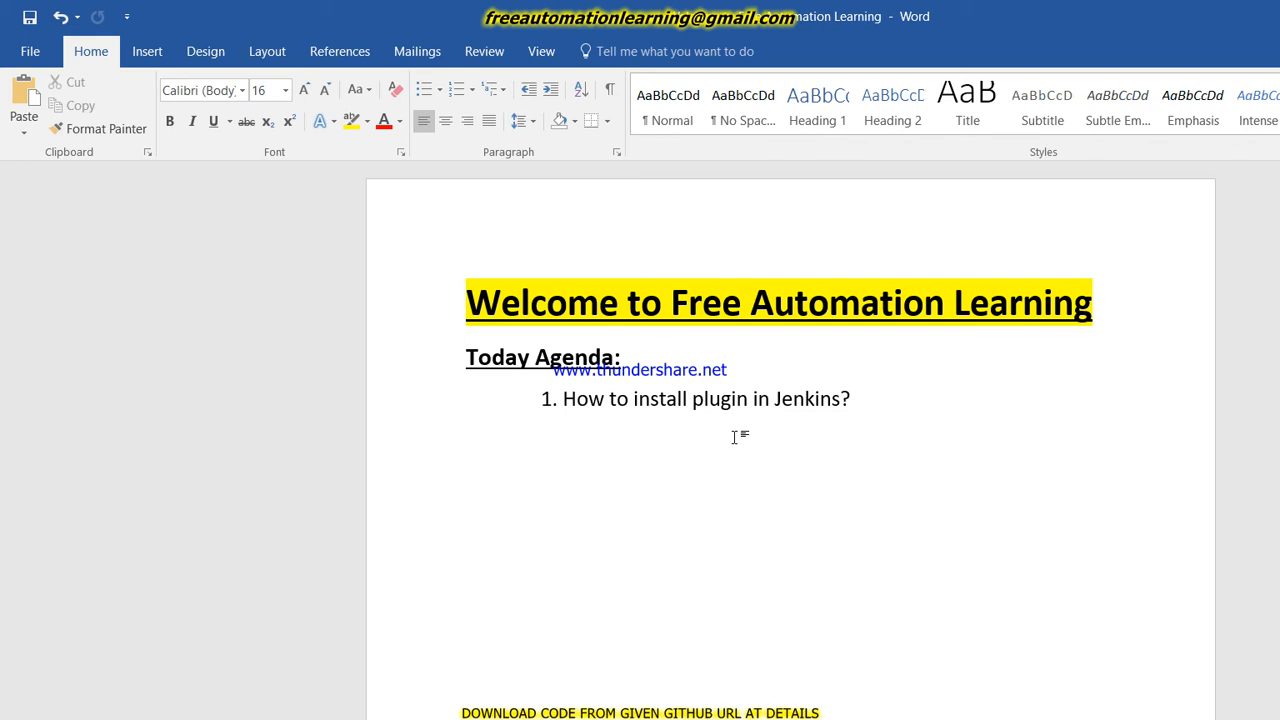
left_click(848, 400)
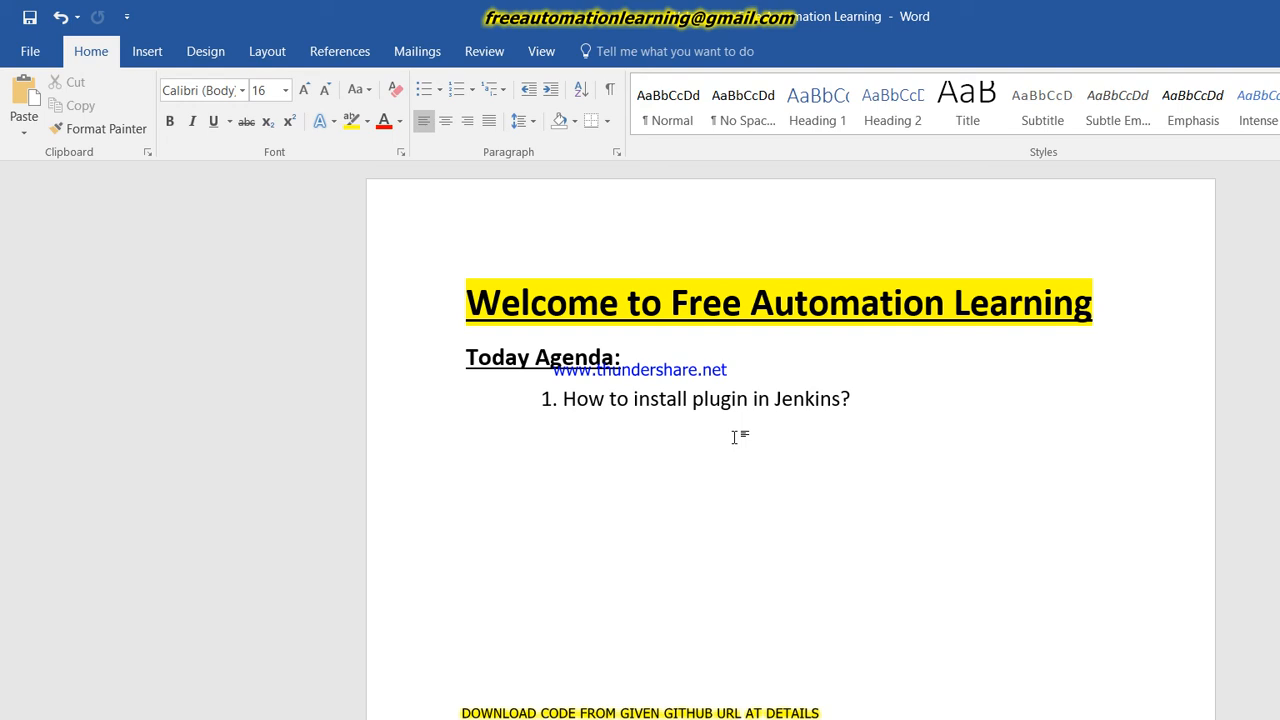
left_click(850, 400)
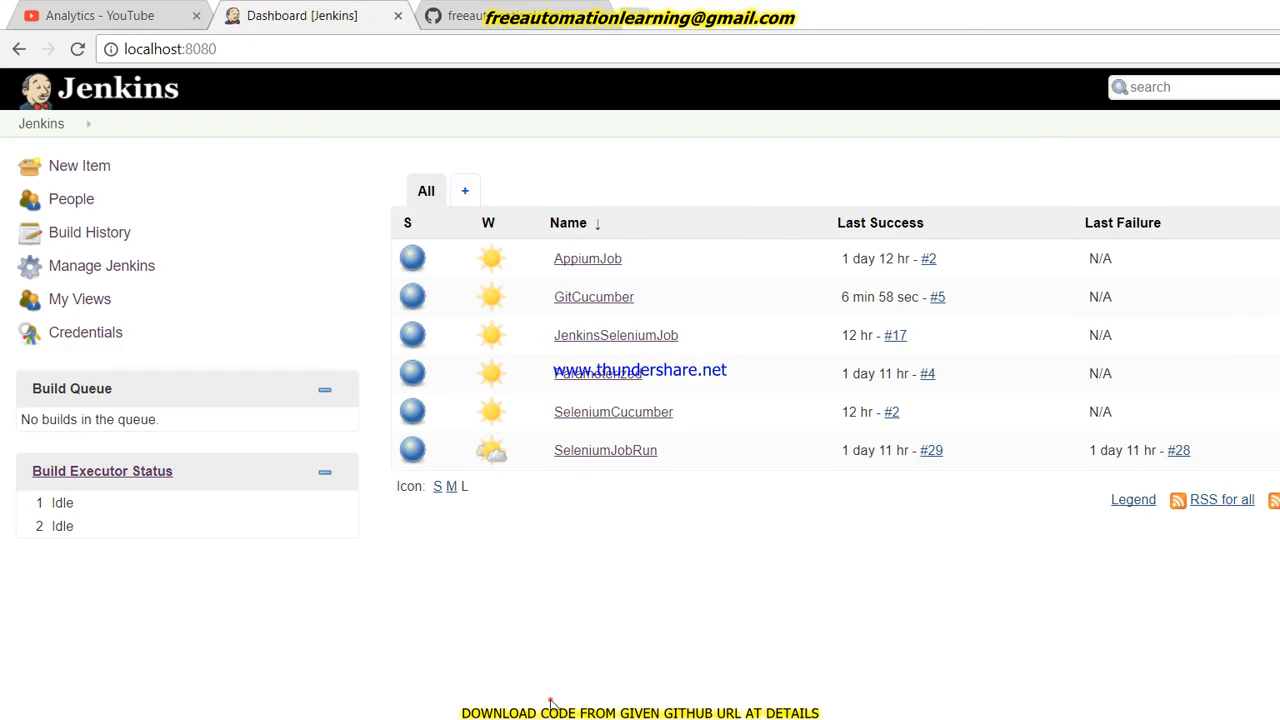
mouse_move(638, 554)
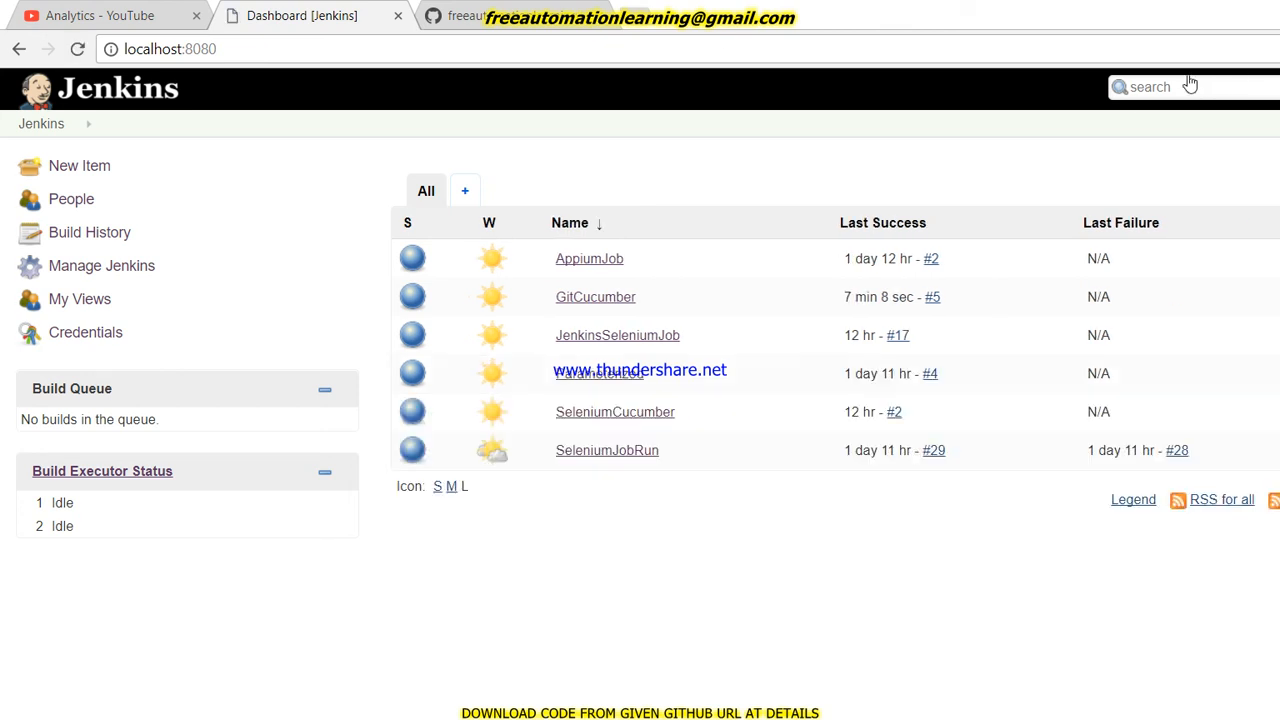
mouse_move(80, 254)
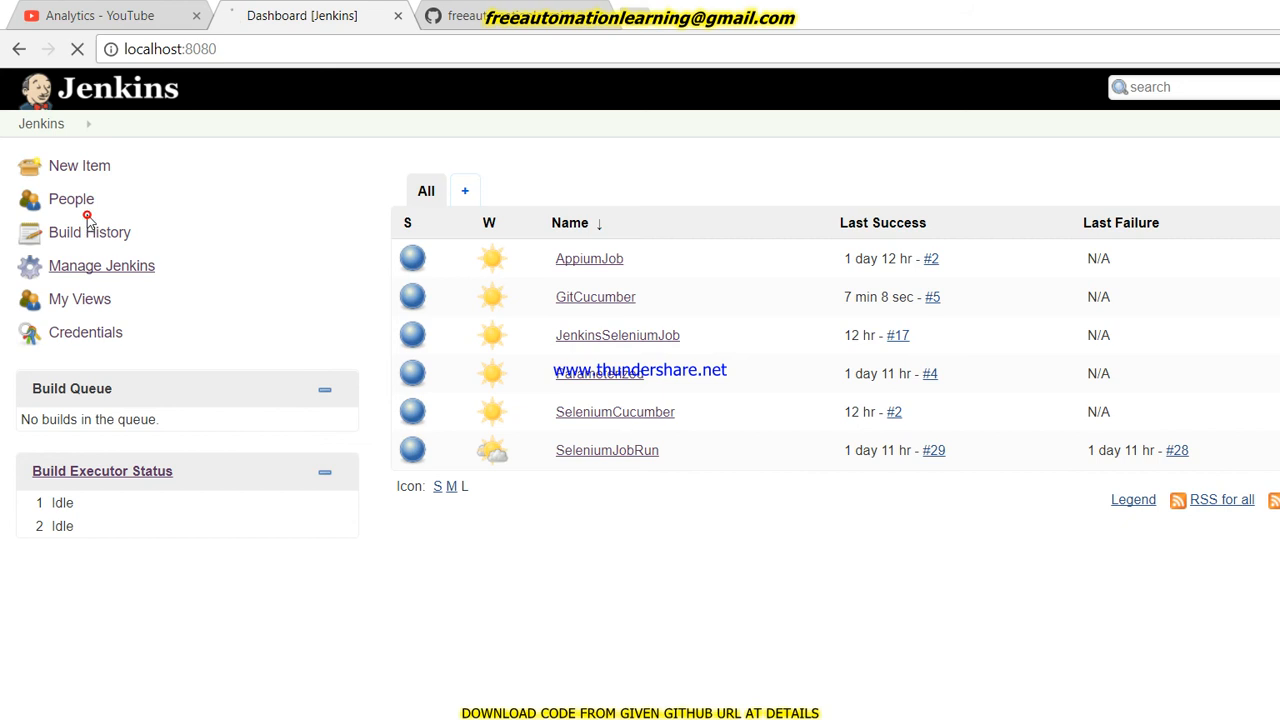
left_click(100, 264)
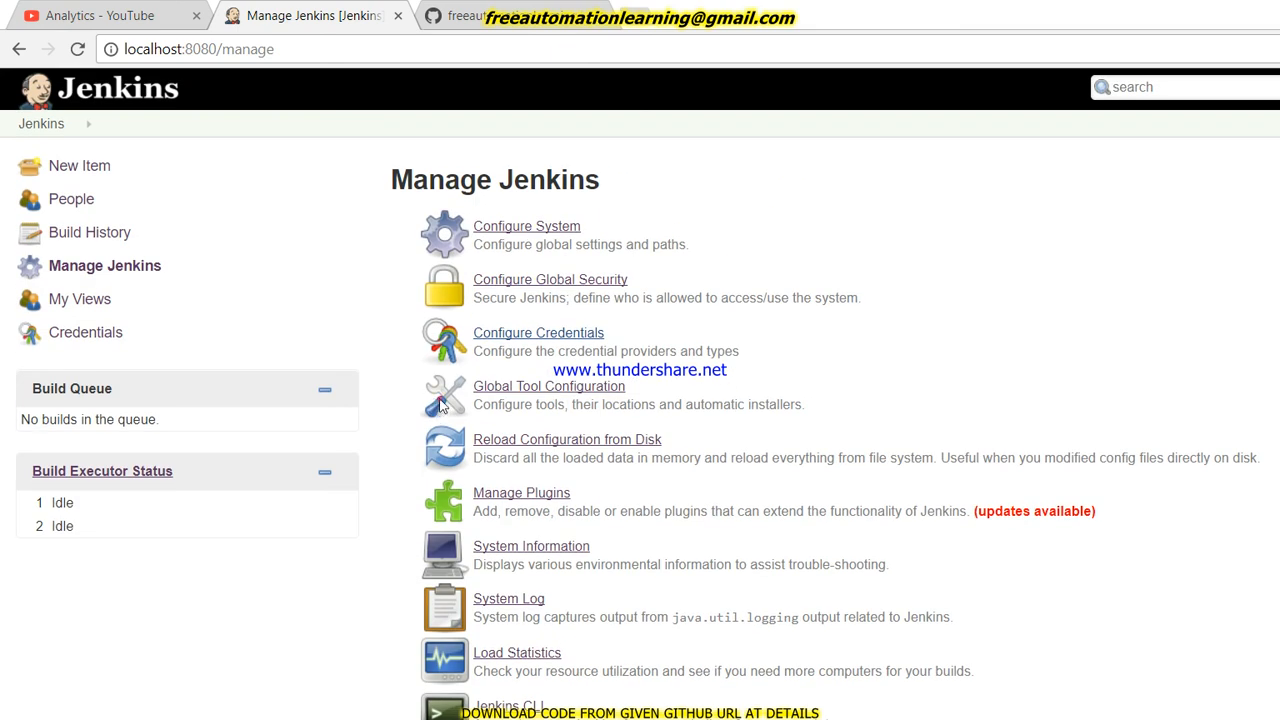
Step: Go to Manage Plugins, landing on the Plugin Manager's Updates list
left_click(520, 492)
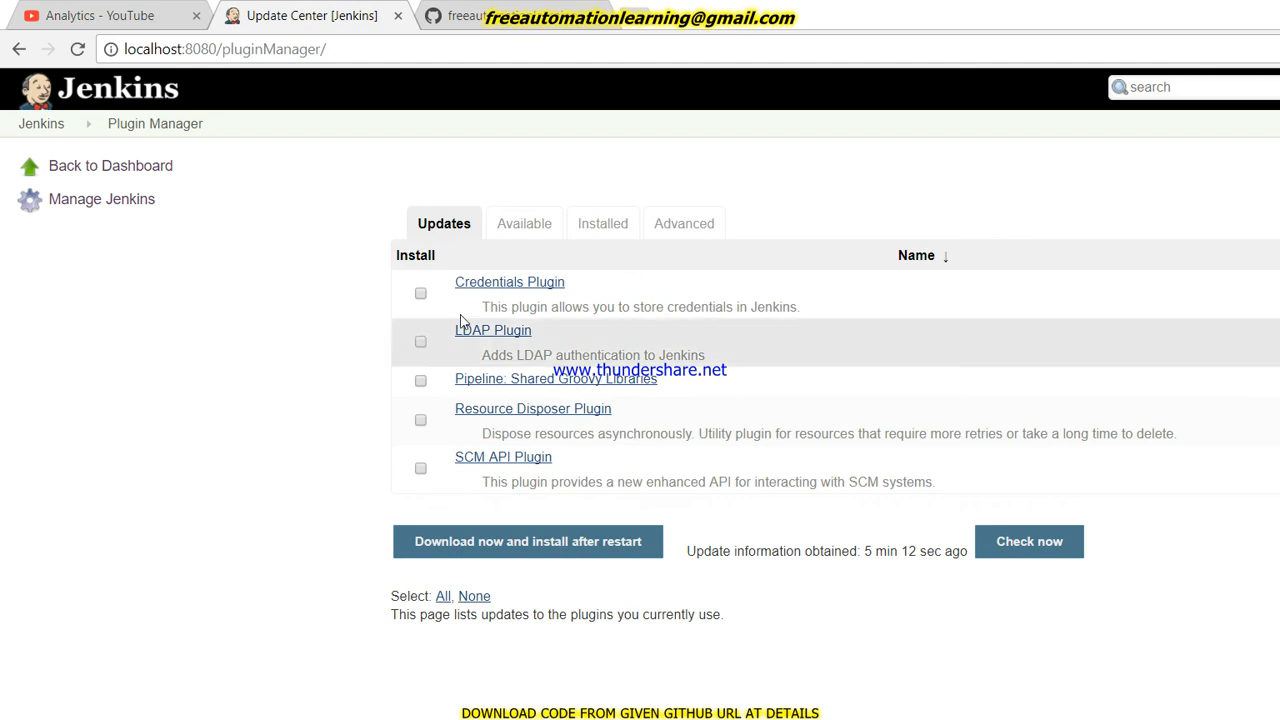
mouse_move(210, 286)
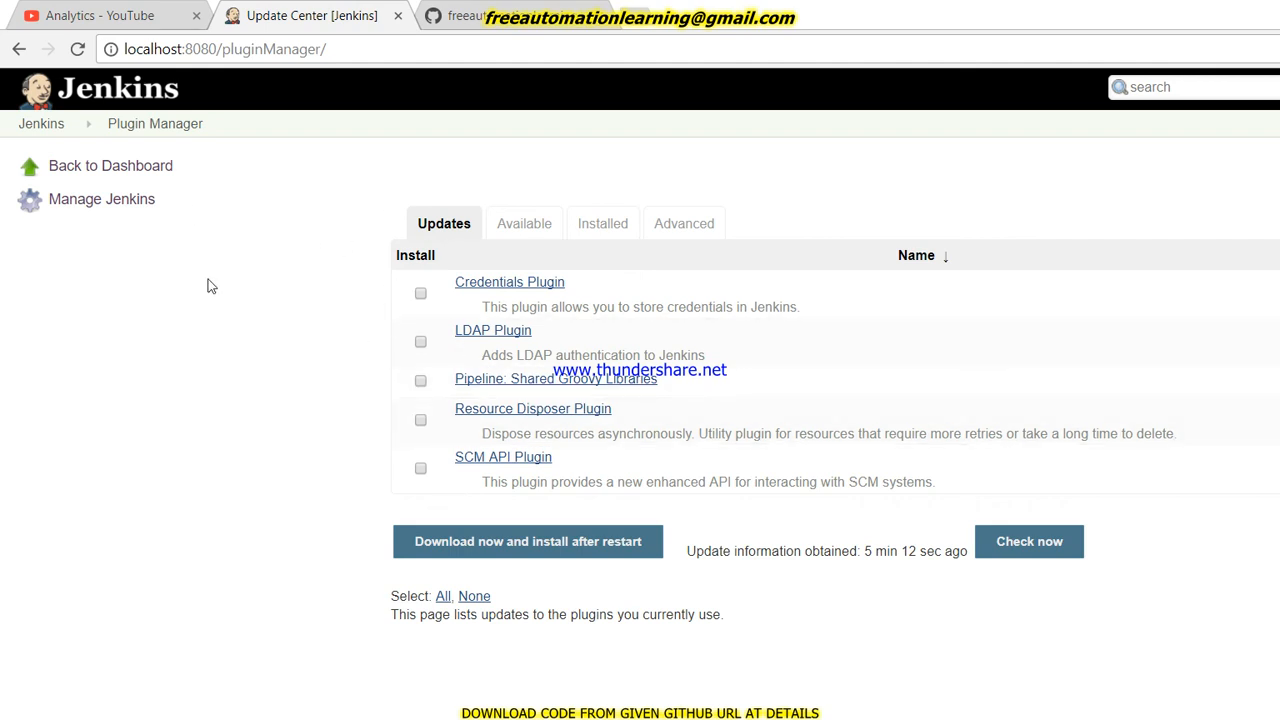
mouse_move(436, 242)
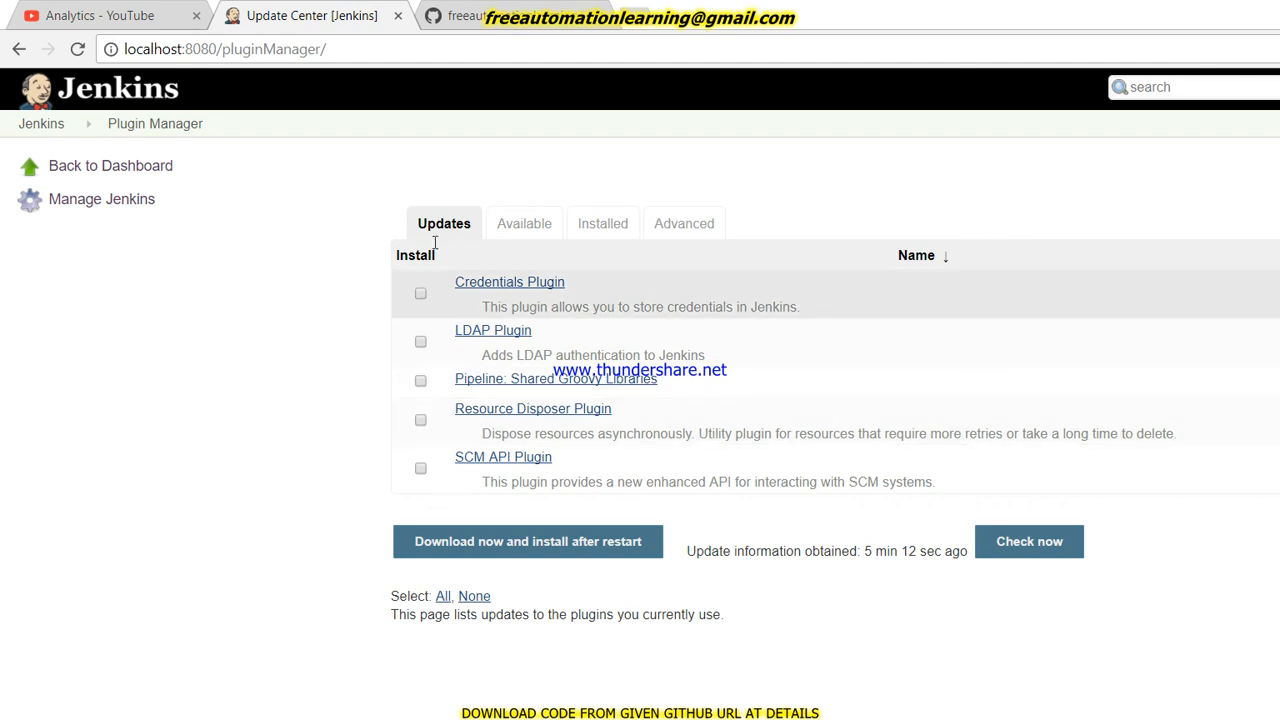
mouse_move(1128, 180)
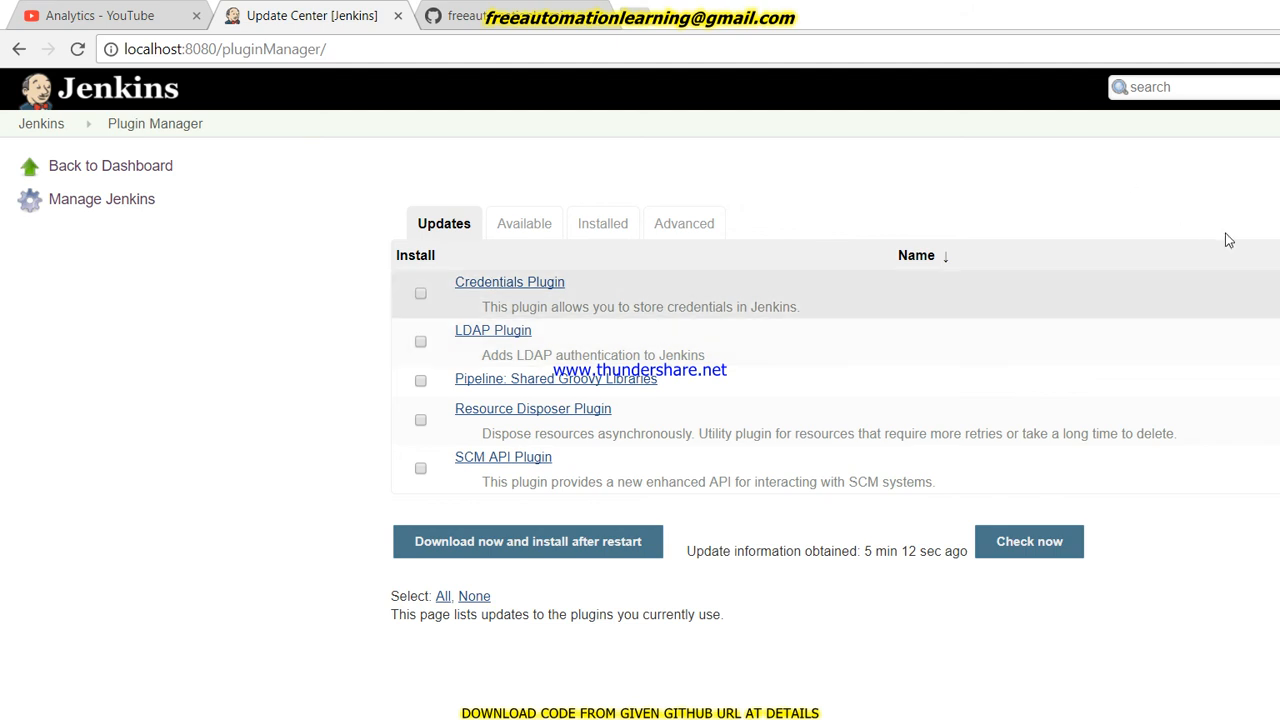
mouse_move(1200, 240)
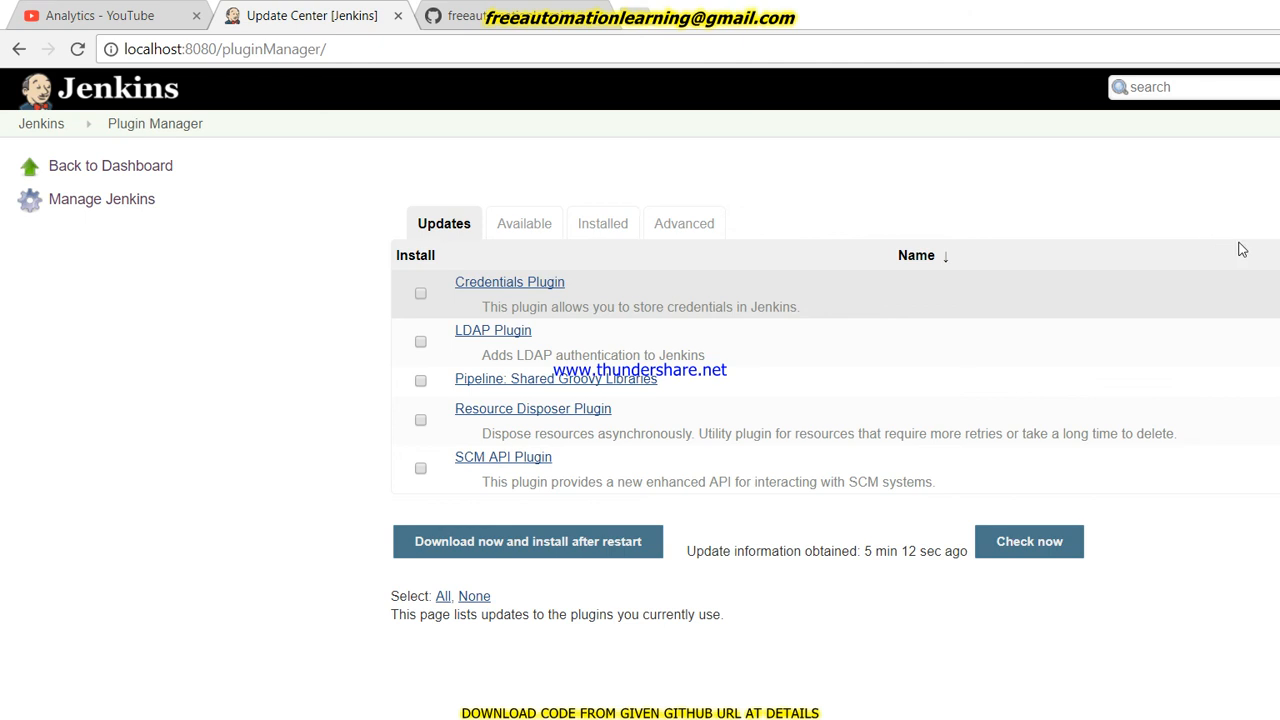
mouse_move(1032, 228)
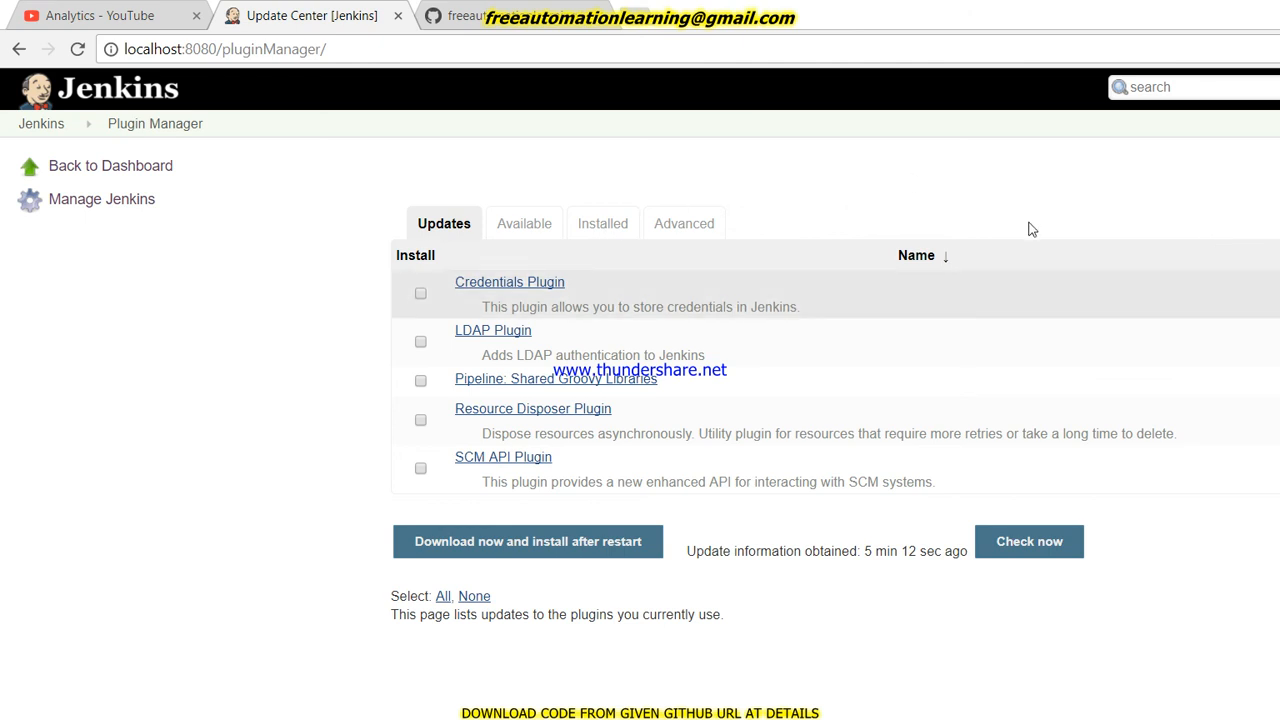
mouse_move(1120, 248)
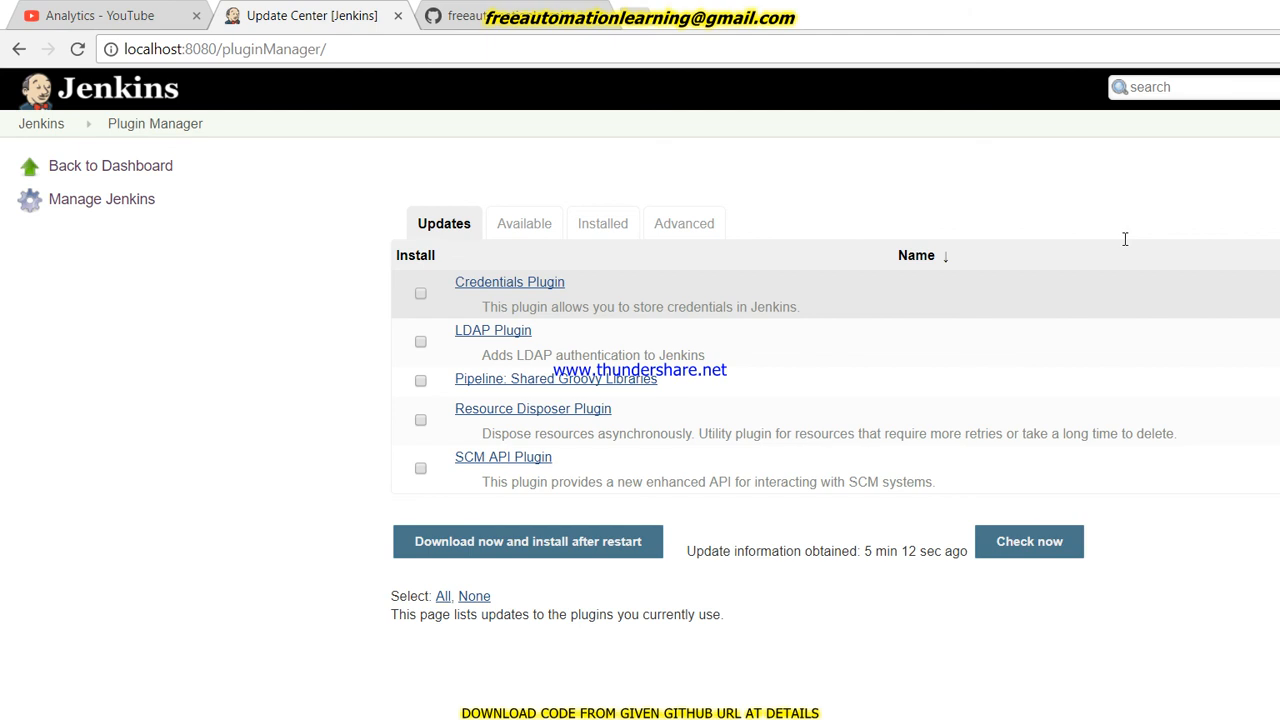
mouse_move(1156, 244)
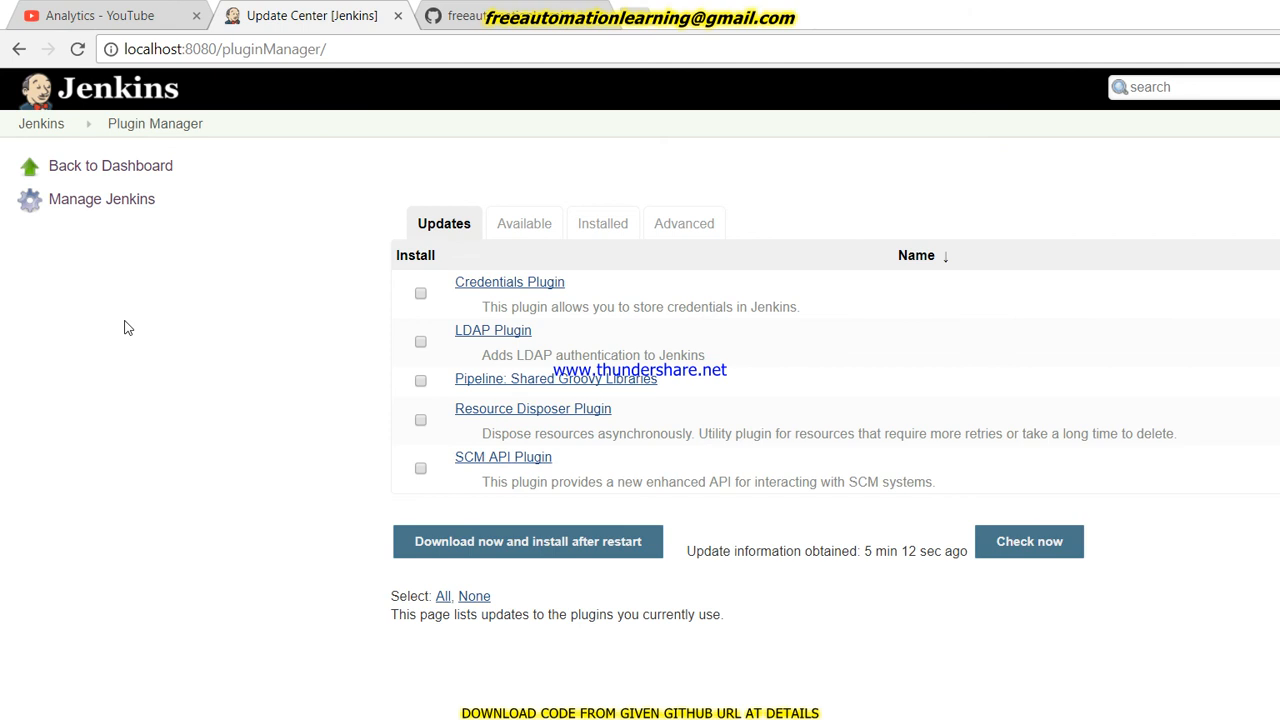
mouse_move(404, 216)
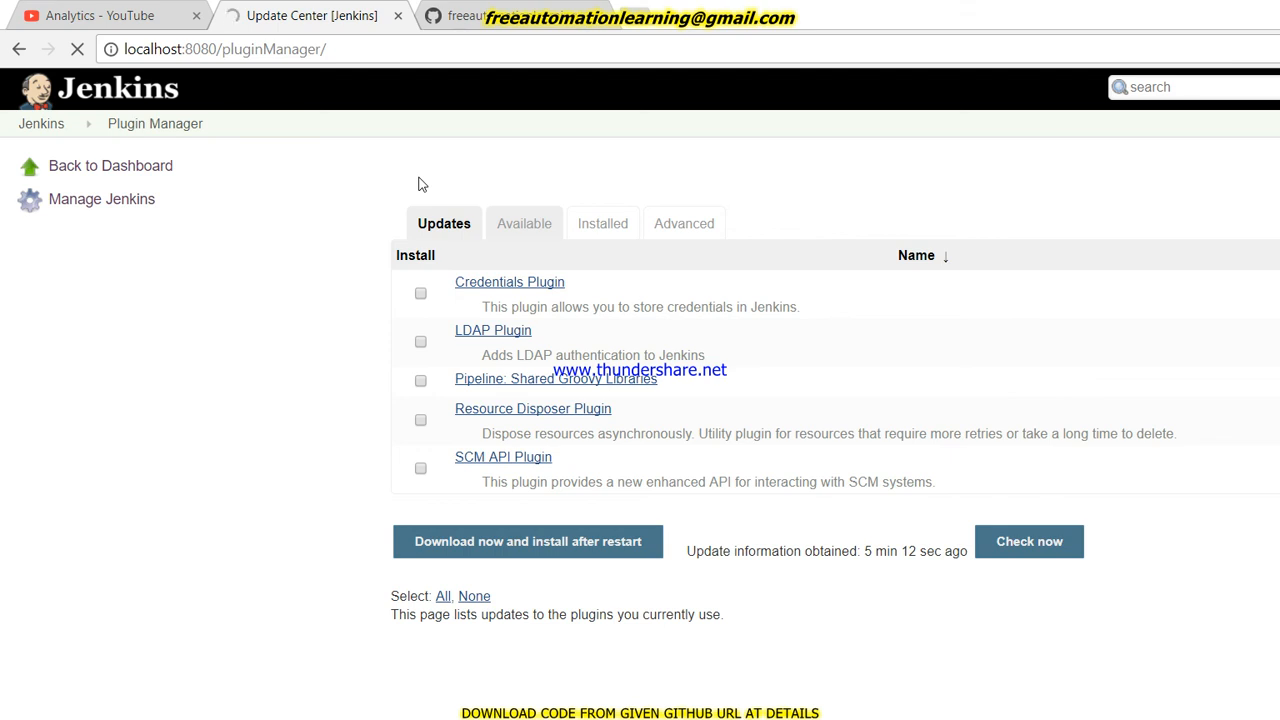
Step: Show the Available plugins list and browse its categories such as .NET Development
left_click(524, 224)
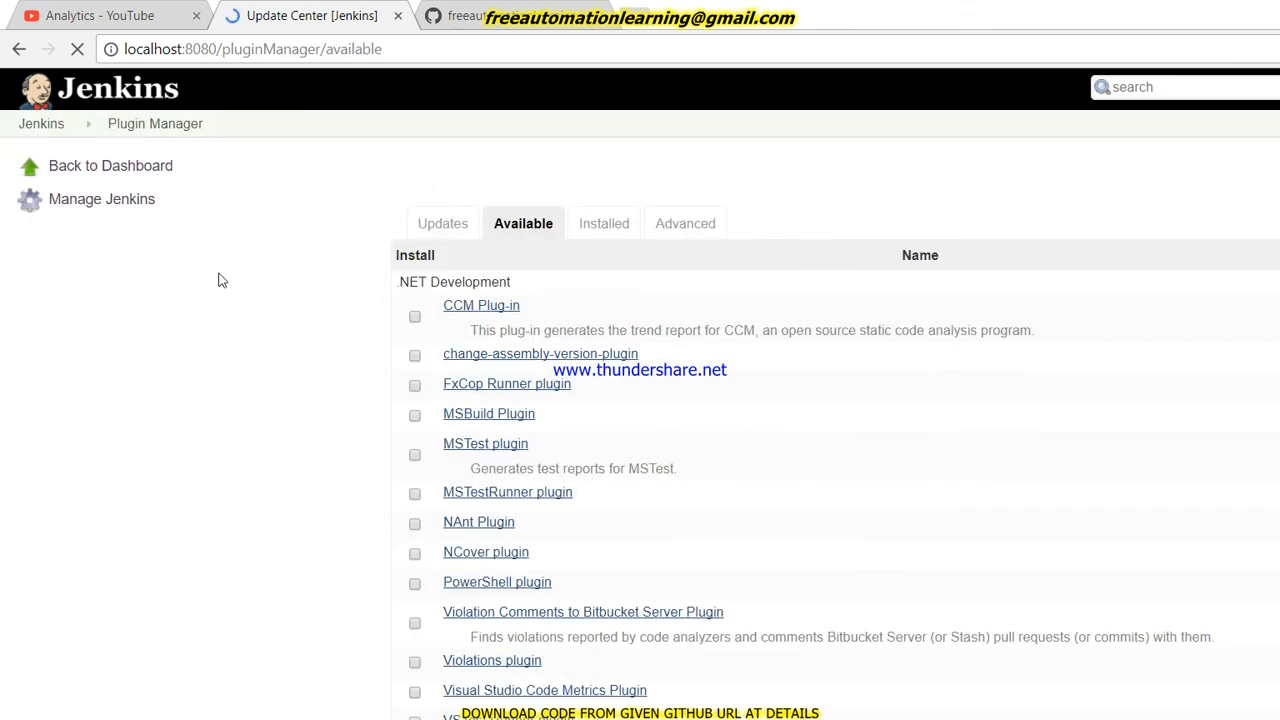
scroll("down", 3)
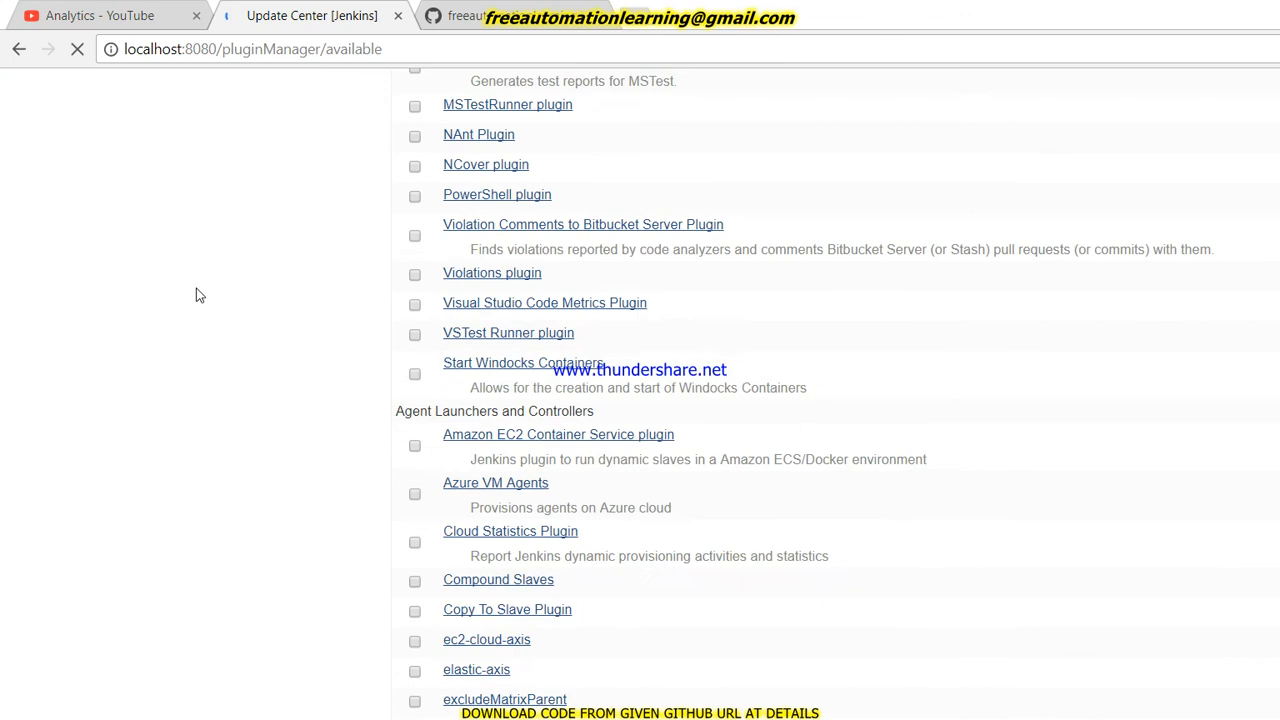
scroll("down", 3)
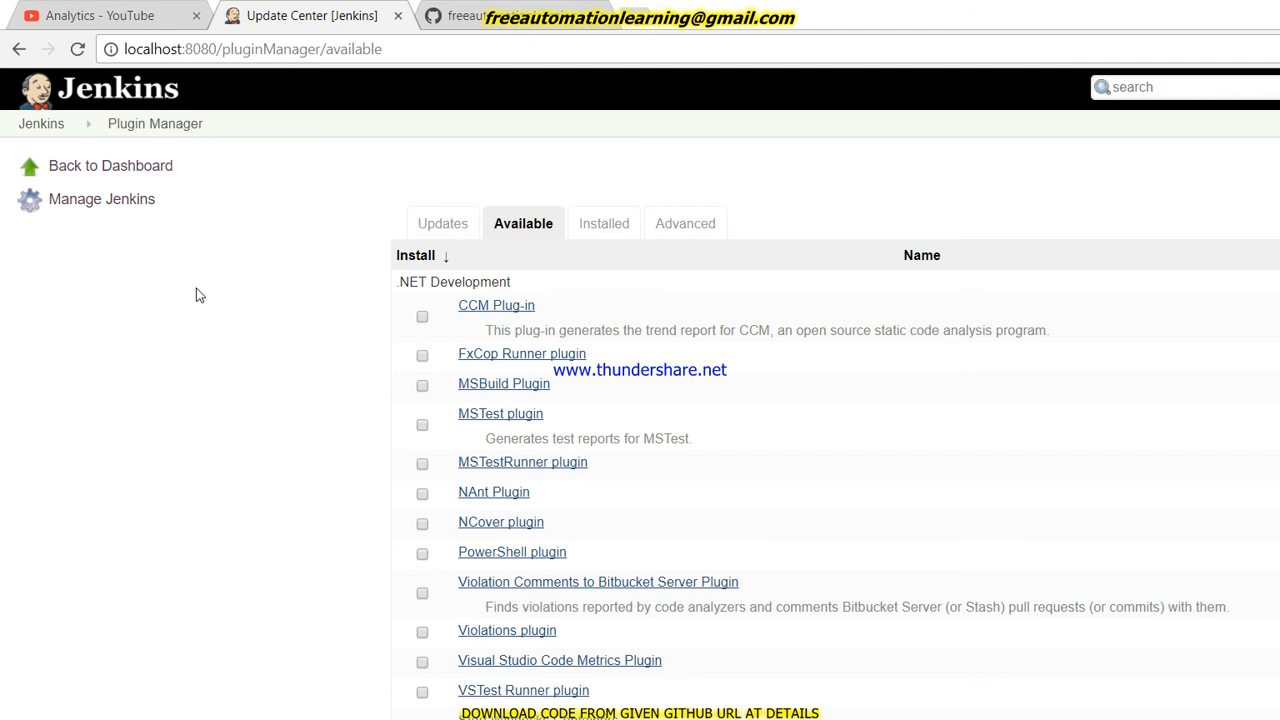
mouse_move(218, 386)
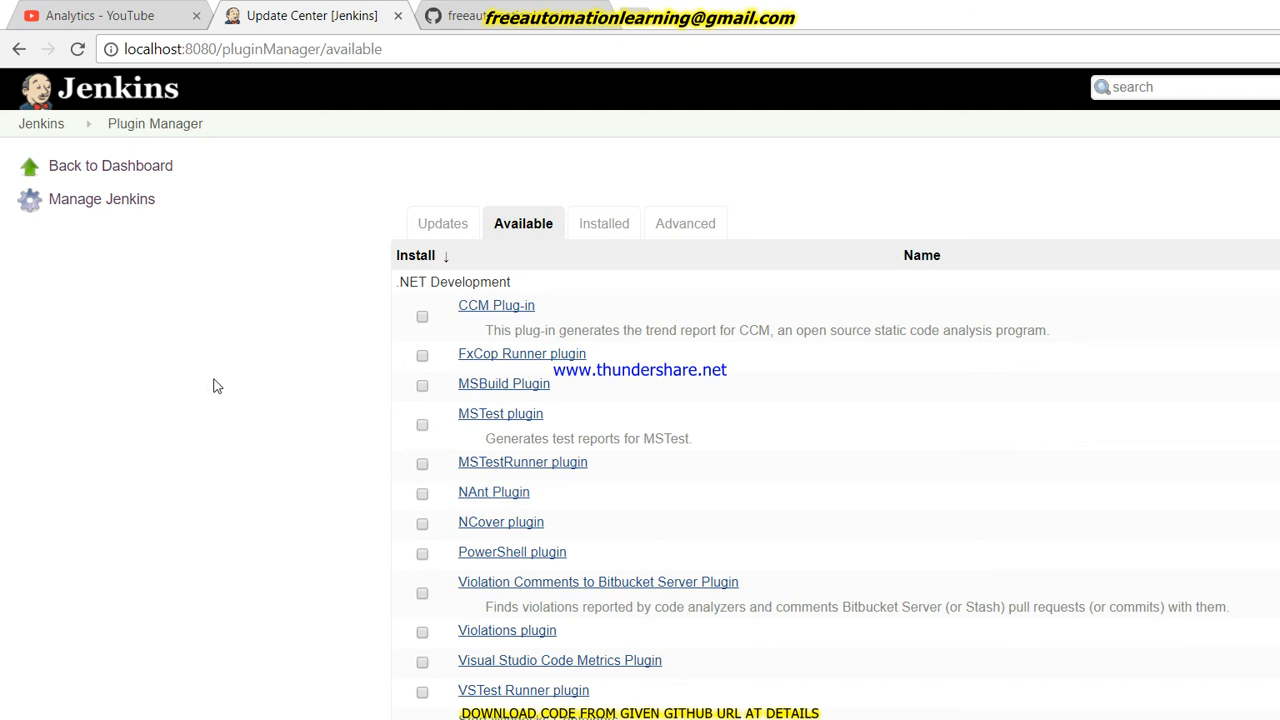
mouse_move(388, 456)
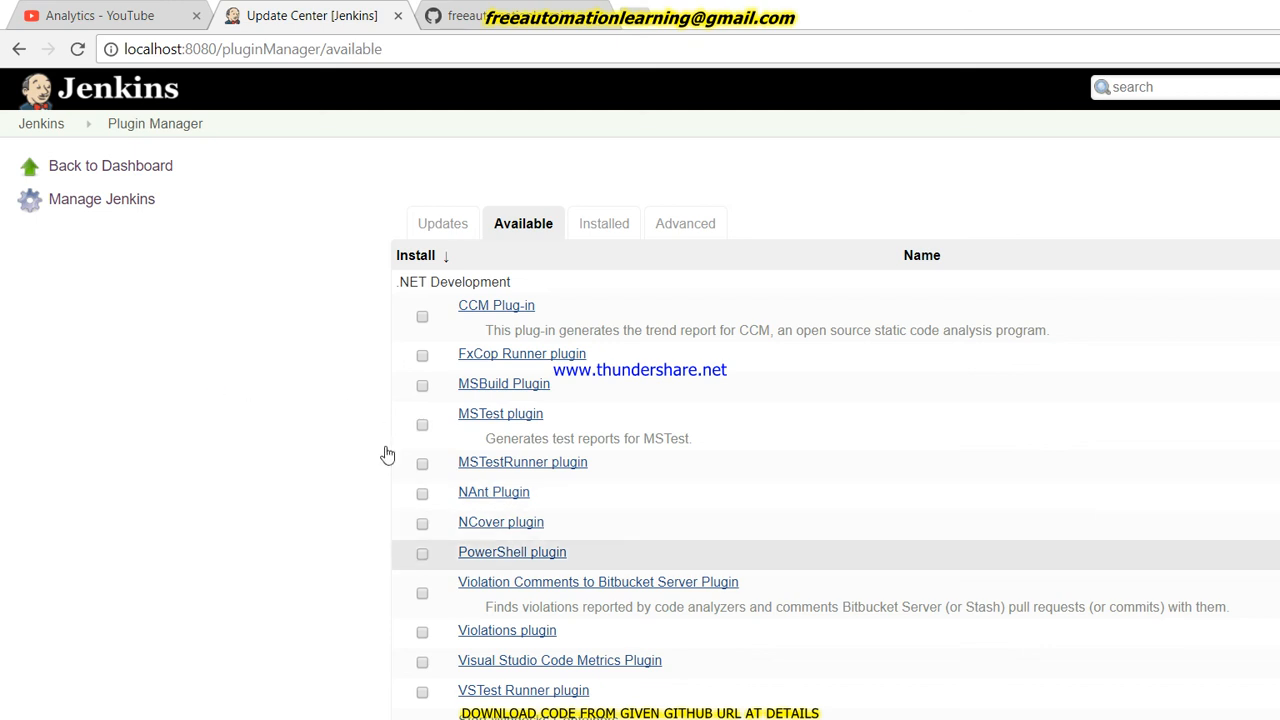
mouse_move(194, 424)
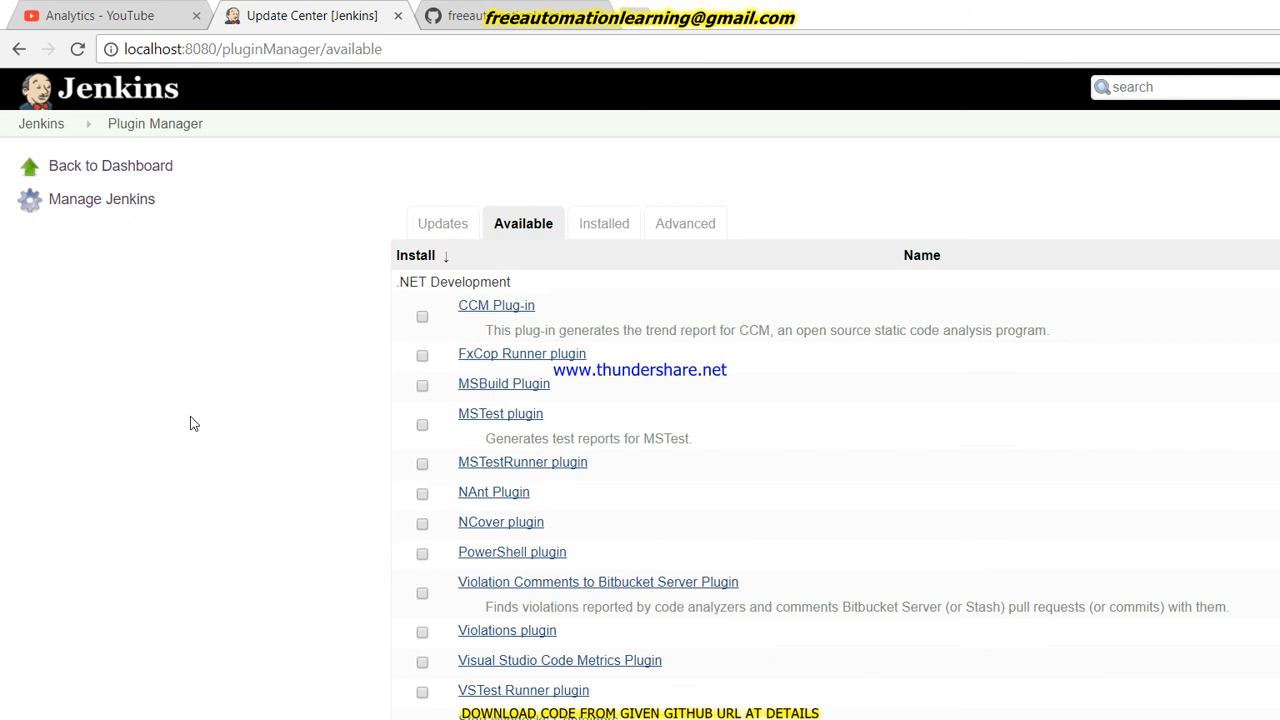
mouse_move(680, 172)
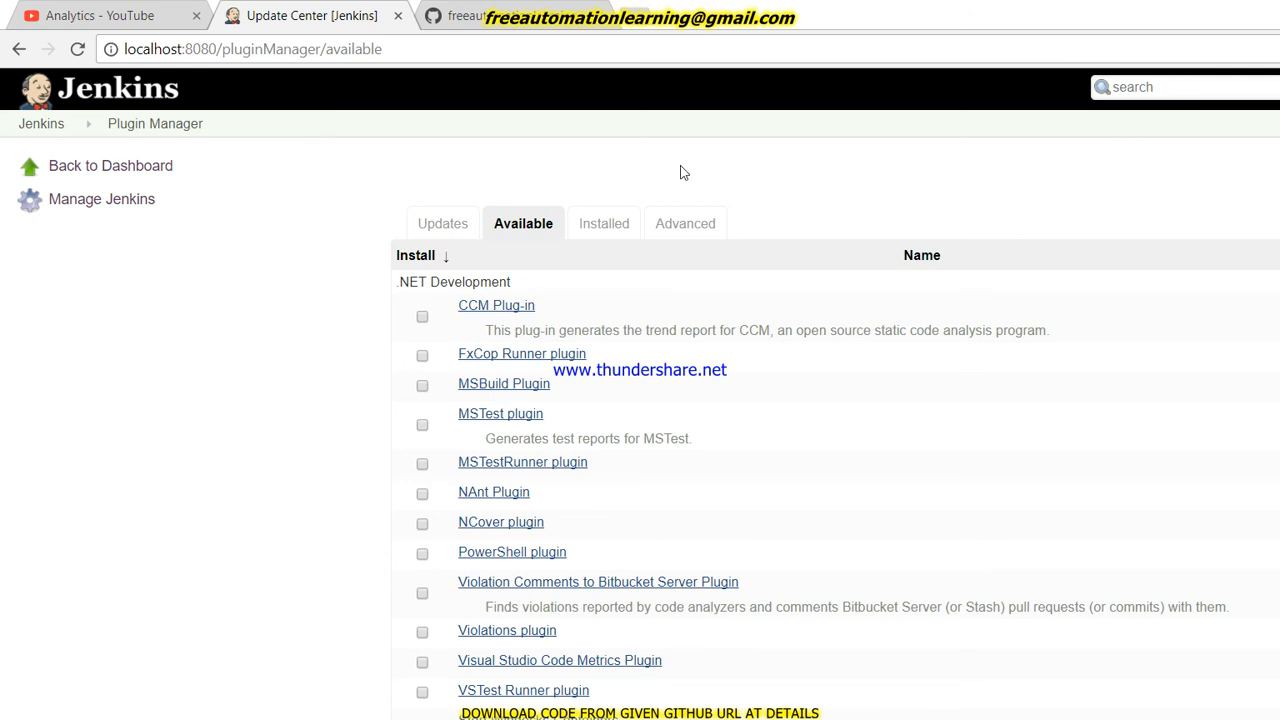
mouse_move(522, 224)
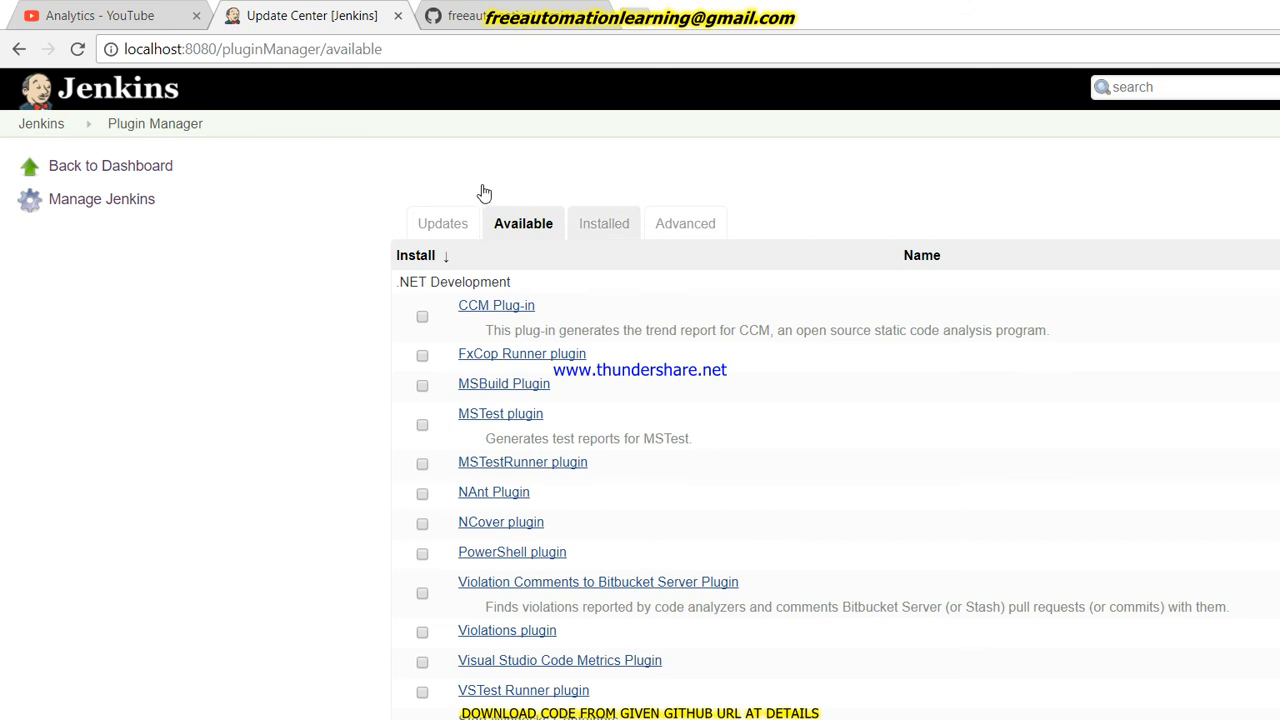
left_click(602, 224)
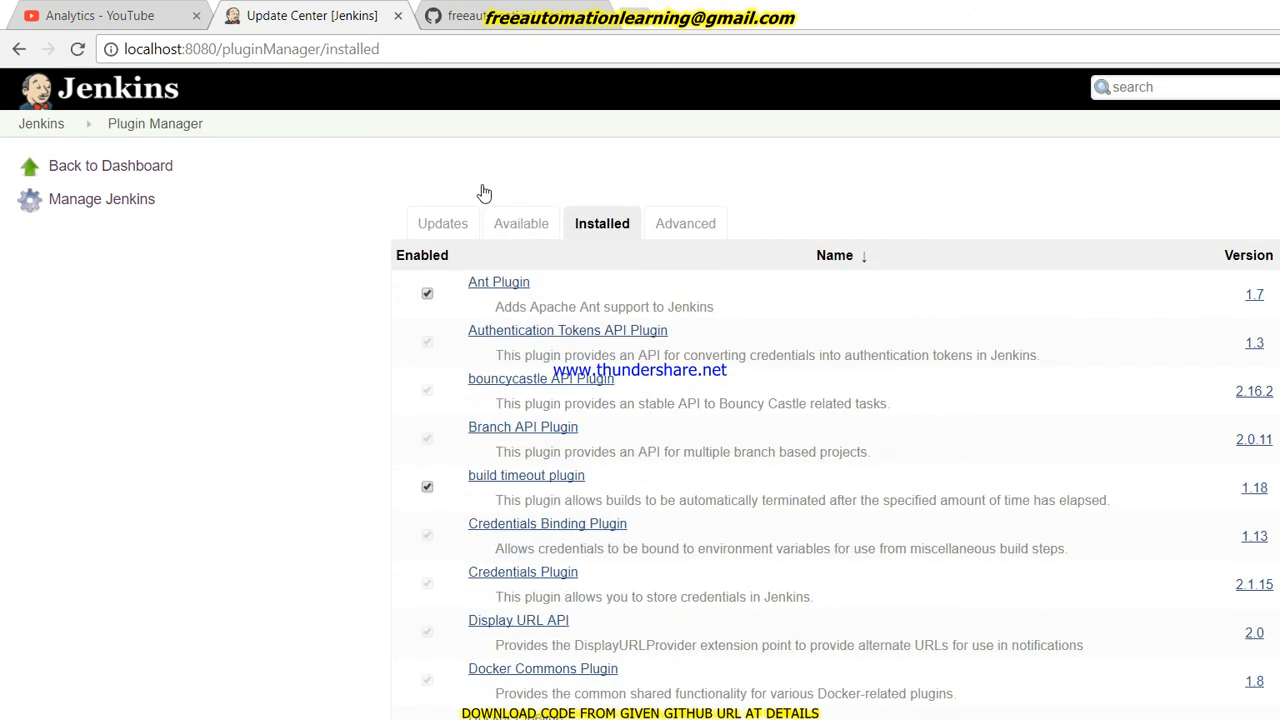
mouse_move(224, 272)
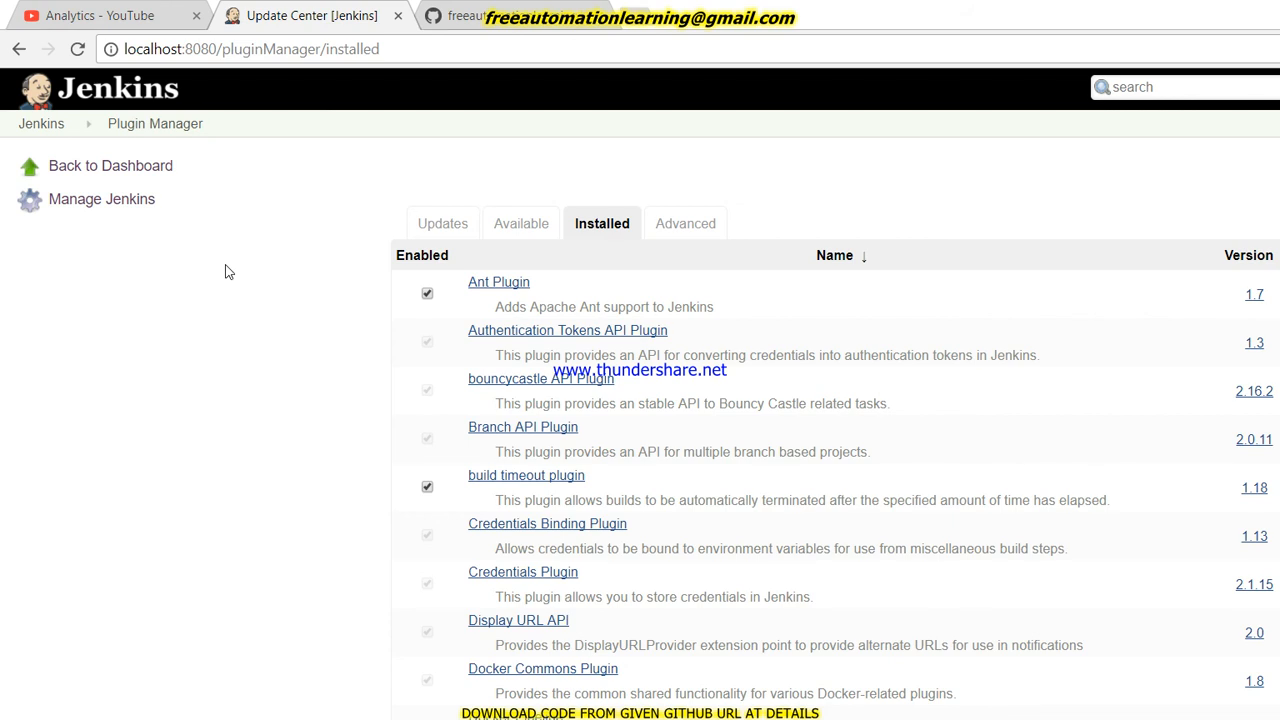
scroll("down", 3)
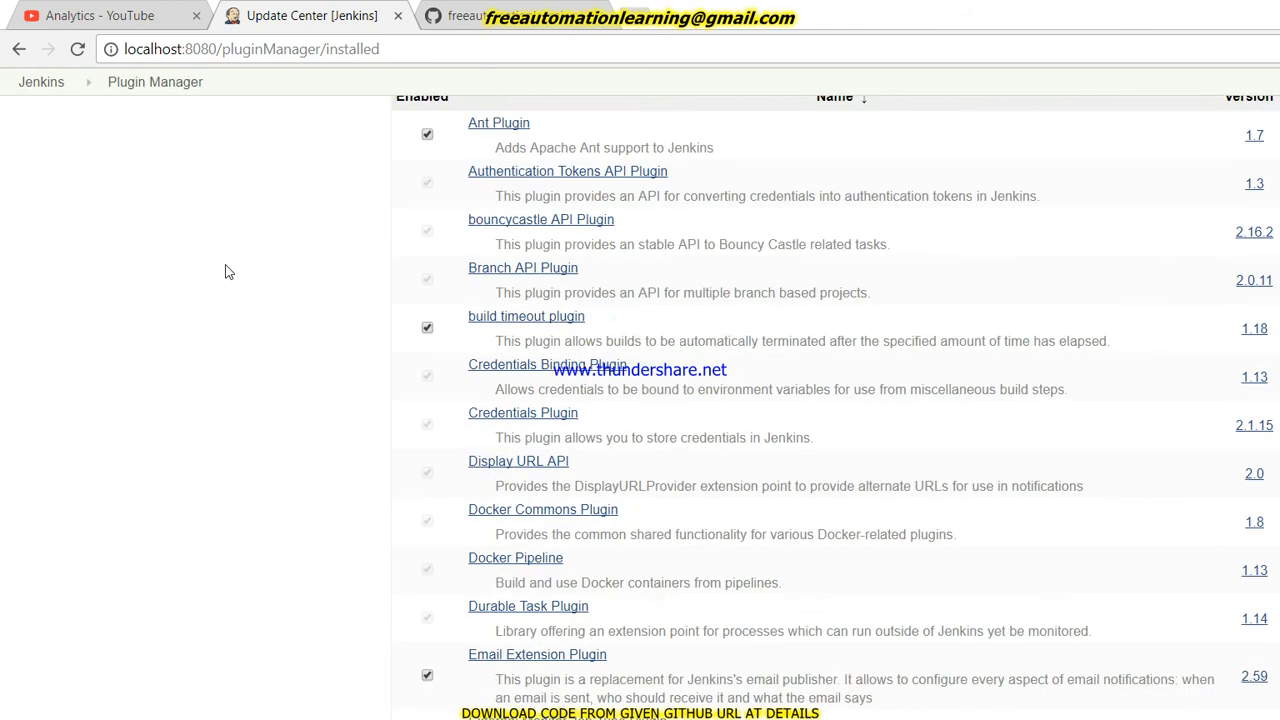
scroll("down", 3)
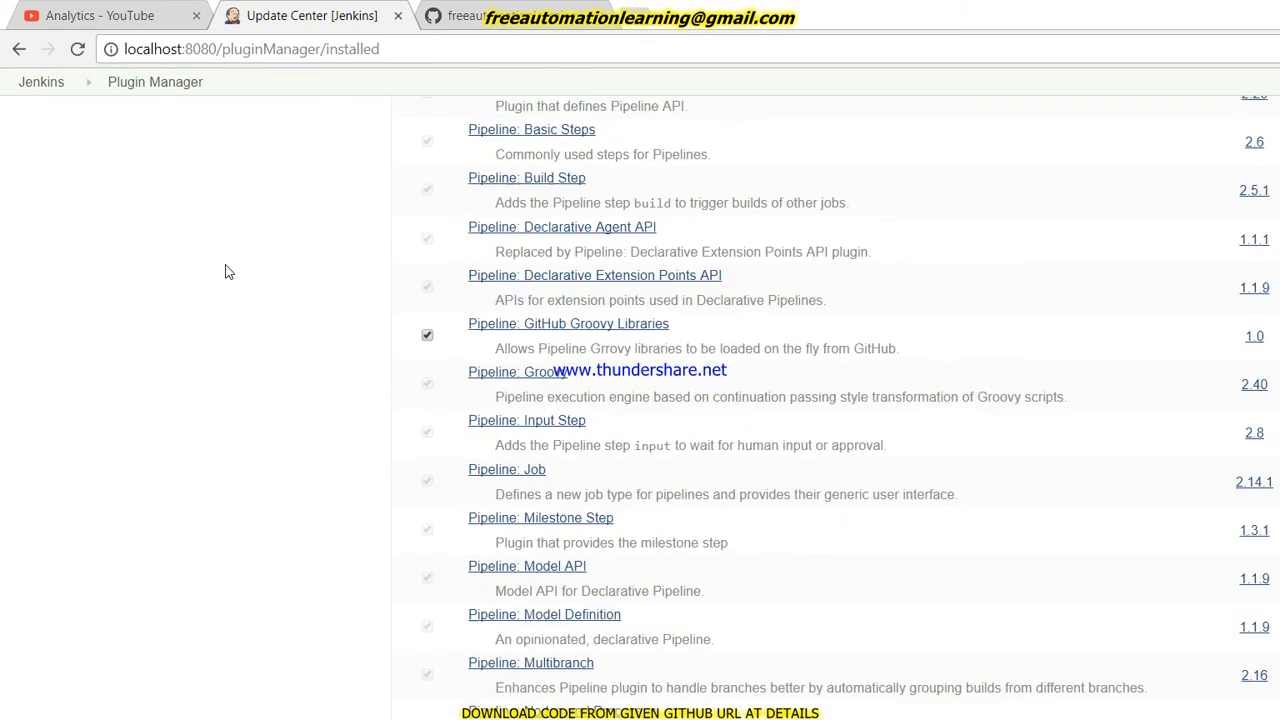
scroll("down", 3)
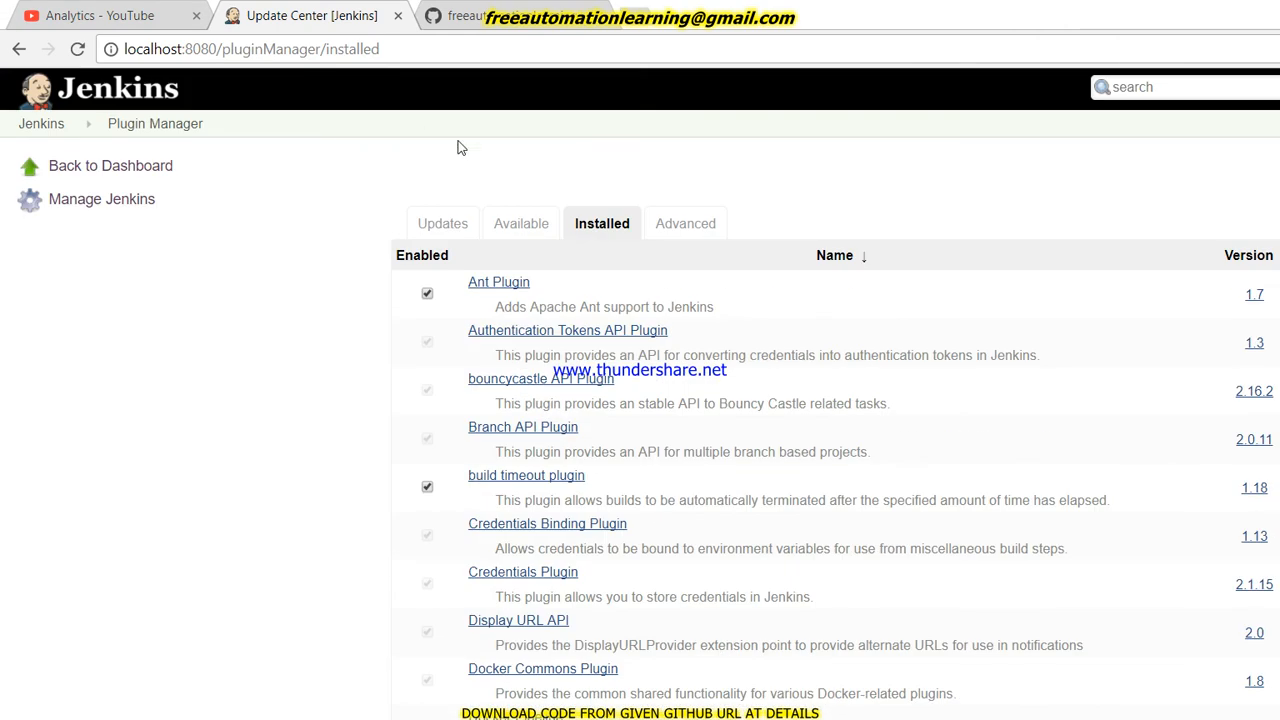
Step: Show the Advanced settings: HTTP Proxy, Upload Plugin and Update Site sections
left_click(684, 224)
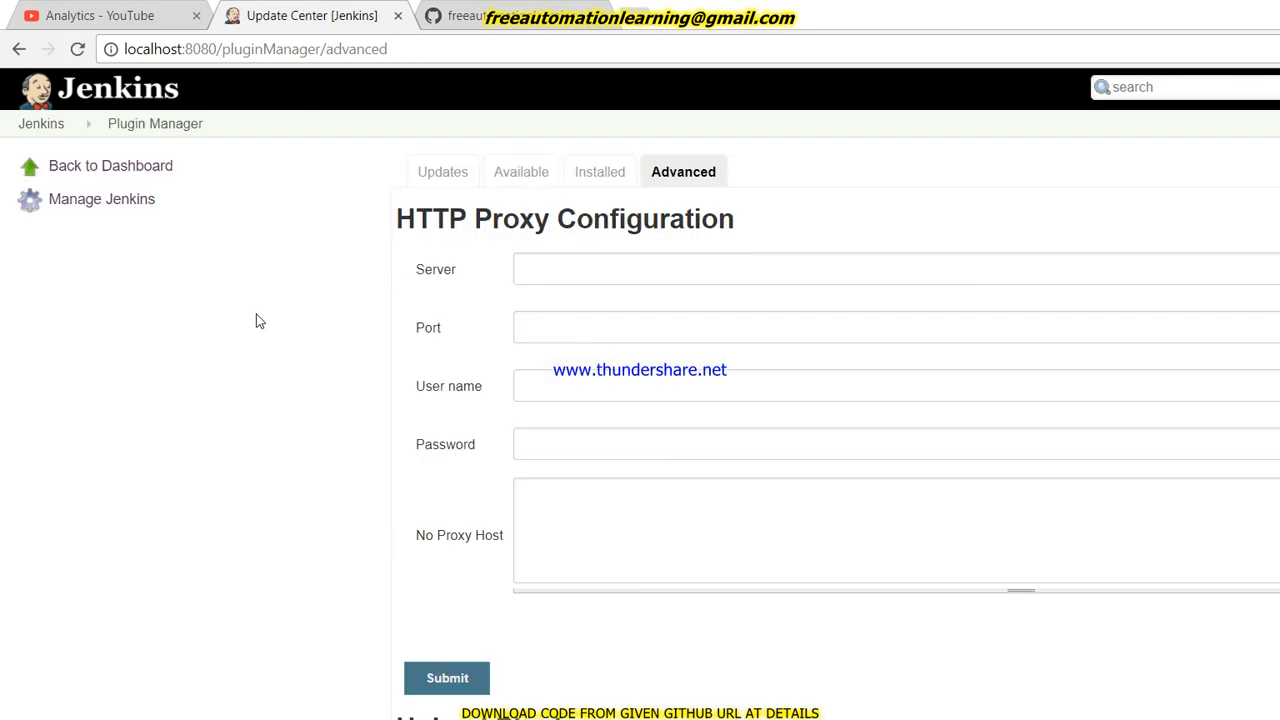
scroll("down", 3)
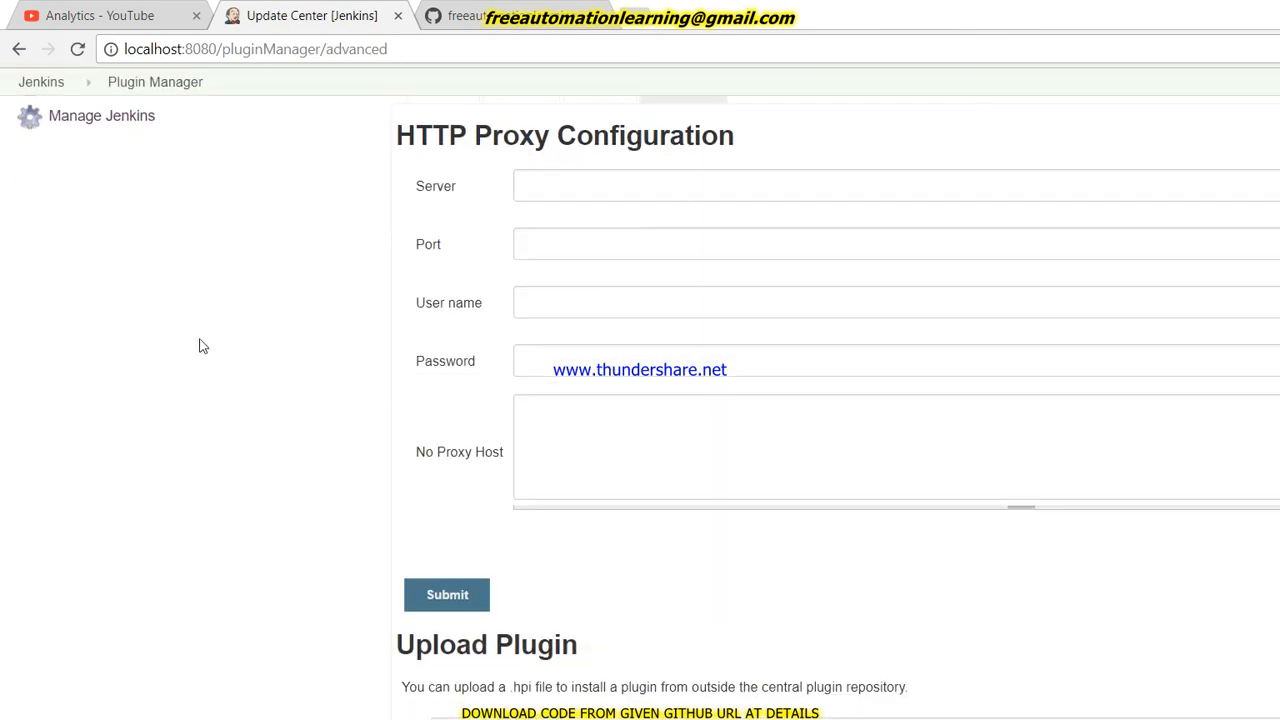
mouse_move(256, 248)
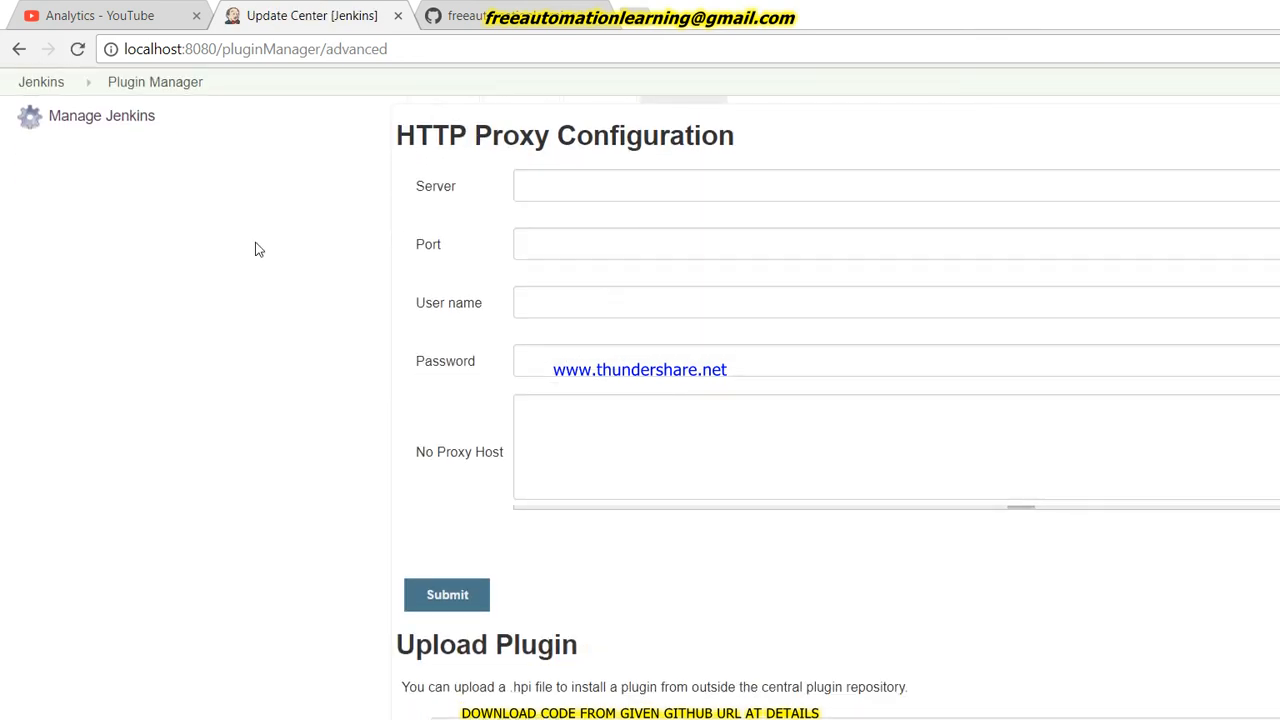
scroll("down", 3)
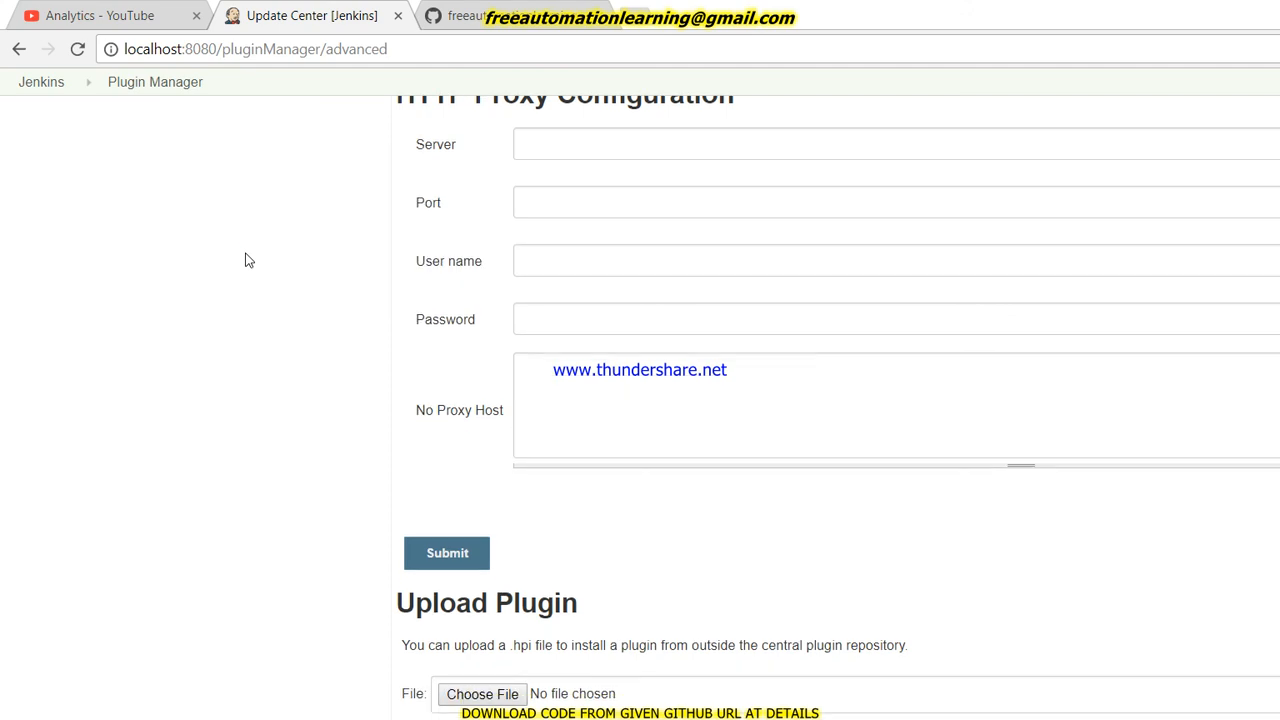
scroll("down", 3)
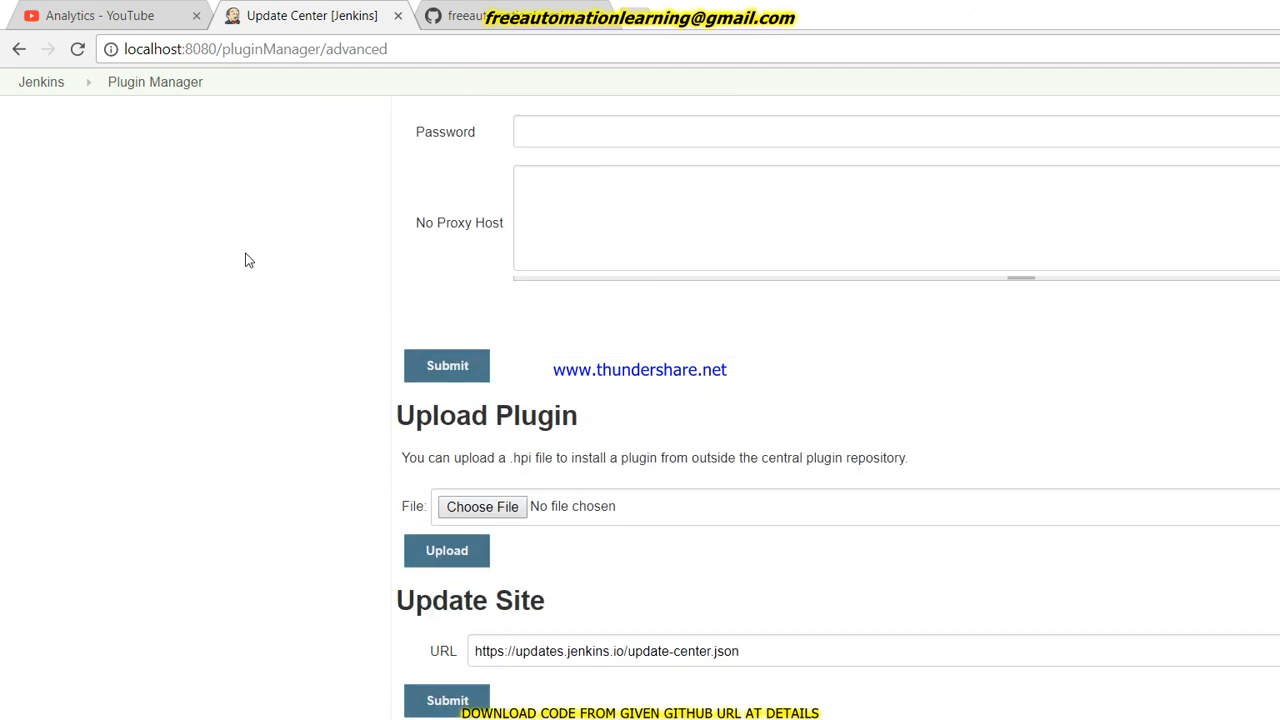
mouse_move(368, 392)
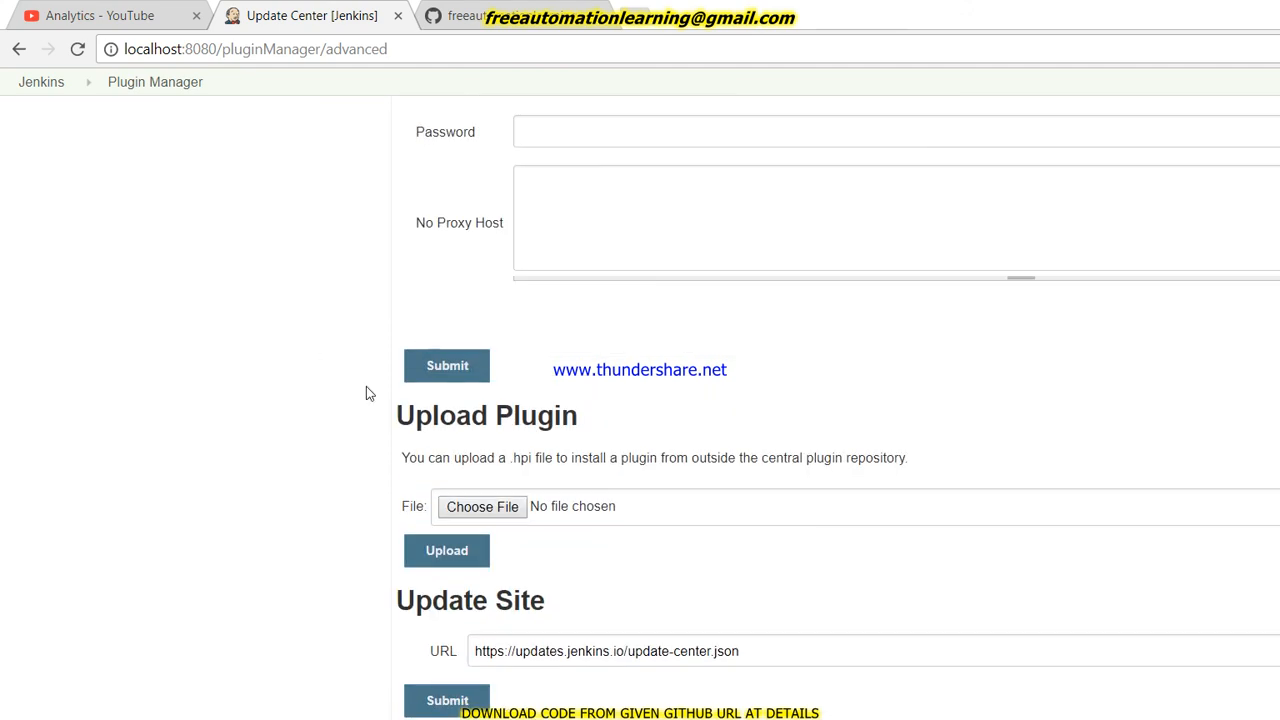
mouse_move(220, 488)
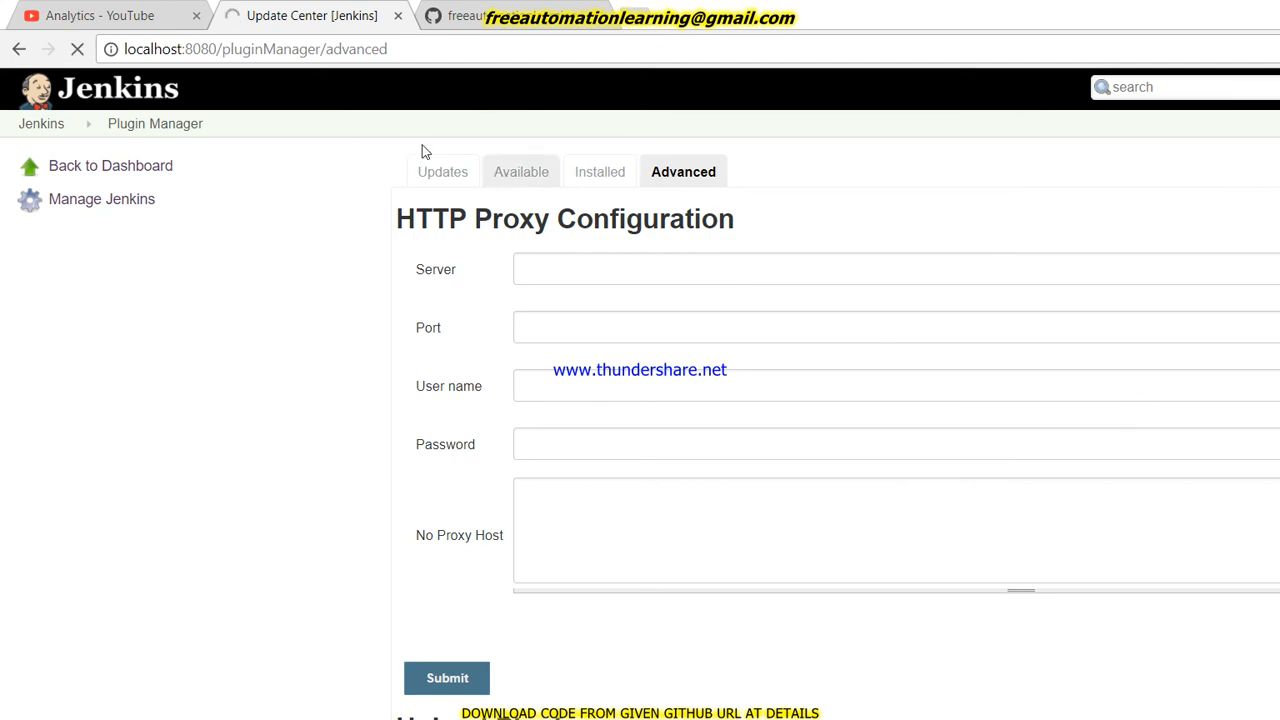
Step: Select Green Balls in the Available list and install it without restart
left_click(520, 172)
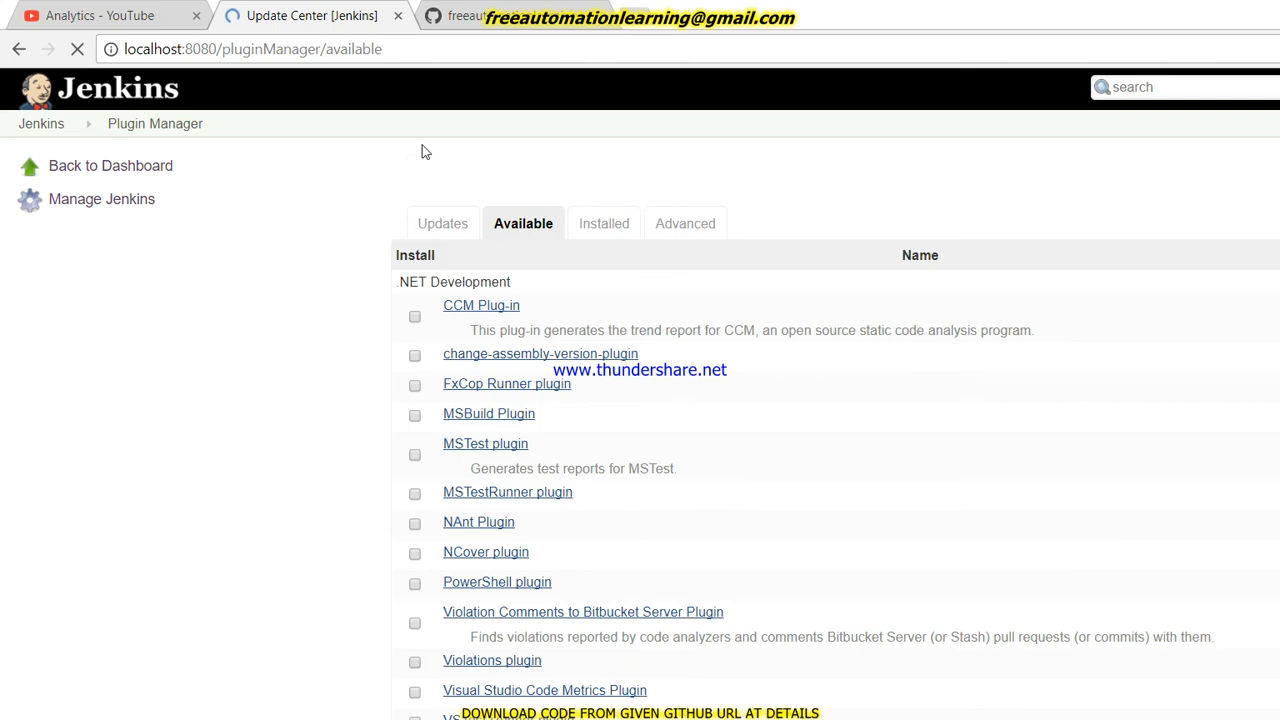
mouse_move(436, 202)
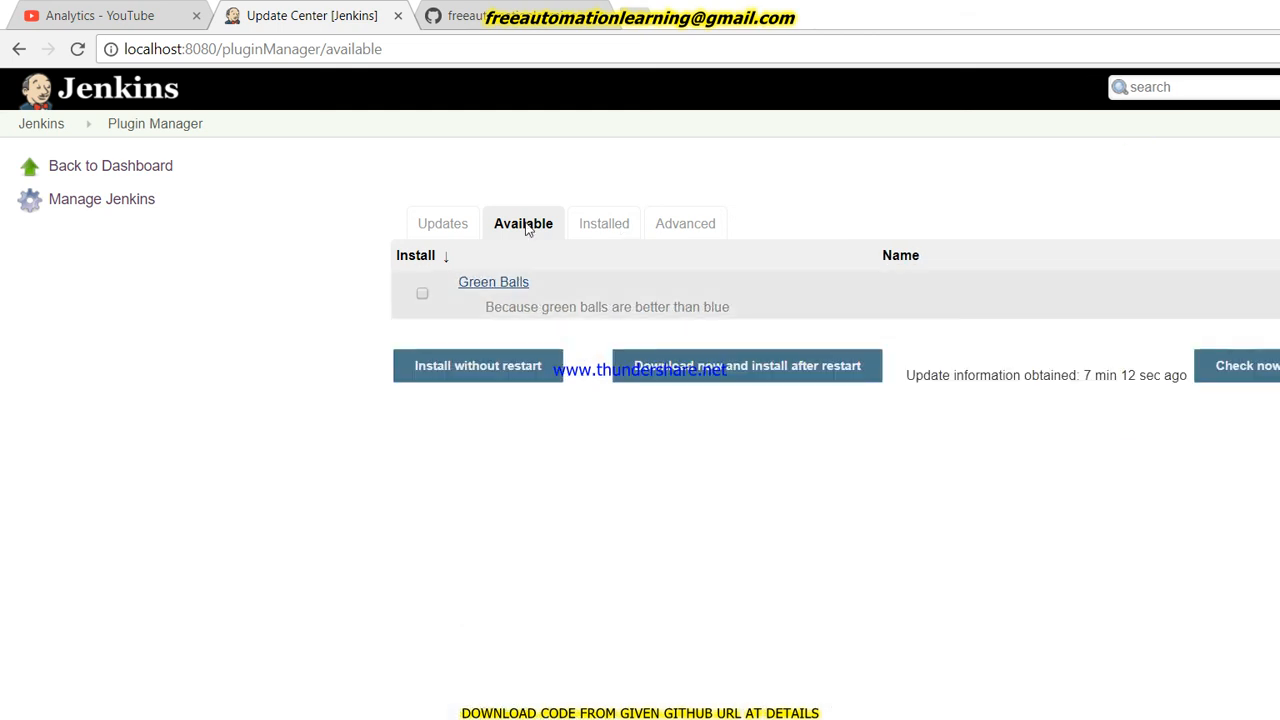
mouse_move(340, 244)
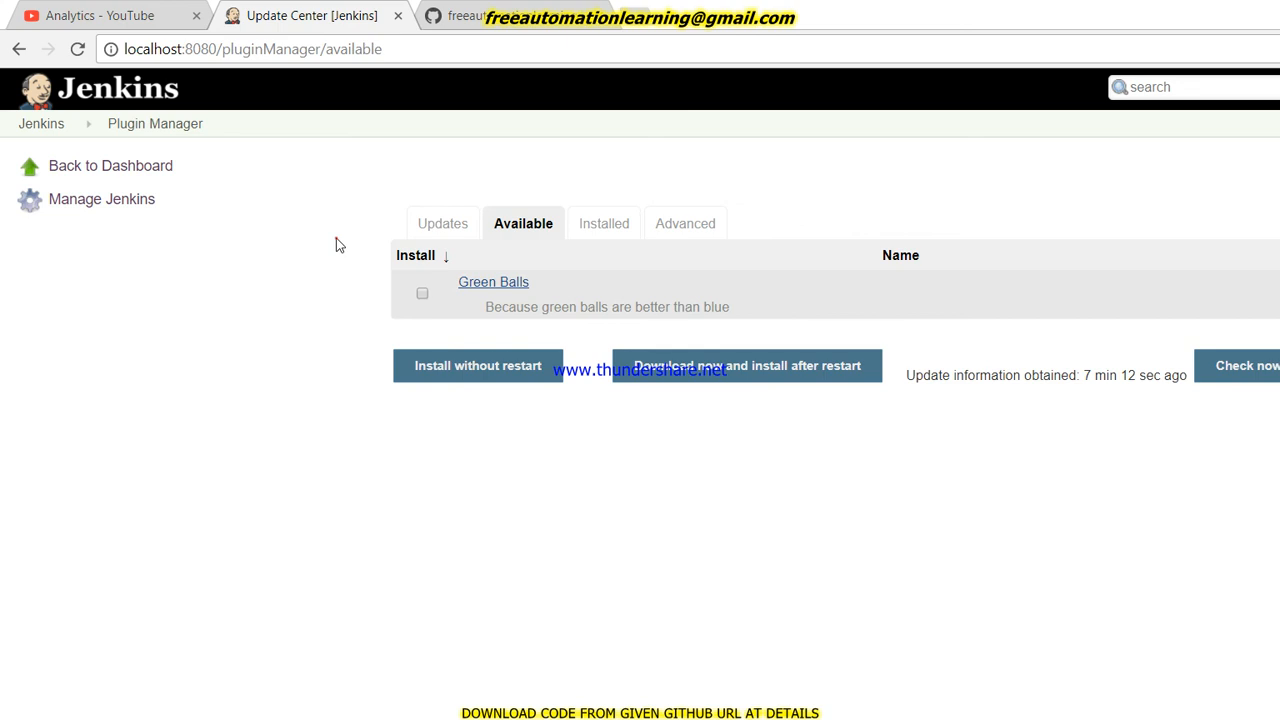
left_click(420, 292)
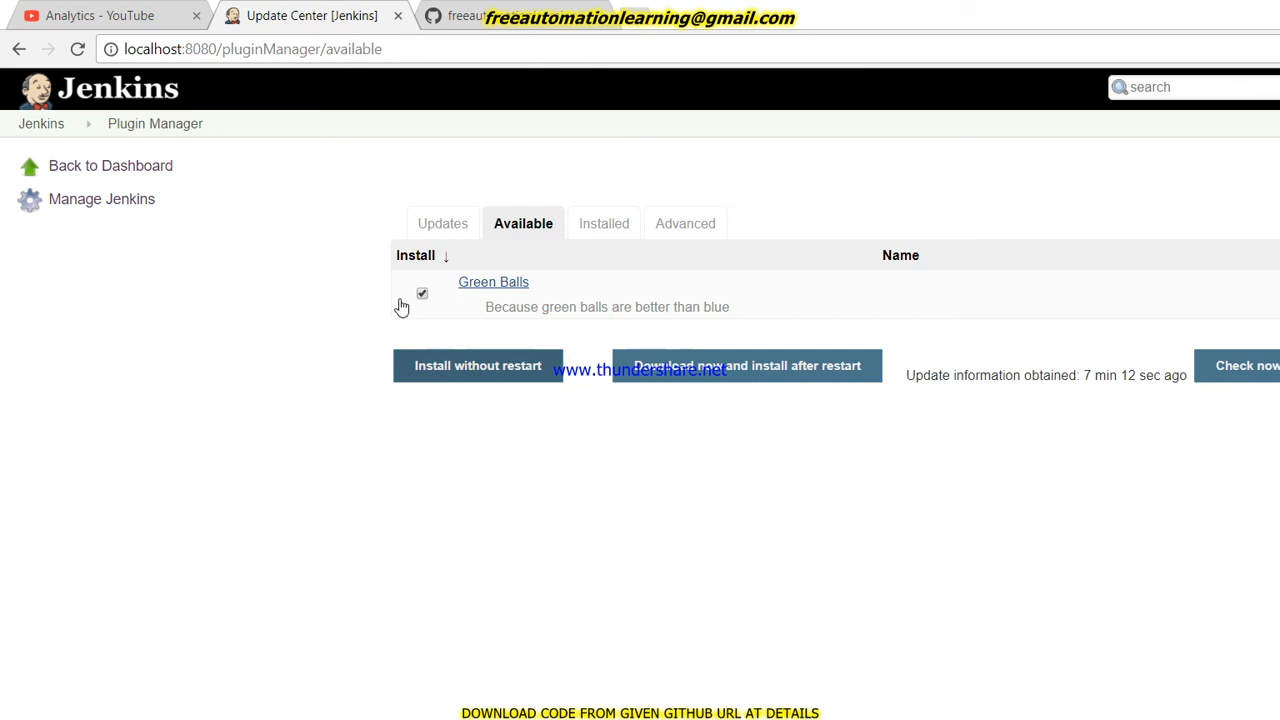
left_click(478, 364)
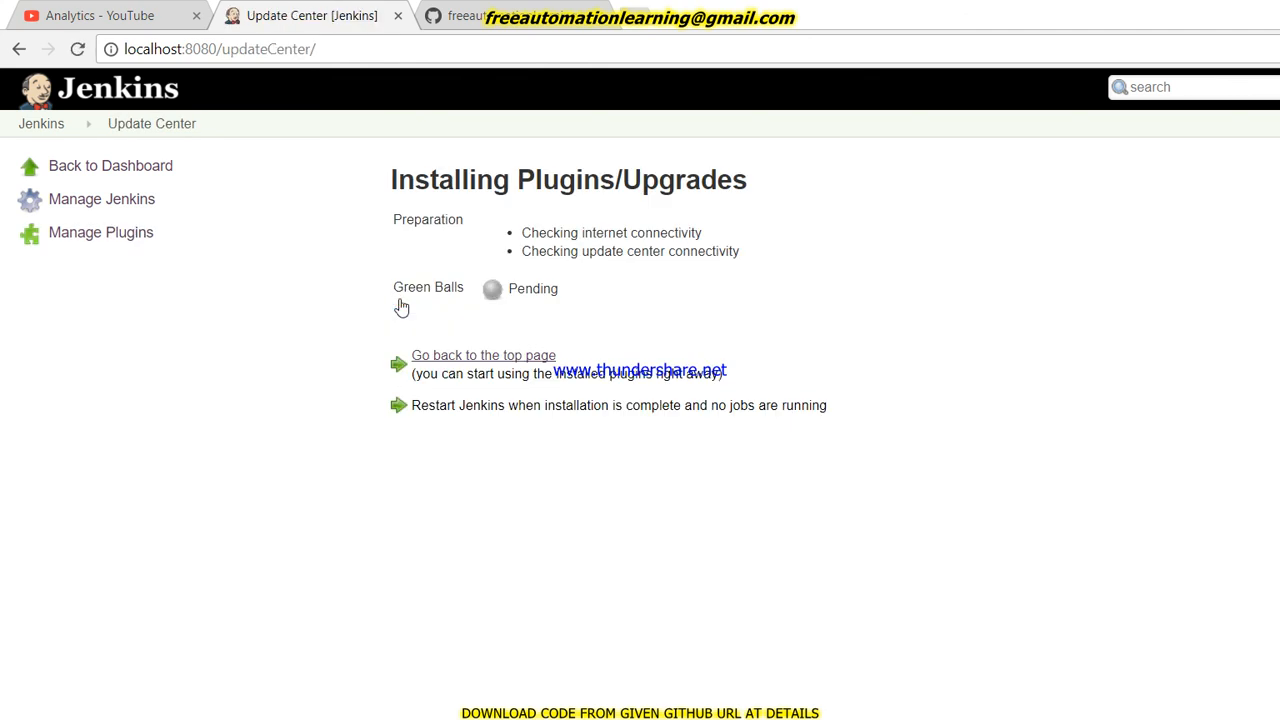
mouse_move(342, 364)
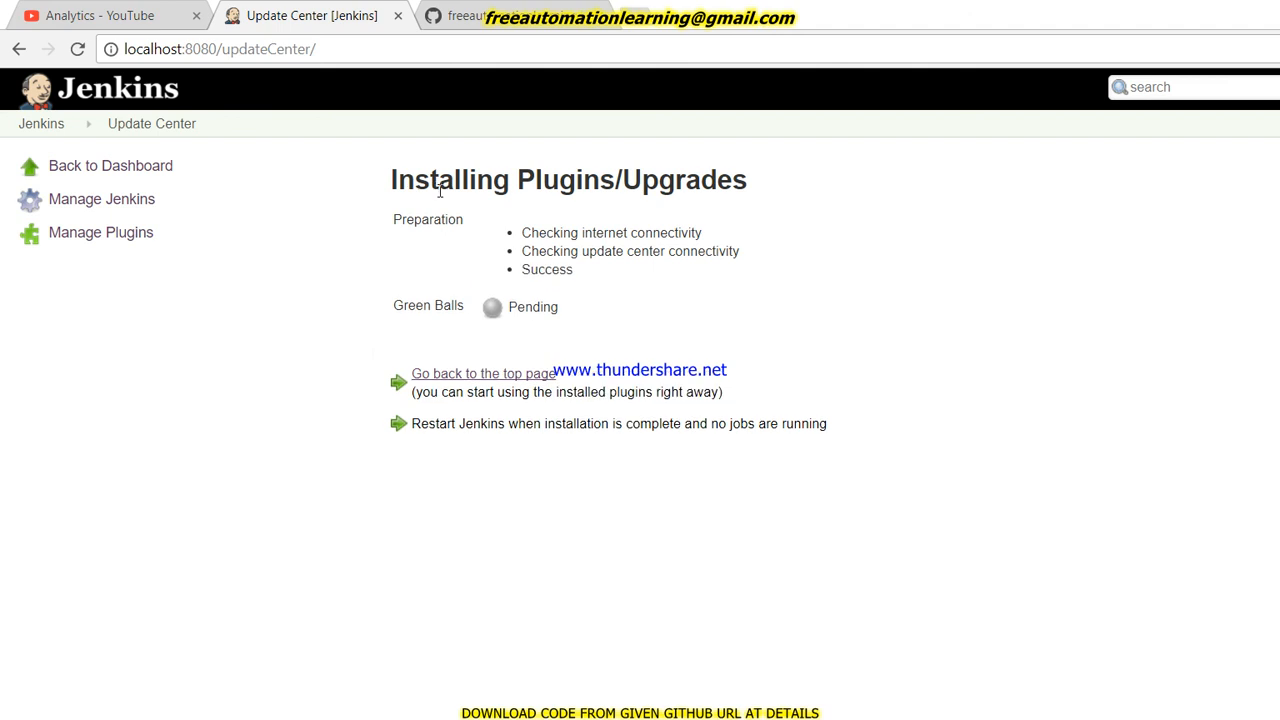
mouse_move(448, 198)
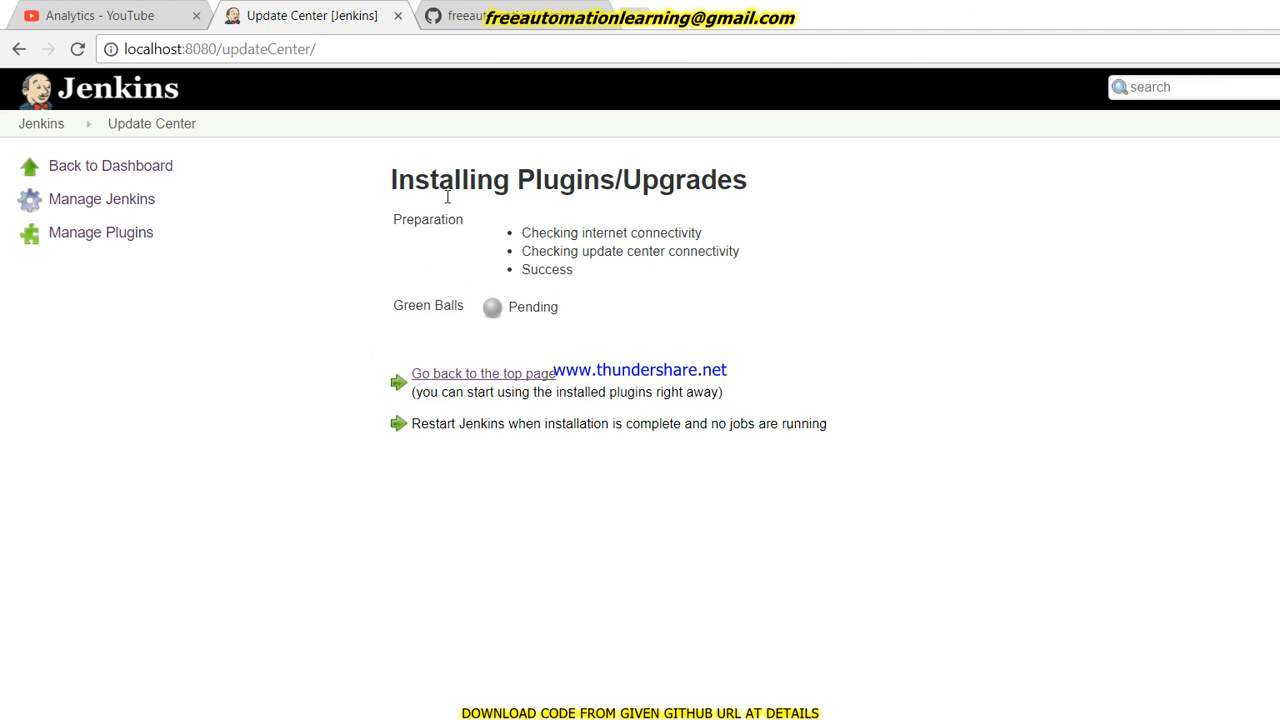
mouse_move(536, 188)
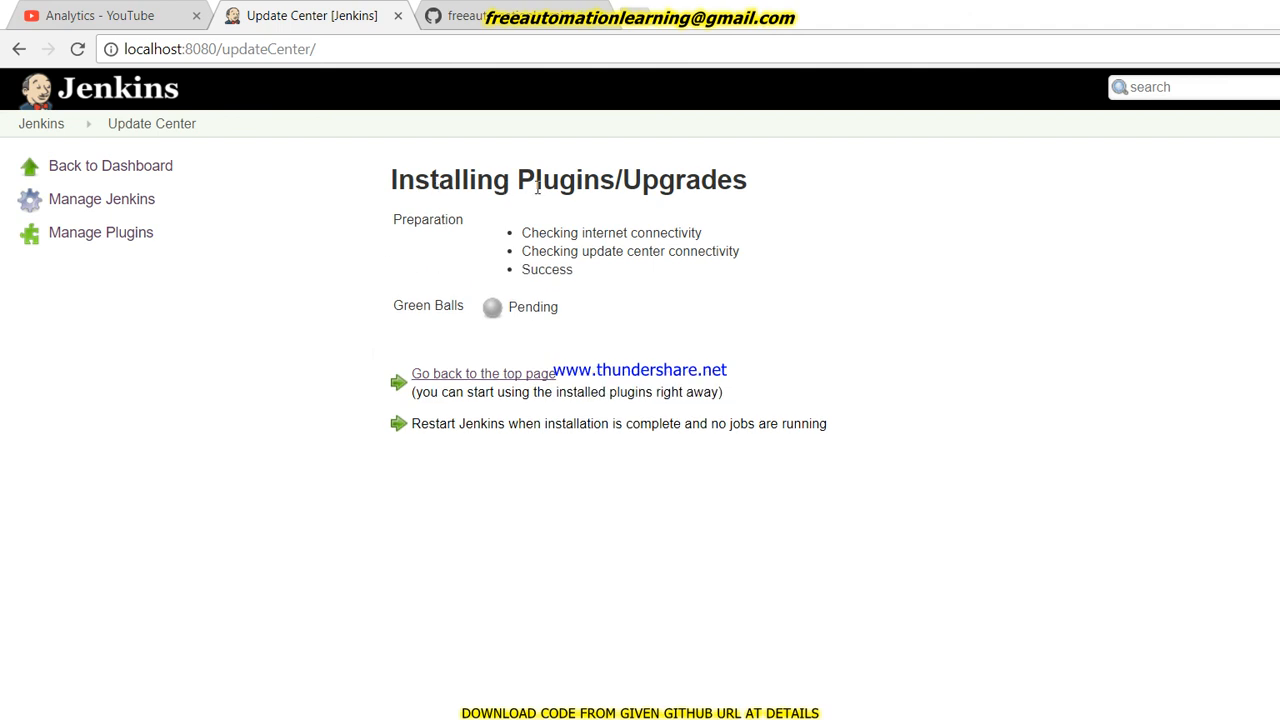
mouse_move(410, 260)
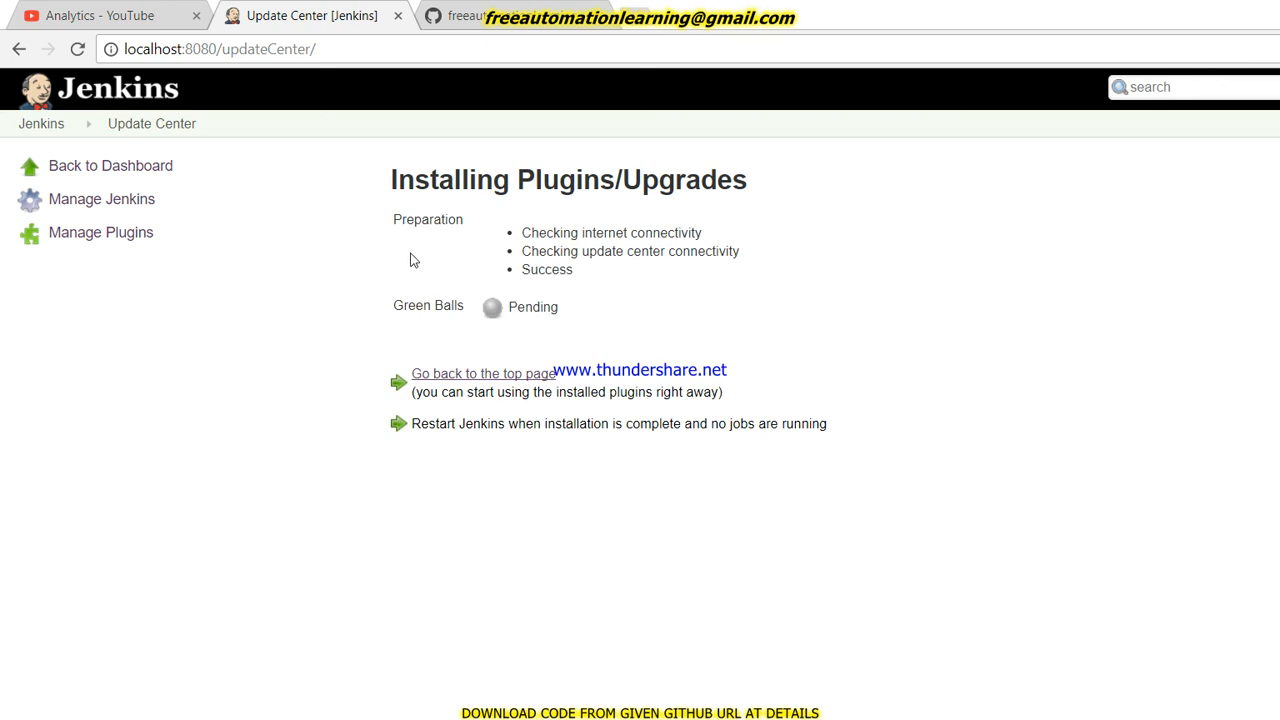
mouse_move(420, 242)
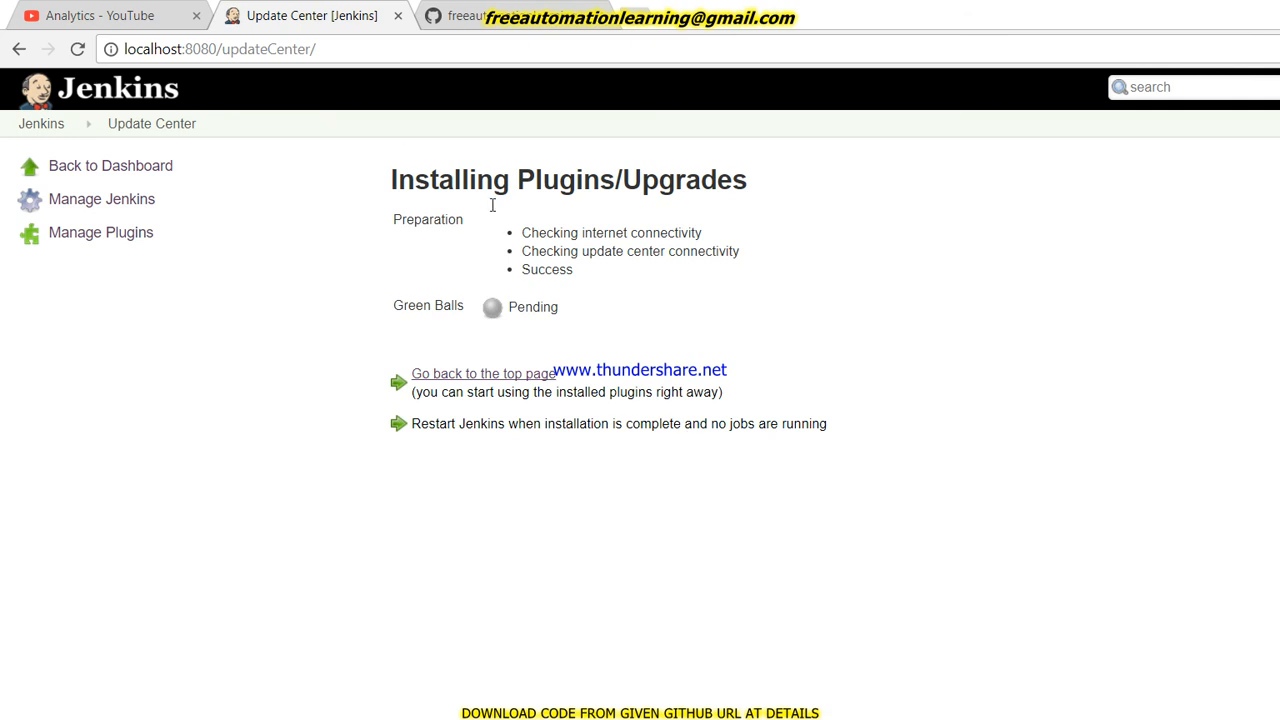
mouse_move(476, 236)
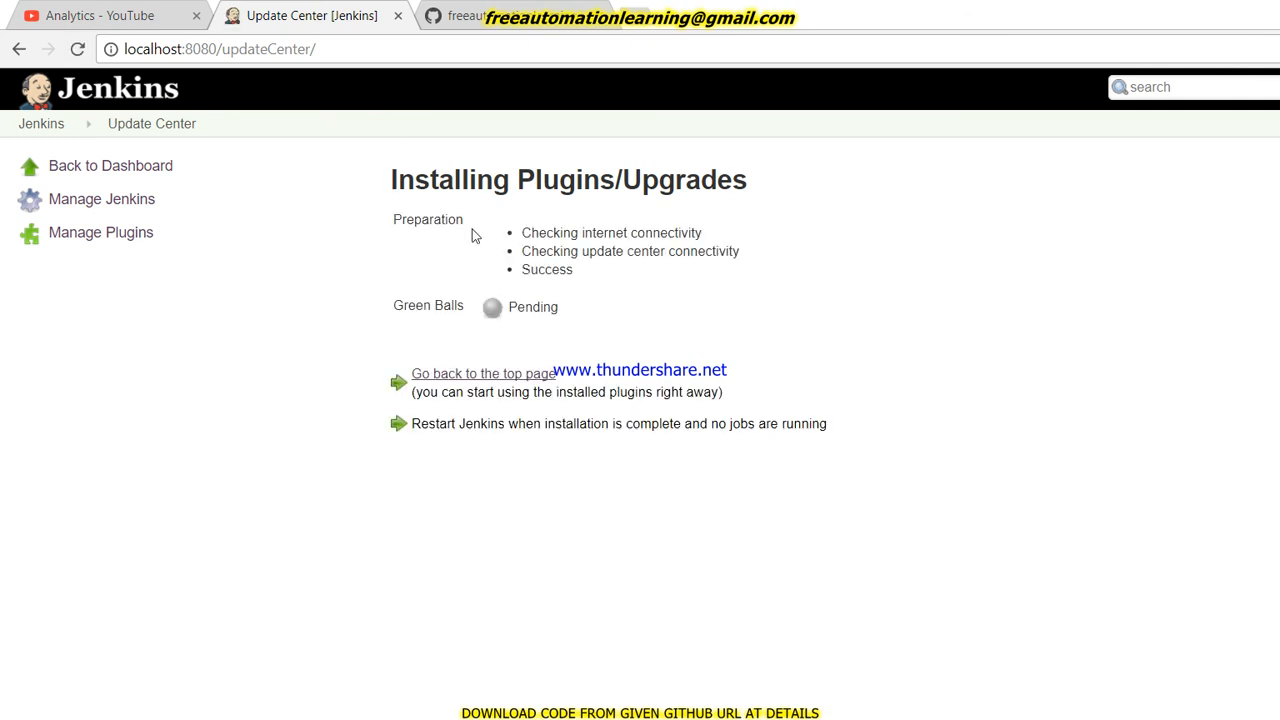
mouse_move(616, 454)
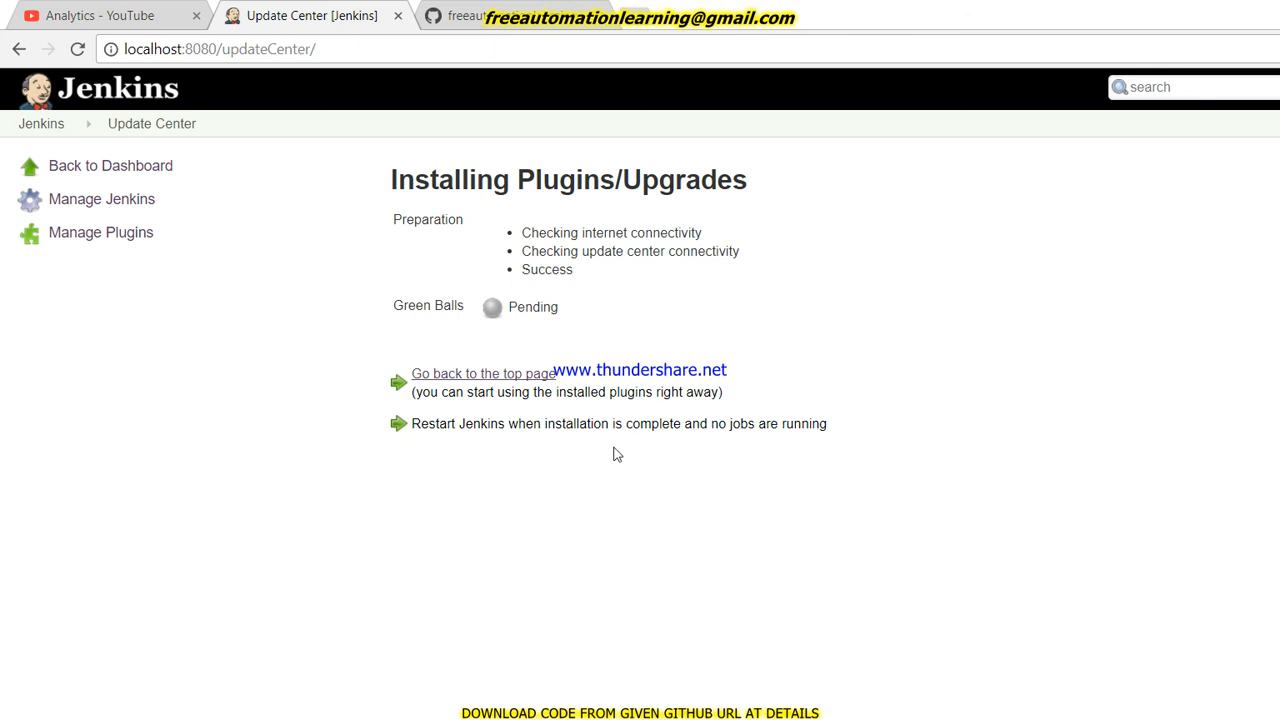
mouse_move(496, 408)
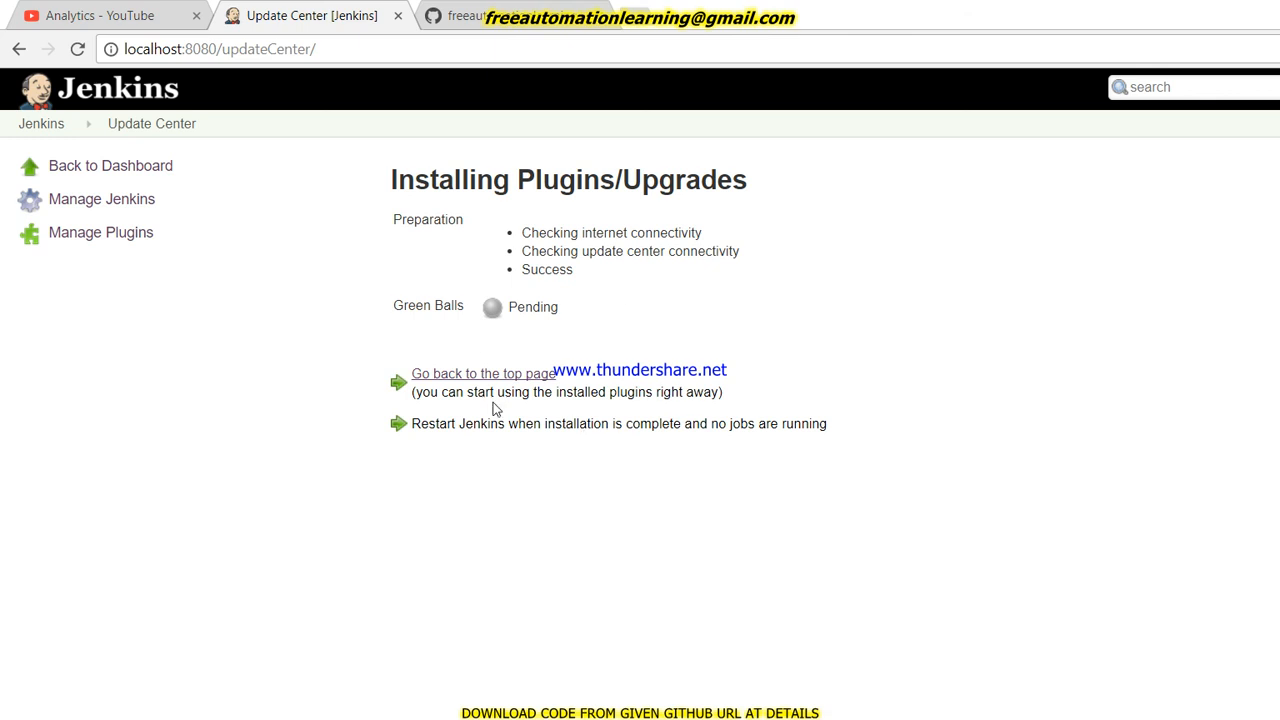
mouse_move(338, 348)
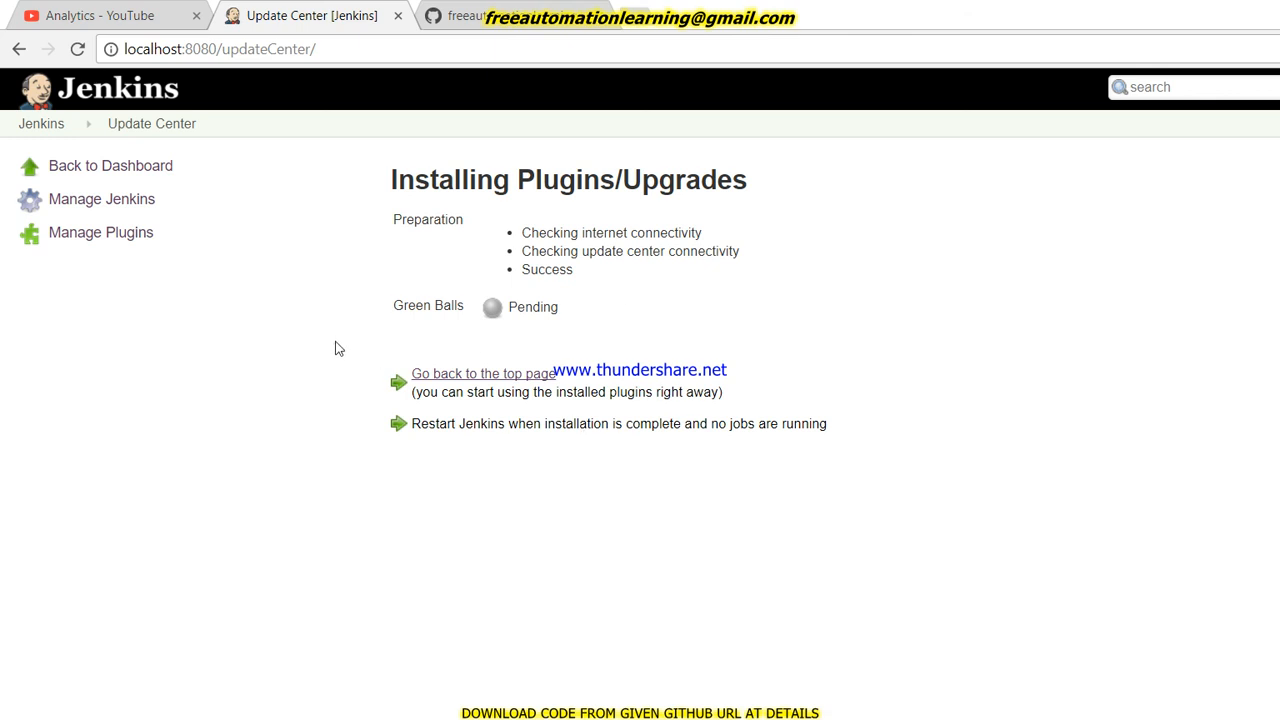
mouse_move(450, 360)
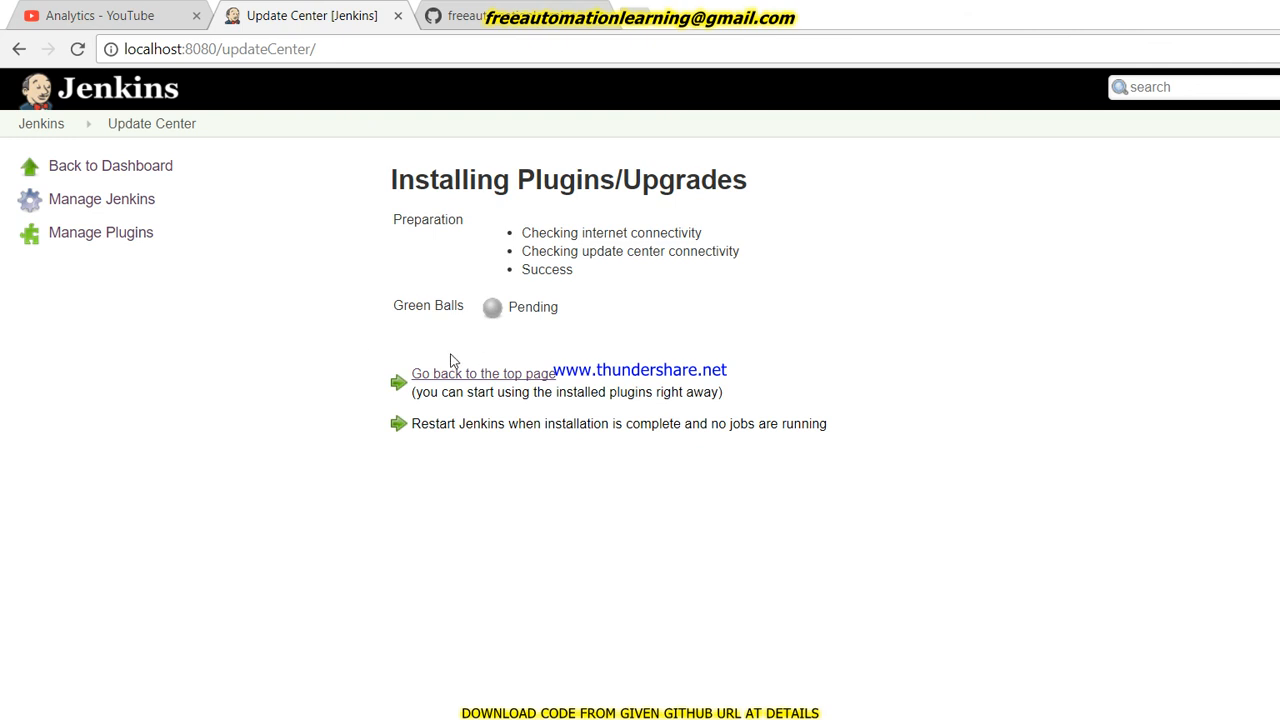
mouse_move(540, 348)
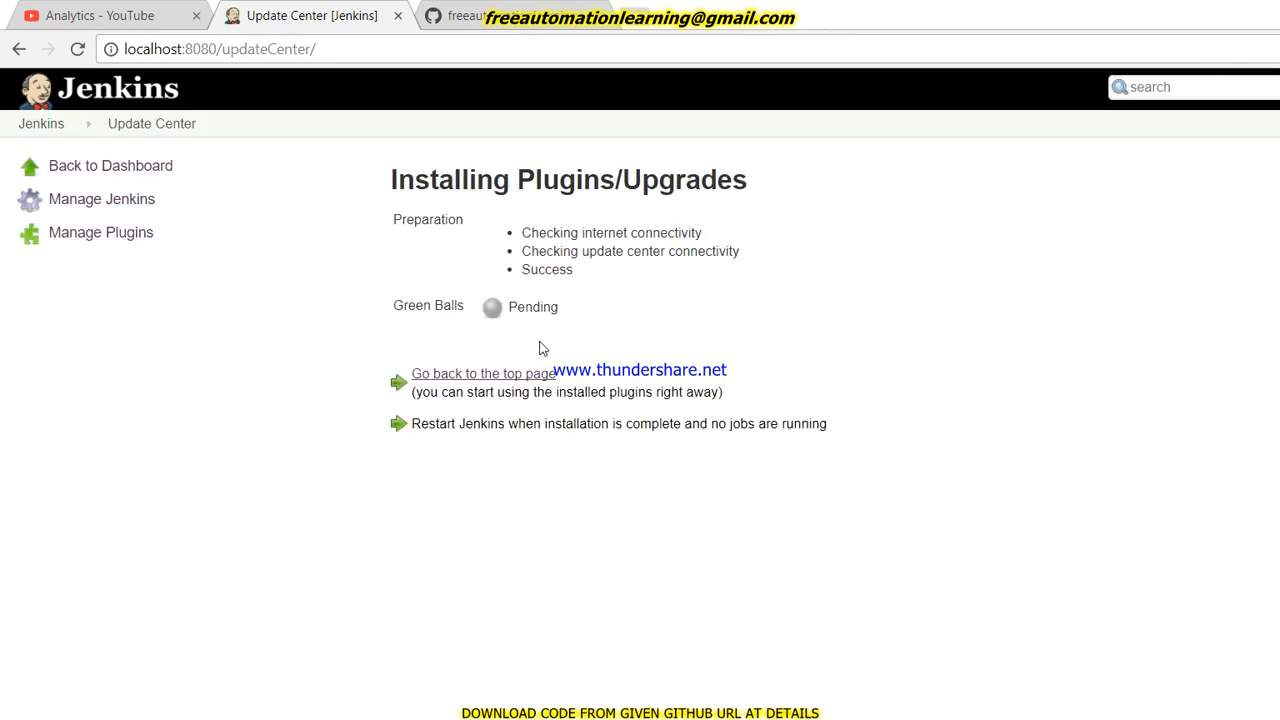
mouse_move(284, 252)
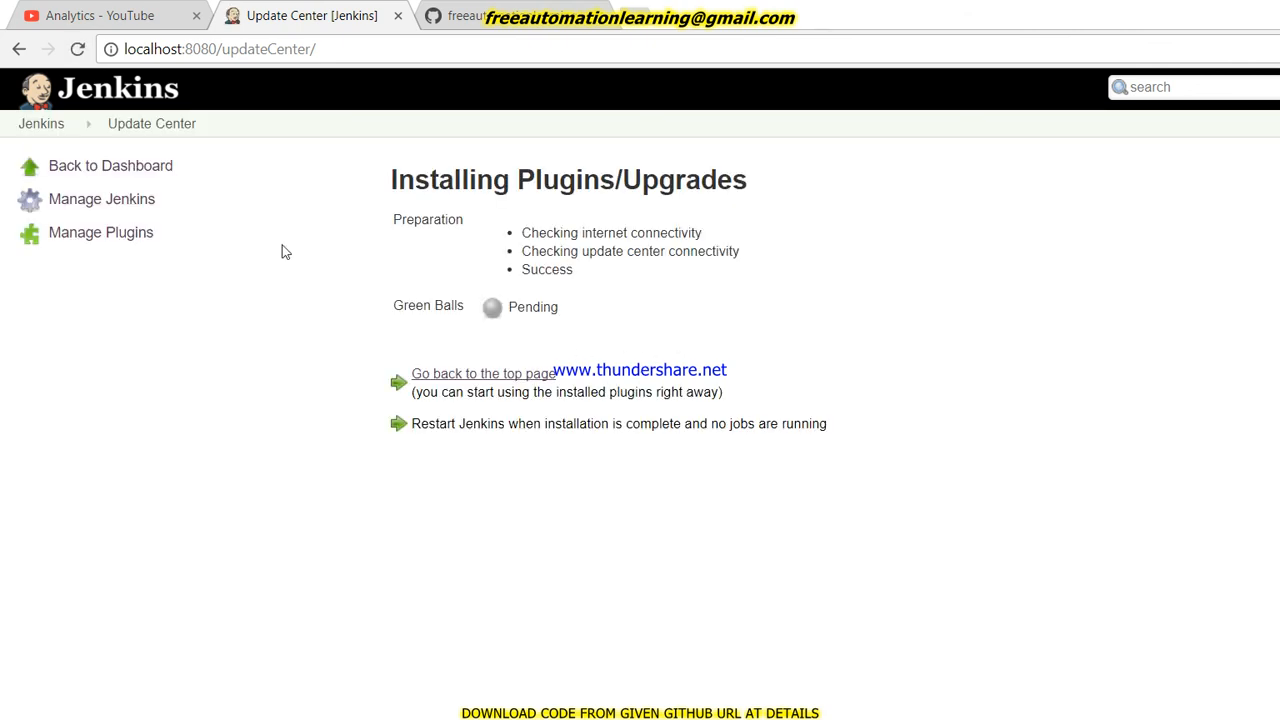
mouse_move(936, 600)
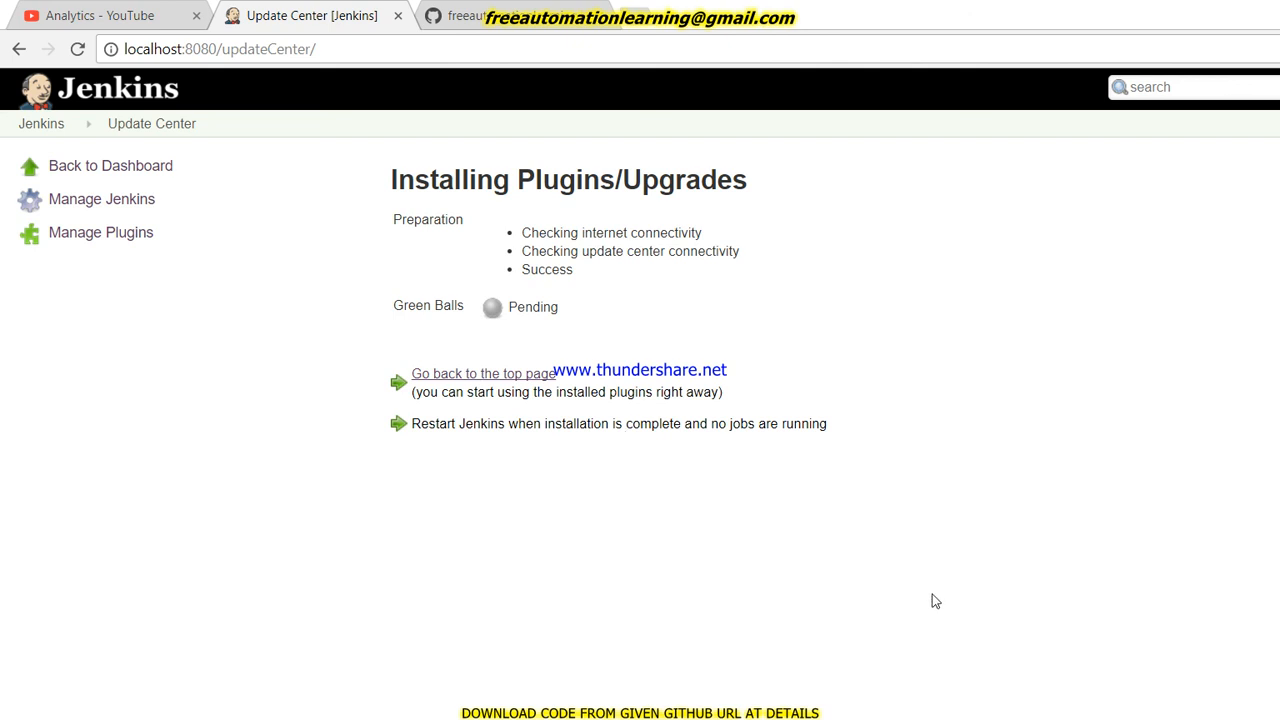
mouse_move(668, 364)
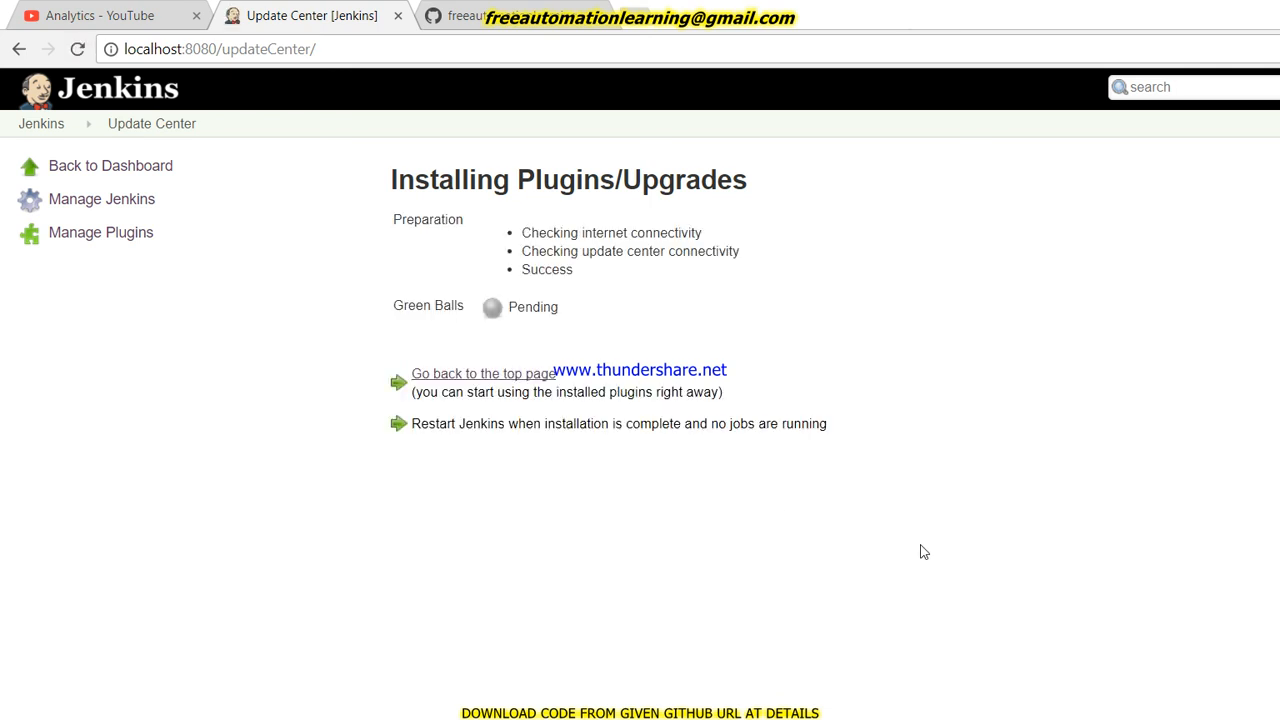
mouse_move(1050, 716)
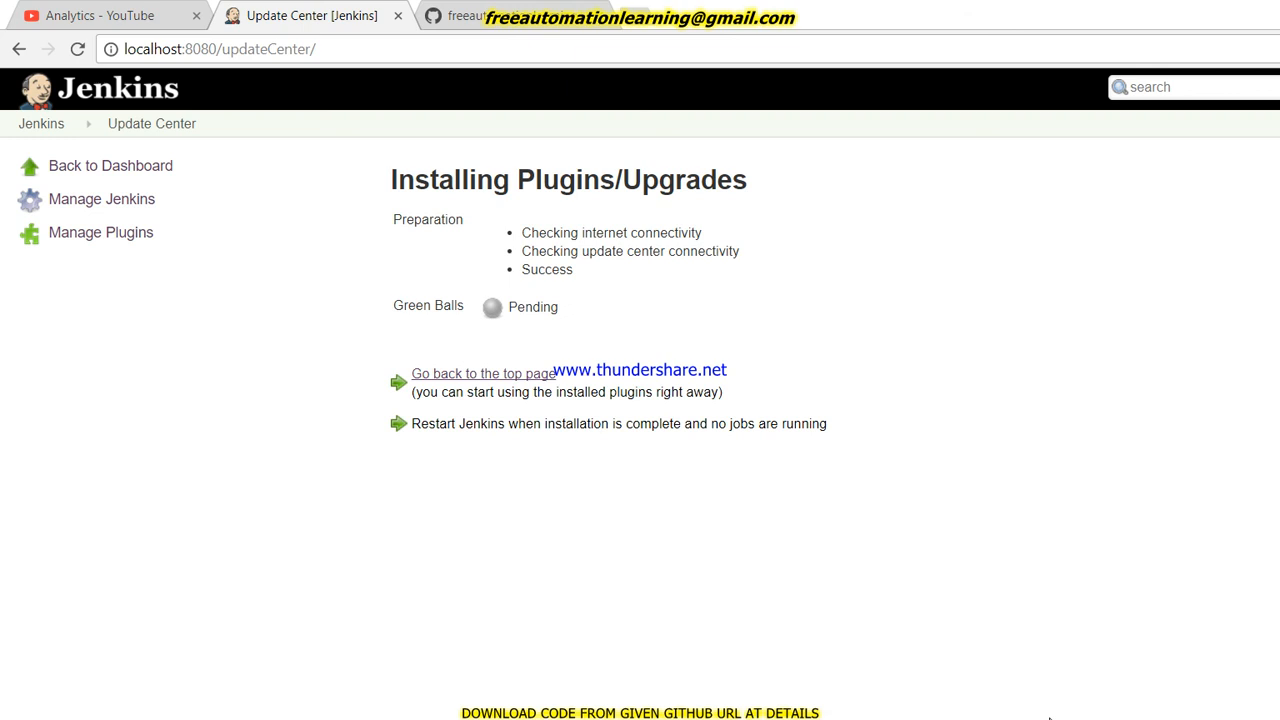
mouse_move(1056, 668)
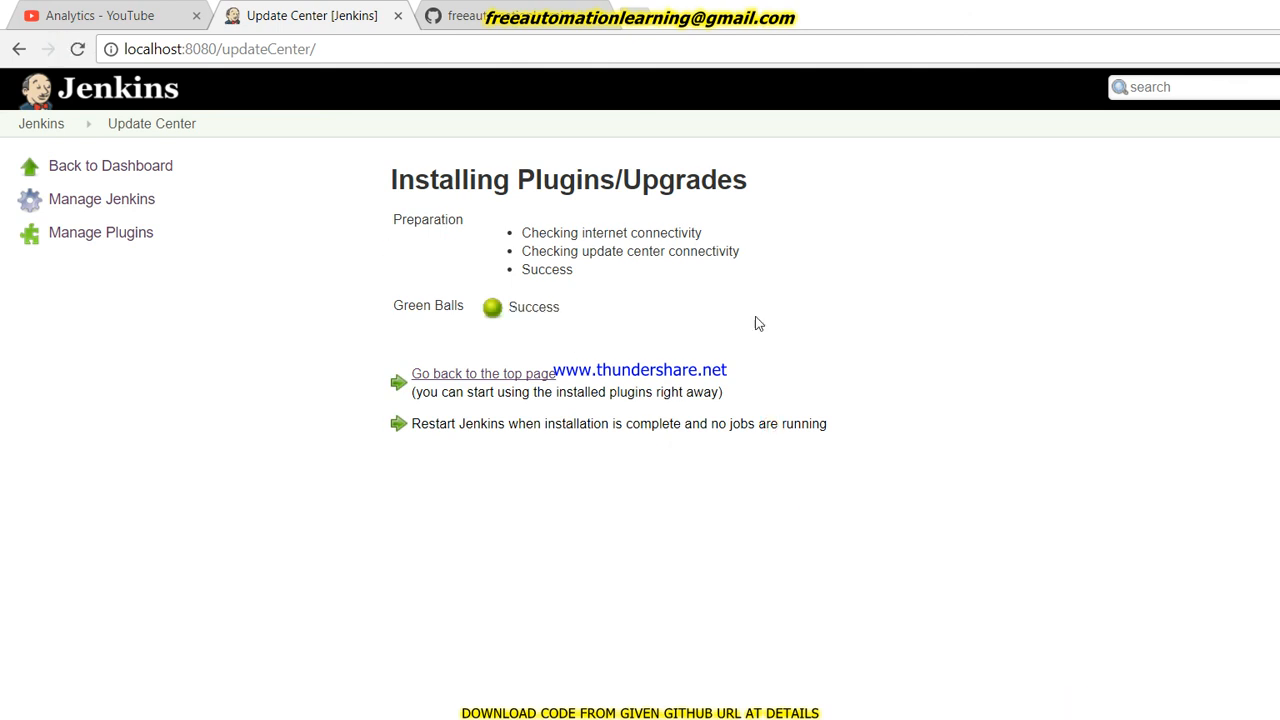
mouse_move(380, 202)
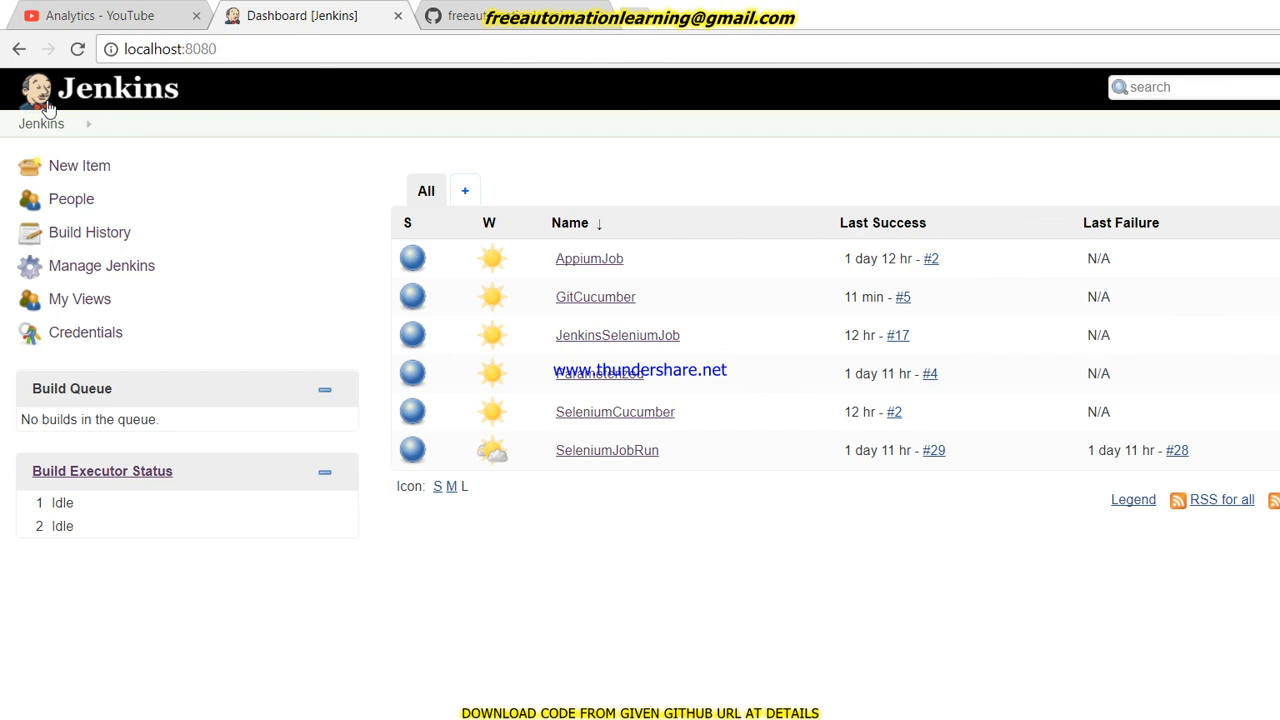
left_click(170, 48)
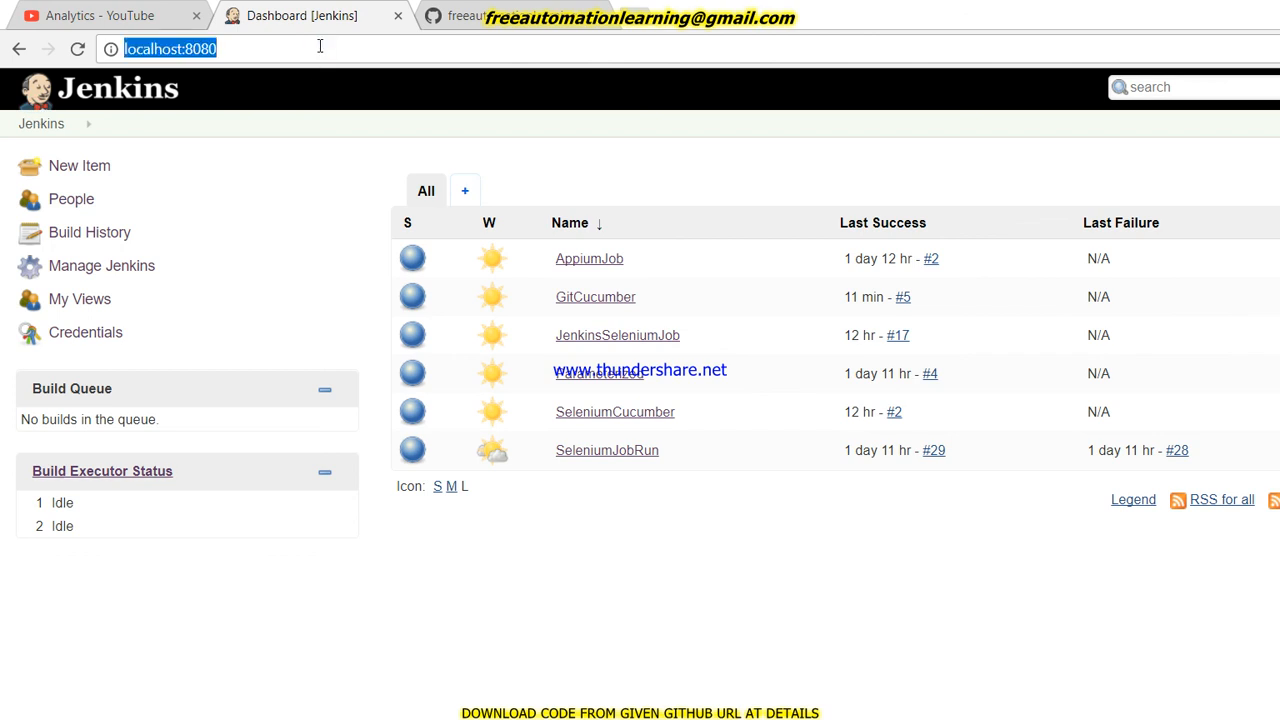
left_click(200, 48)
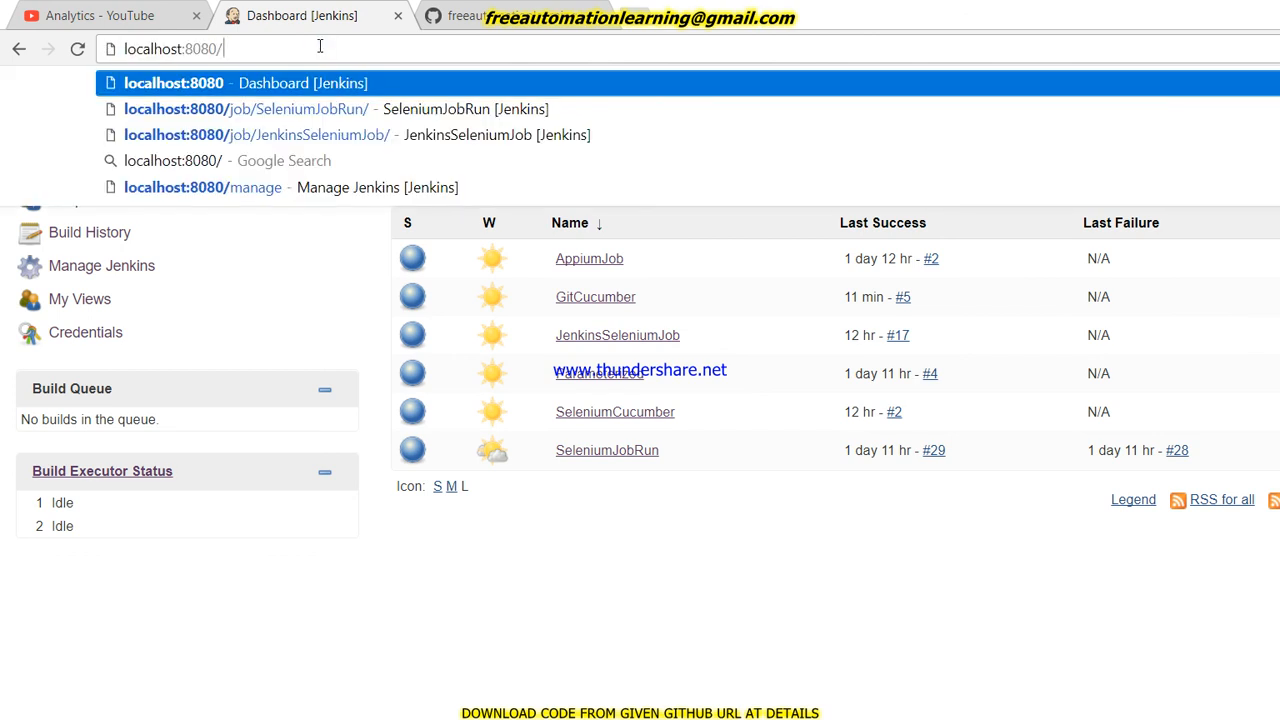
type("restart")
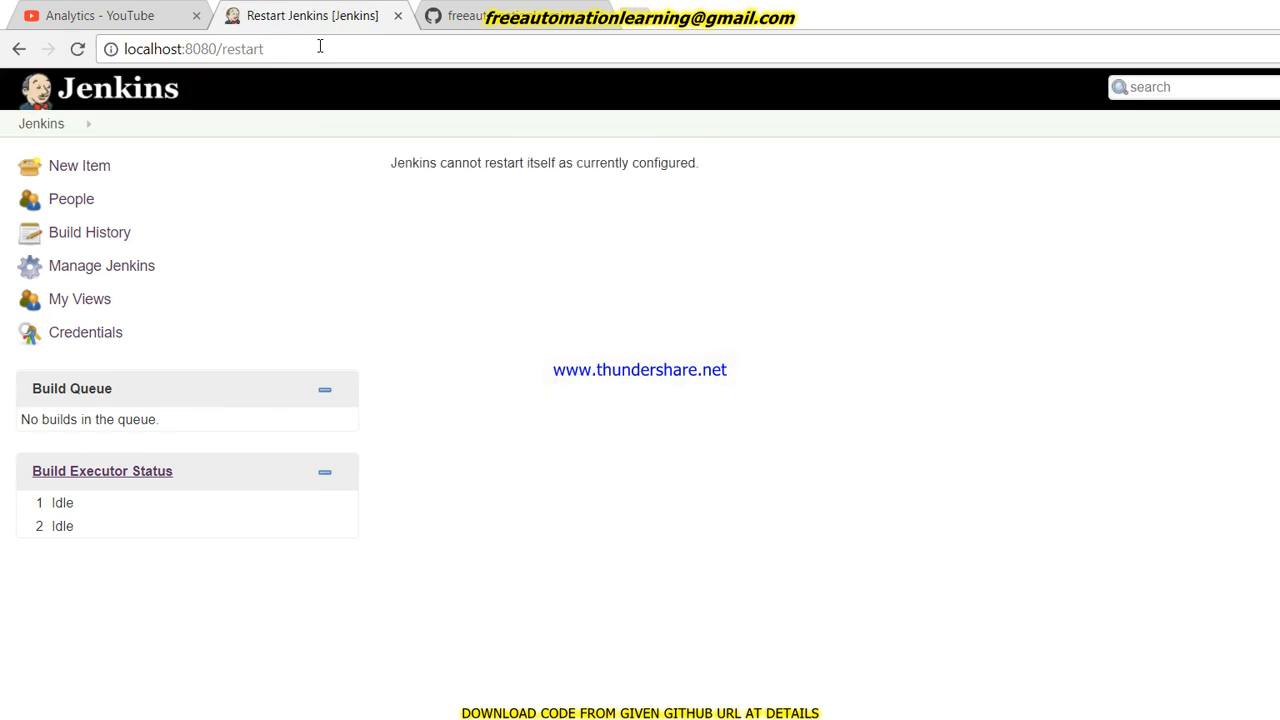
mouse_move(418, 158)
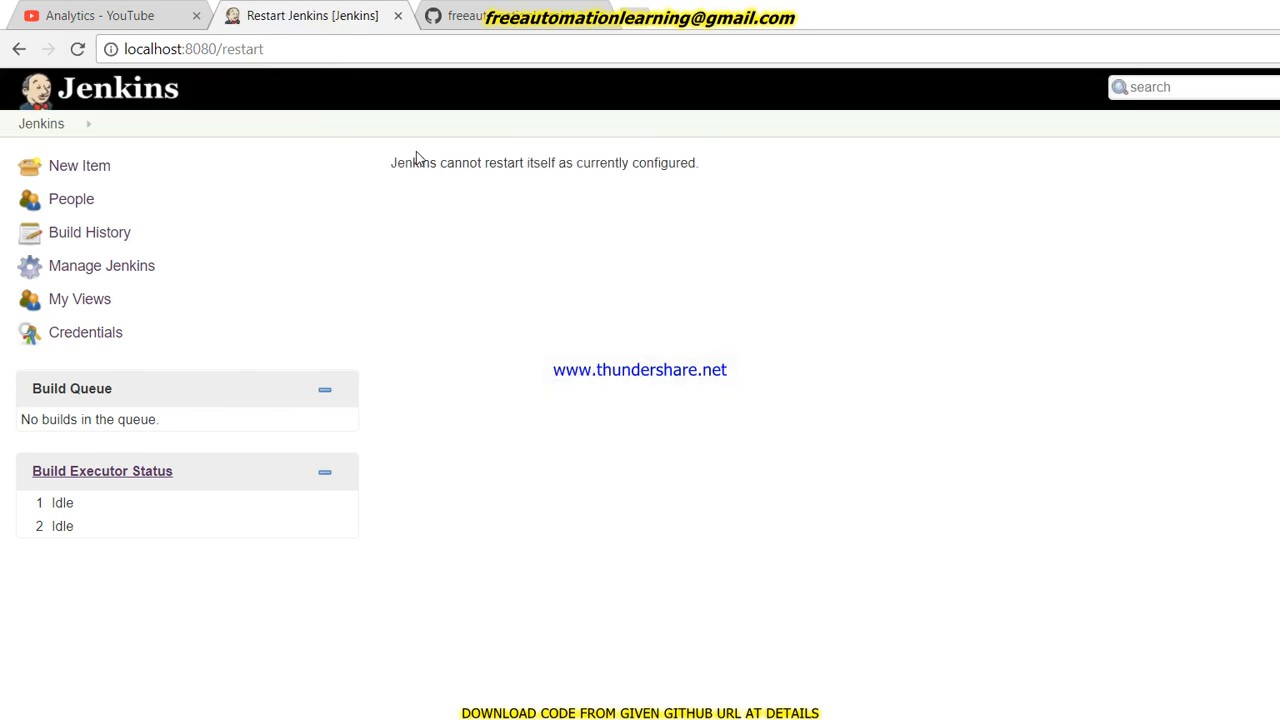
mouse_move(80, 164)
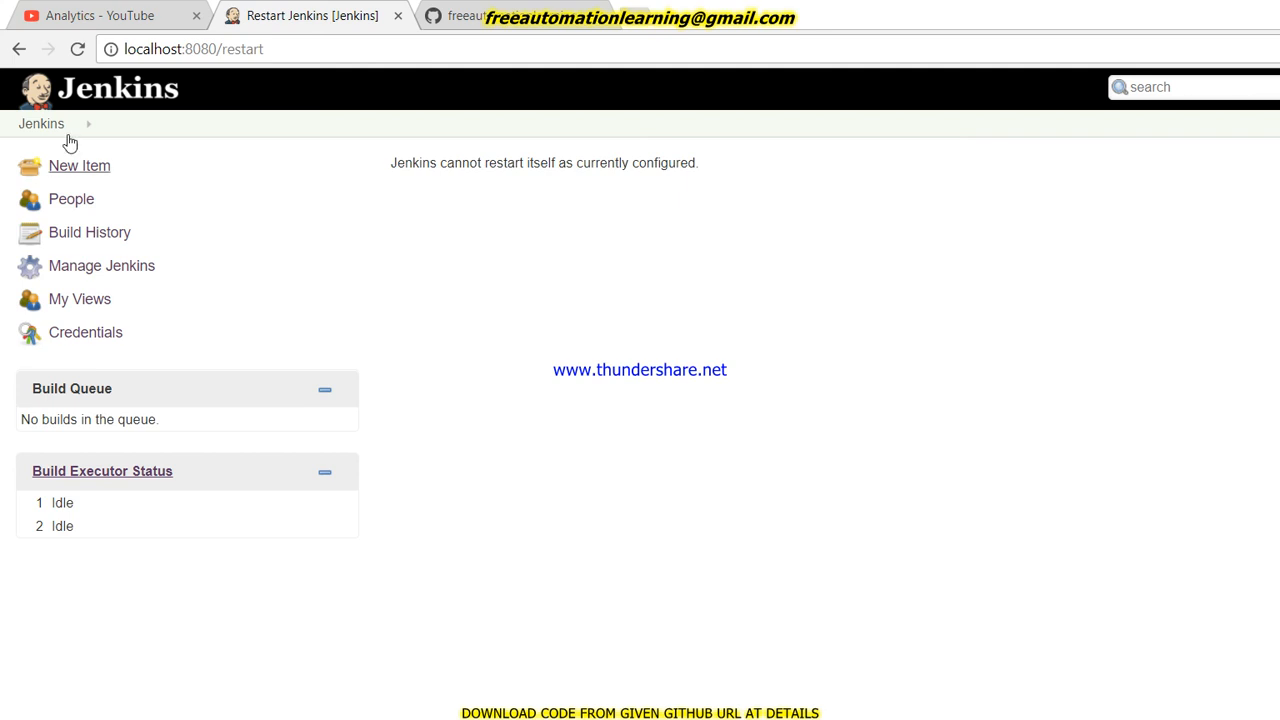
left_click(40, 124)
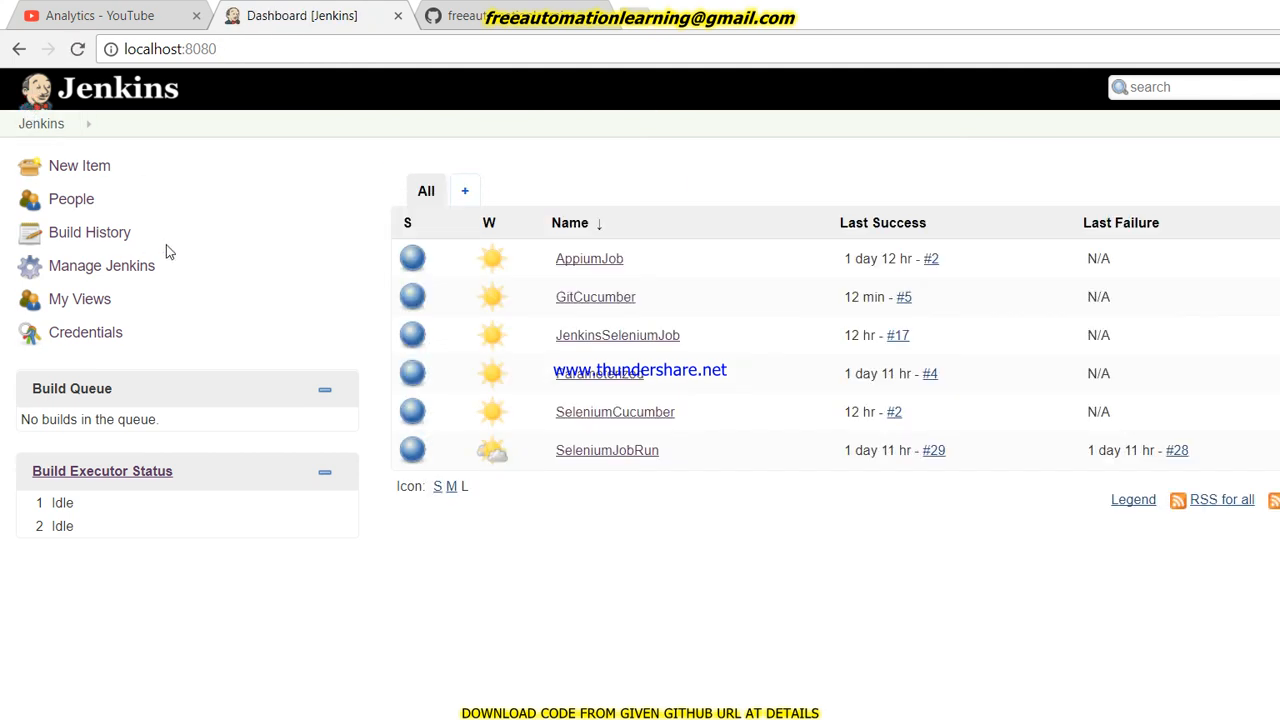
mouse_move(80, 138)
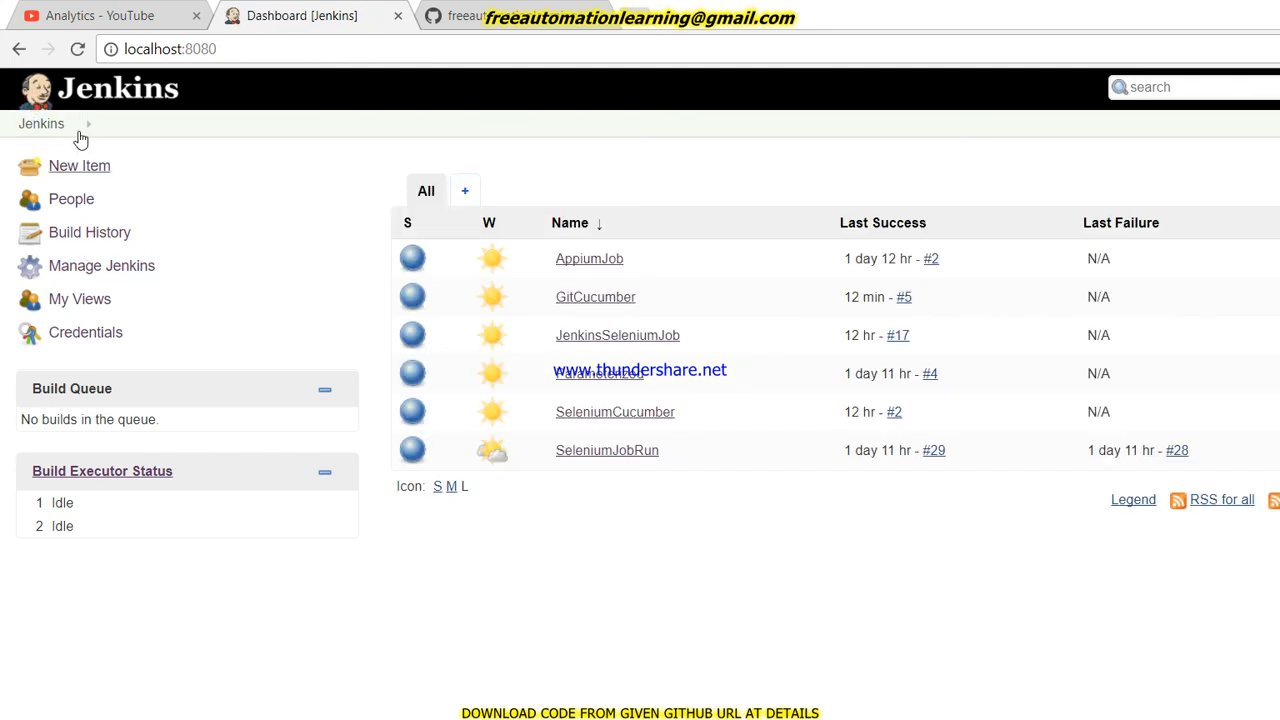
mouse_move(64, 232)
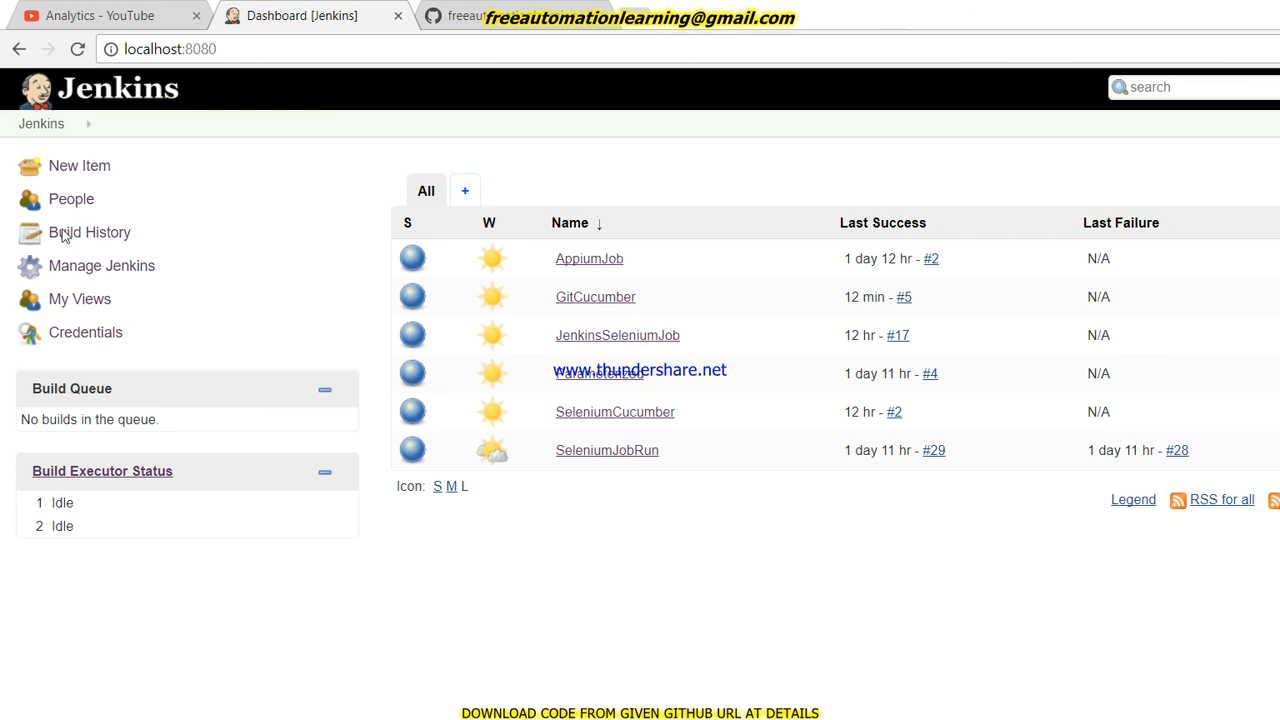
left_click(102, 264)
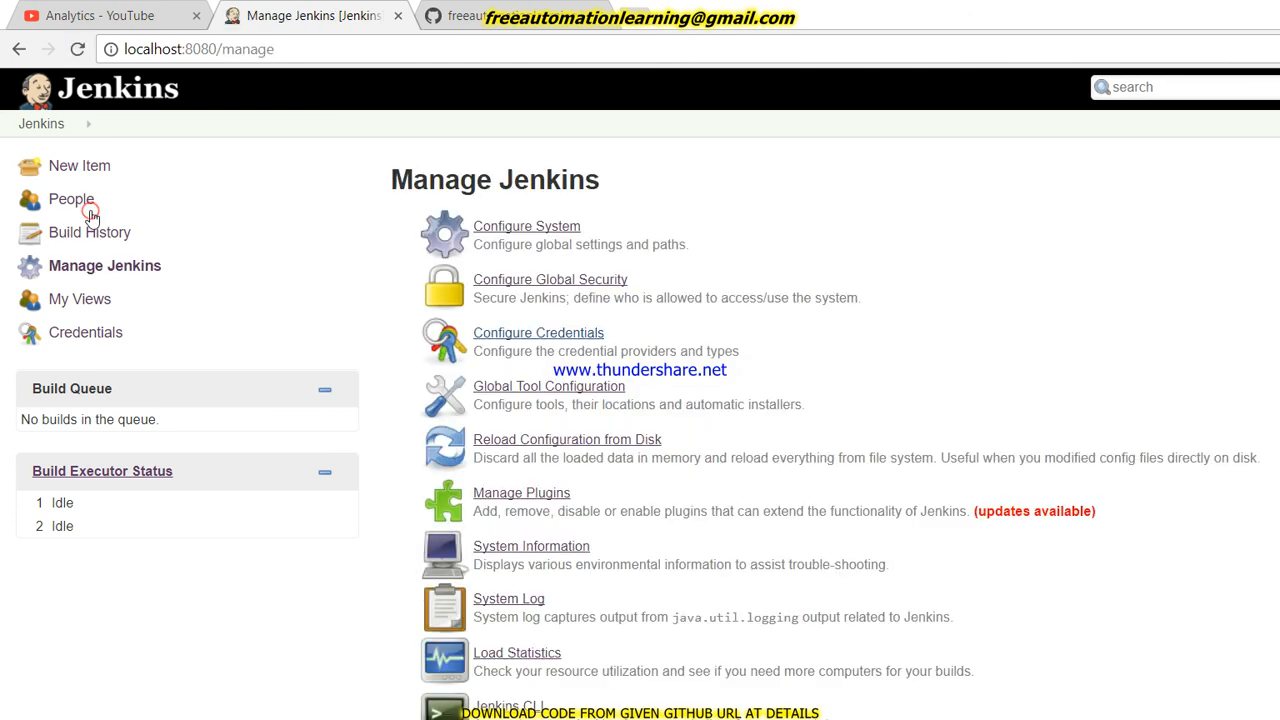
mouse_move(414, 396)
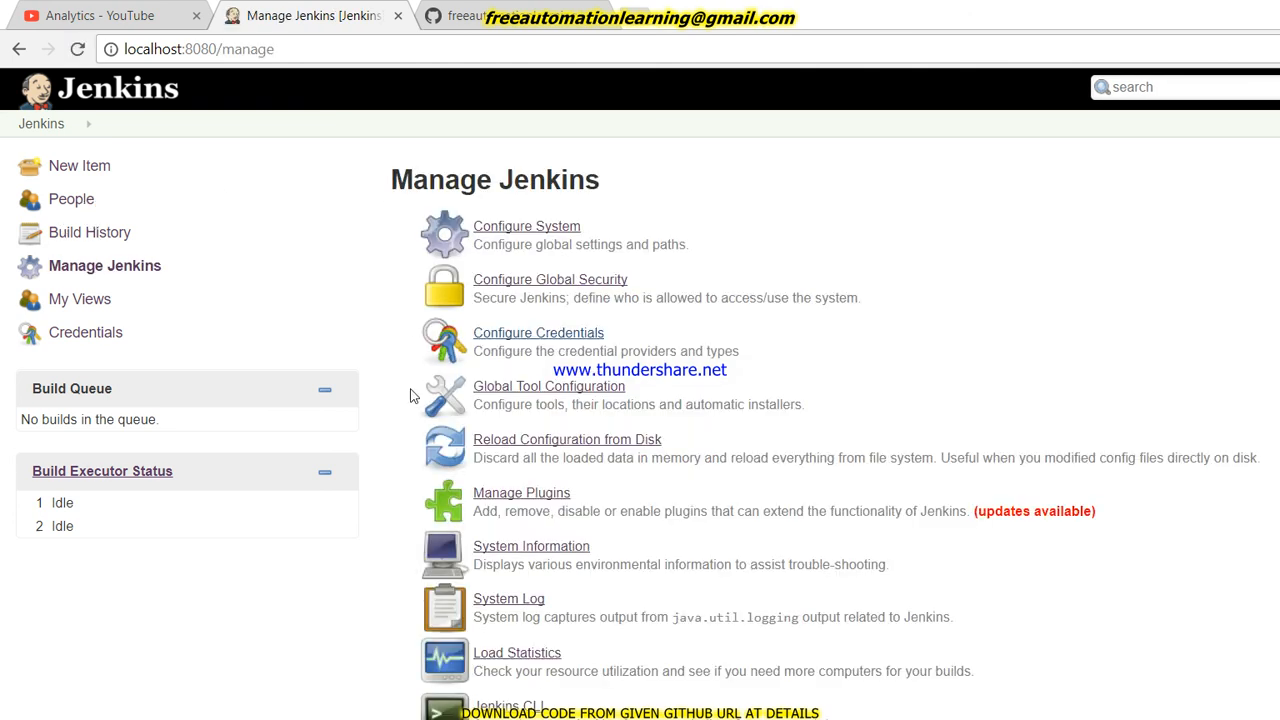
left_click(520, 492)
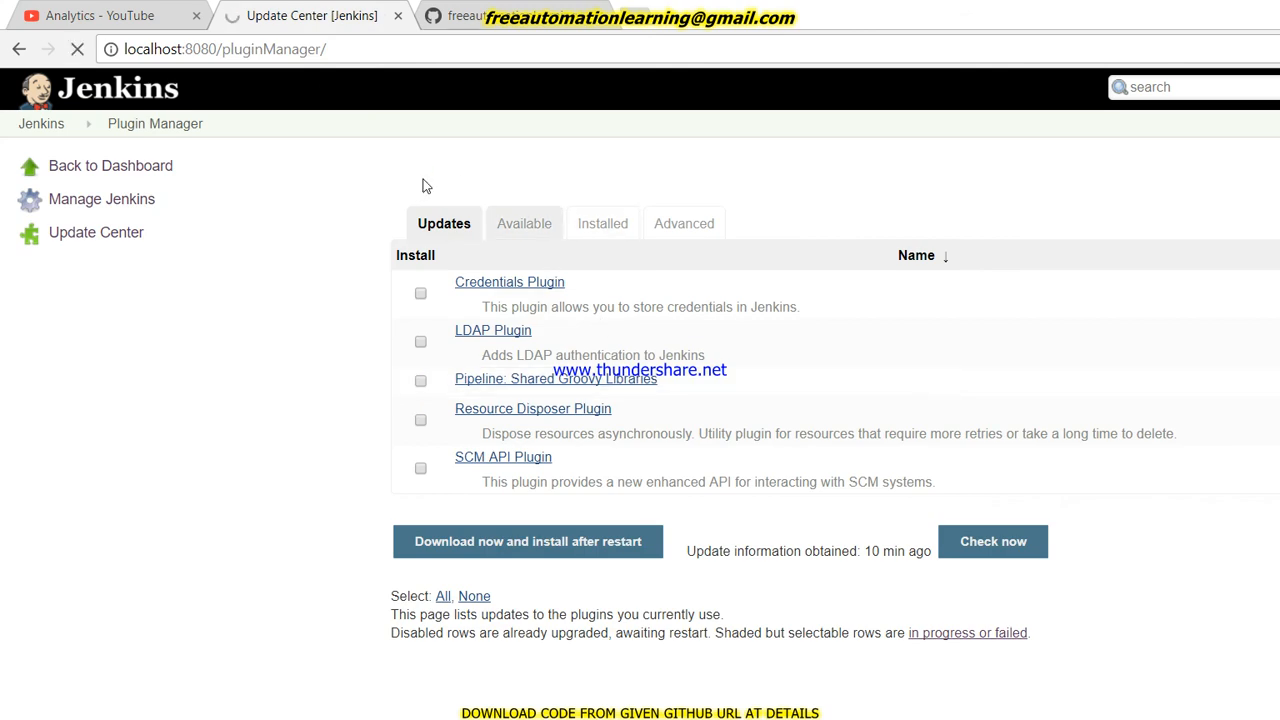
left_click(524, 224)
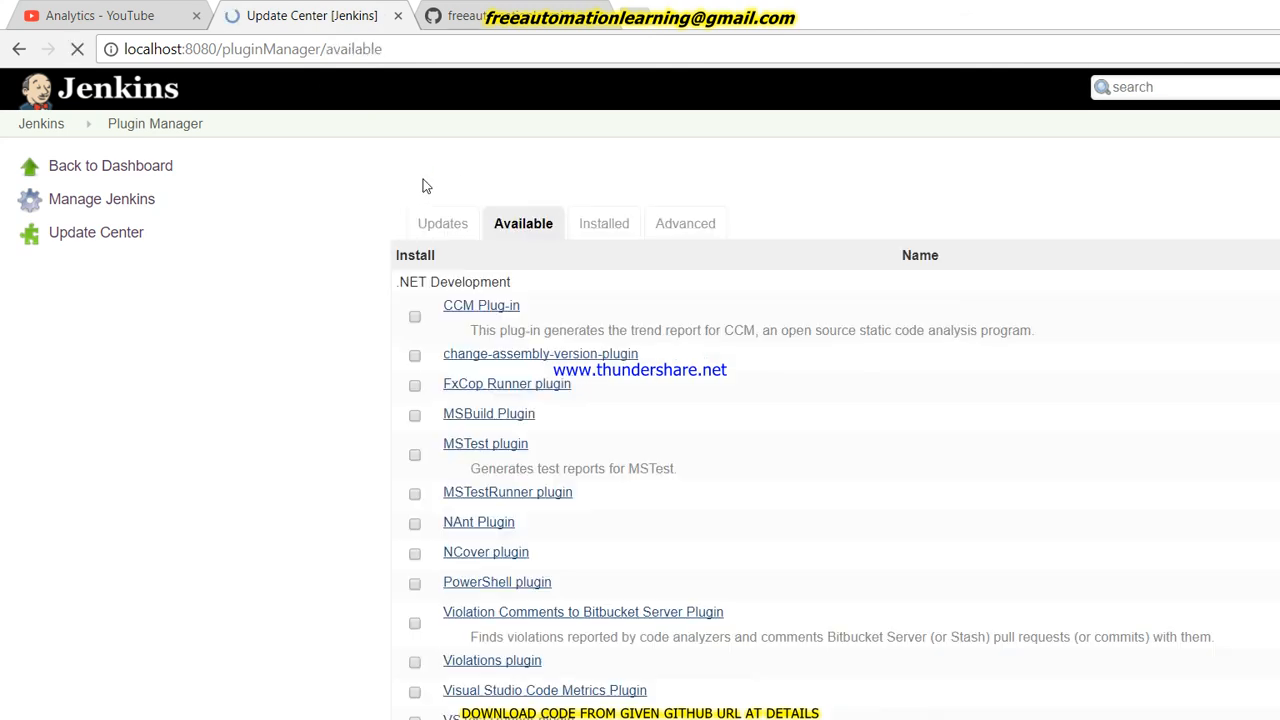
left_click(602, 224)
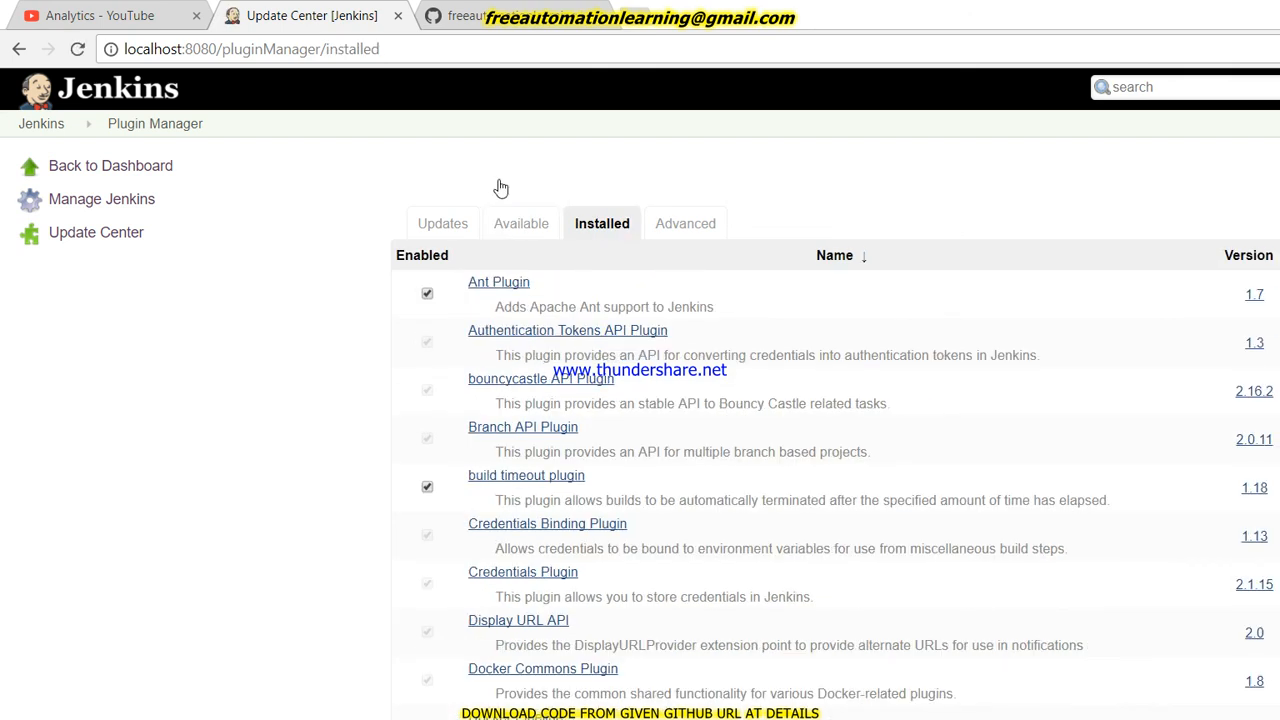
left_click(684, 224)
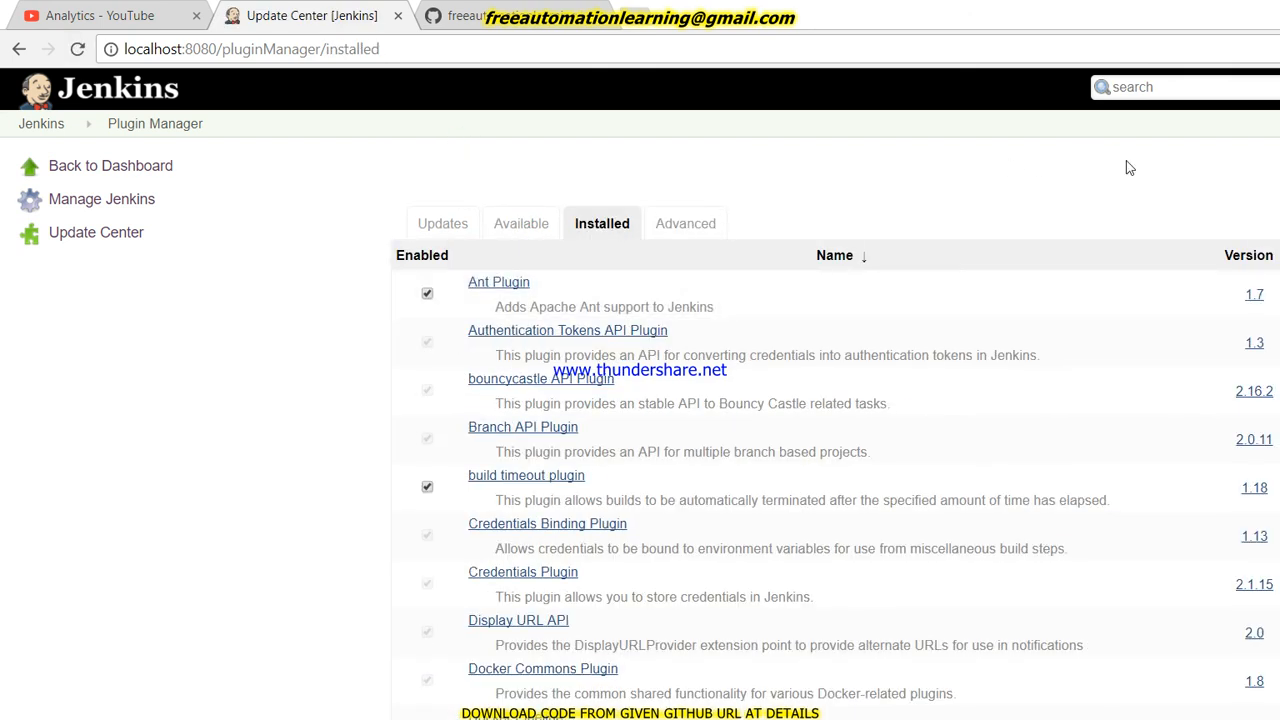
mouse_move(1168, 138)
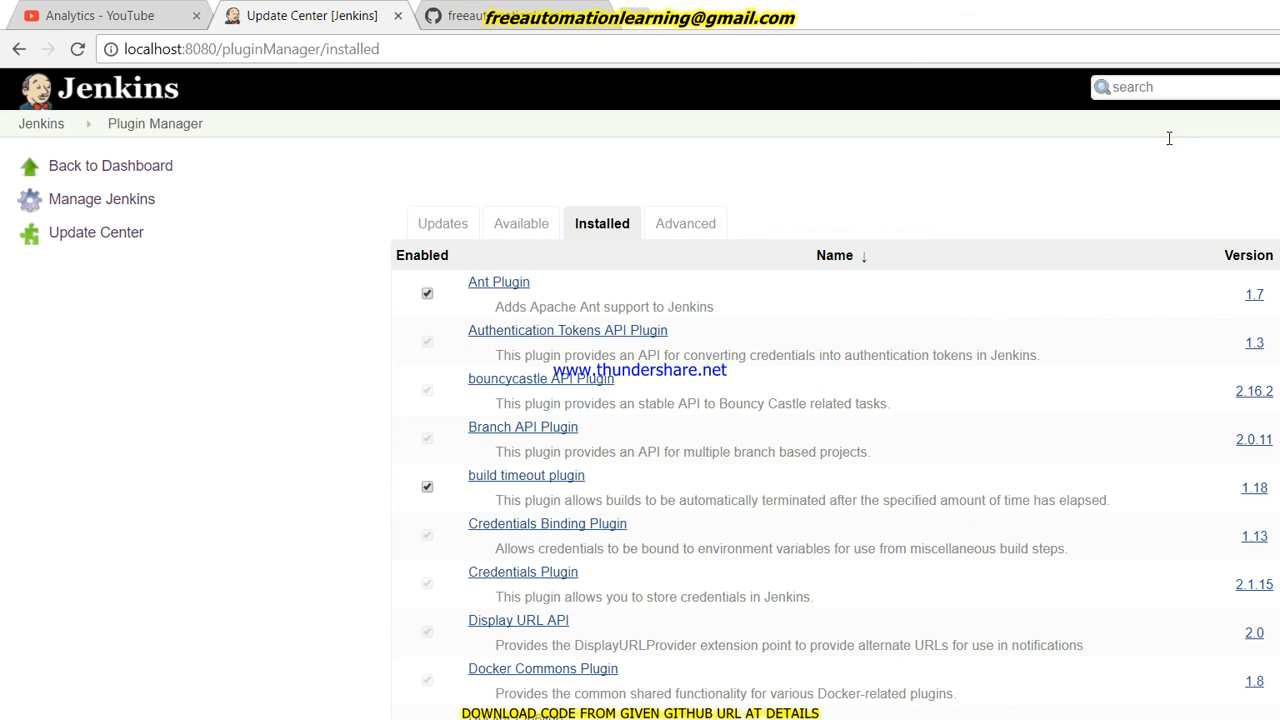
scroll("down", 3)
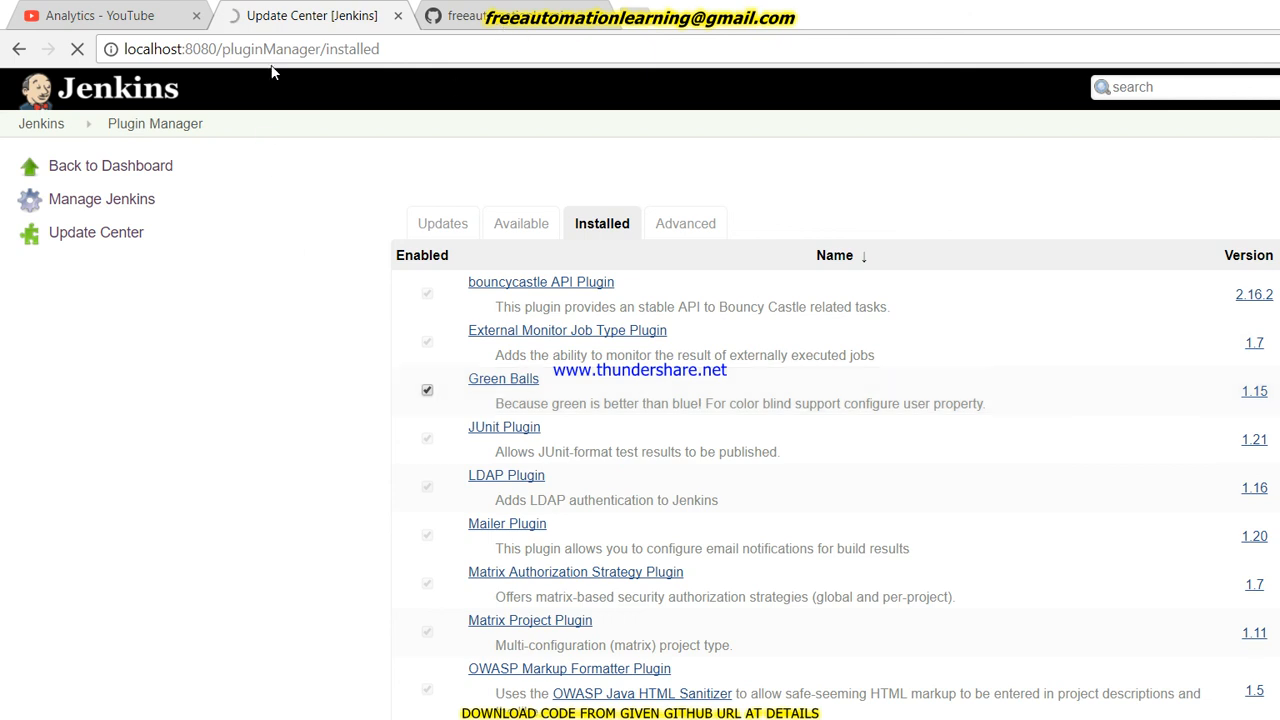
left_click(504, 378)
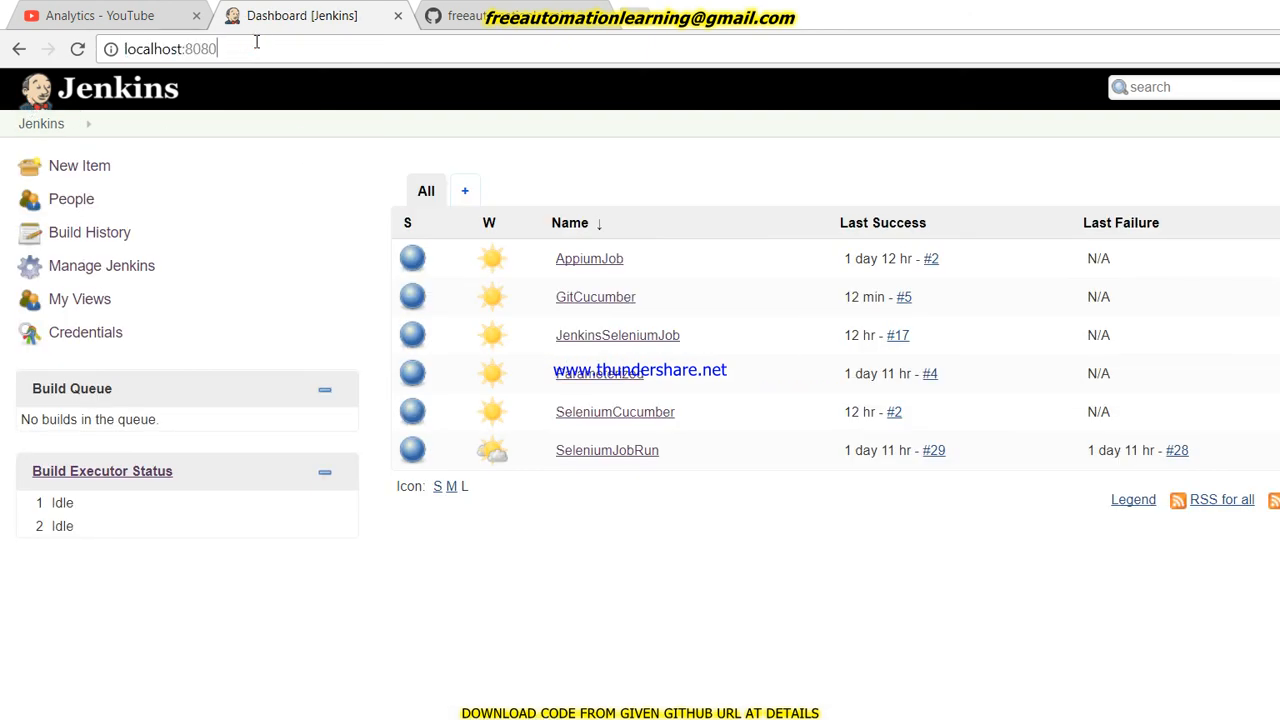
type("/restart")
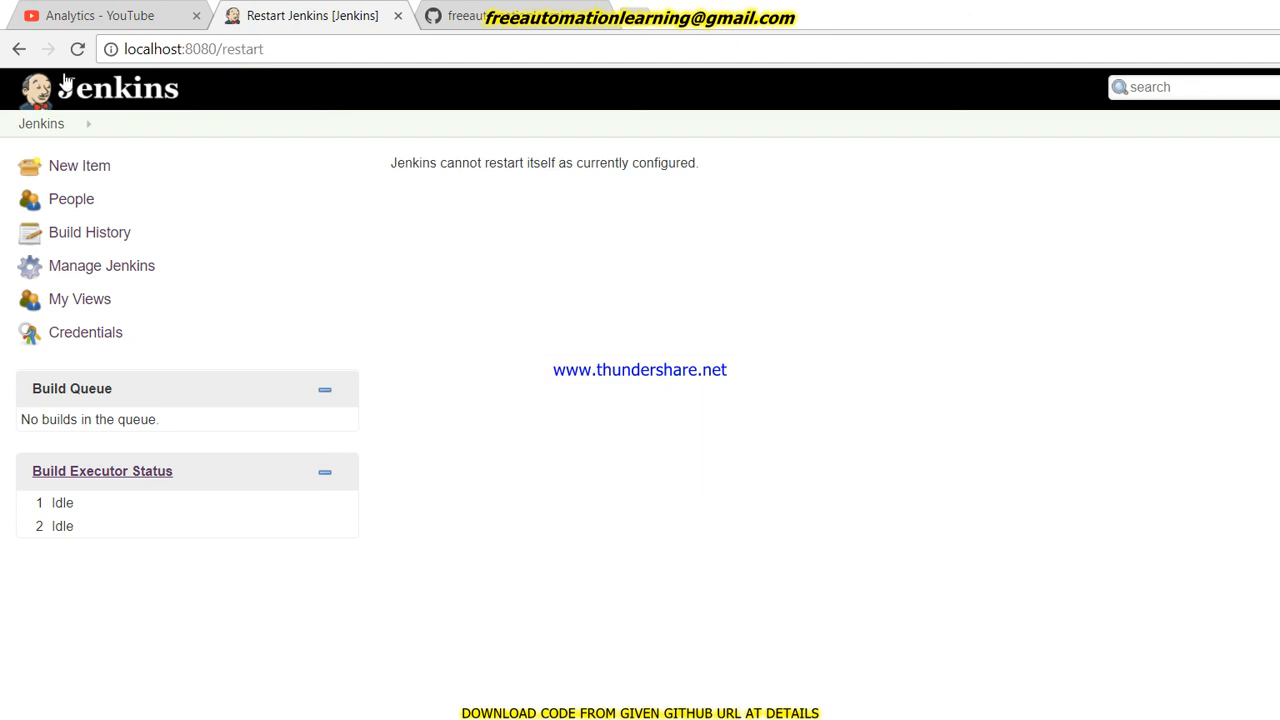
left_click(40, 124)
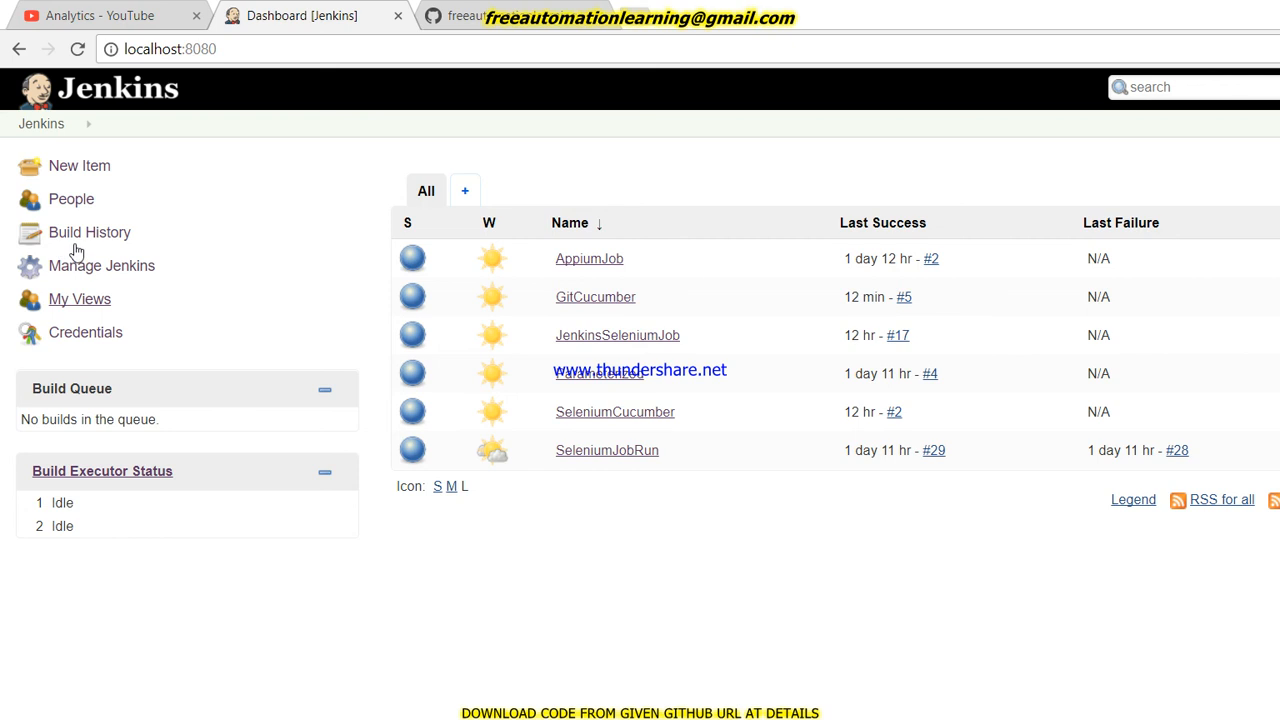
mouse_move(70, 252)
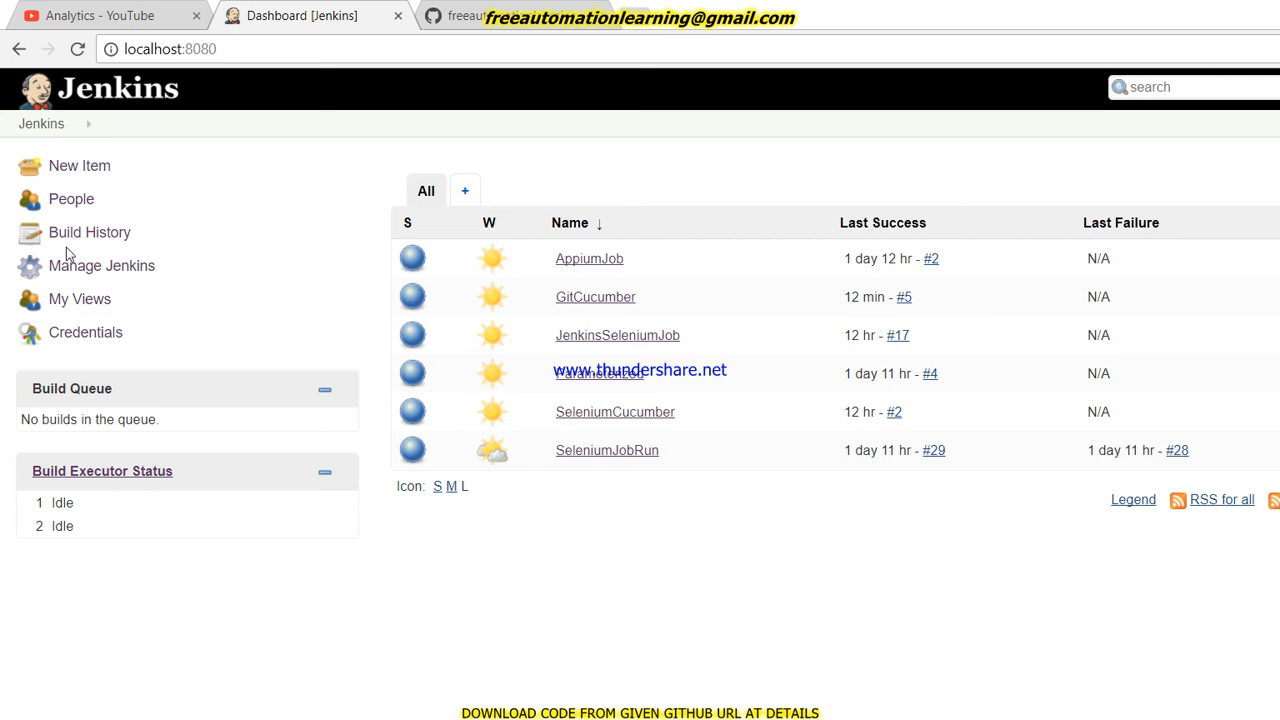
Step: Return via Manage Jenkins to the Plugin Manager's Installed list showing Green Balls enabled
left_click(102, 264)
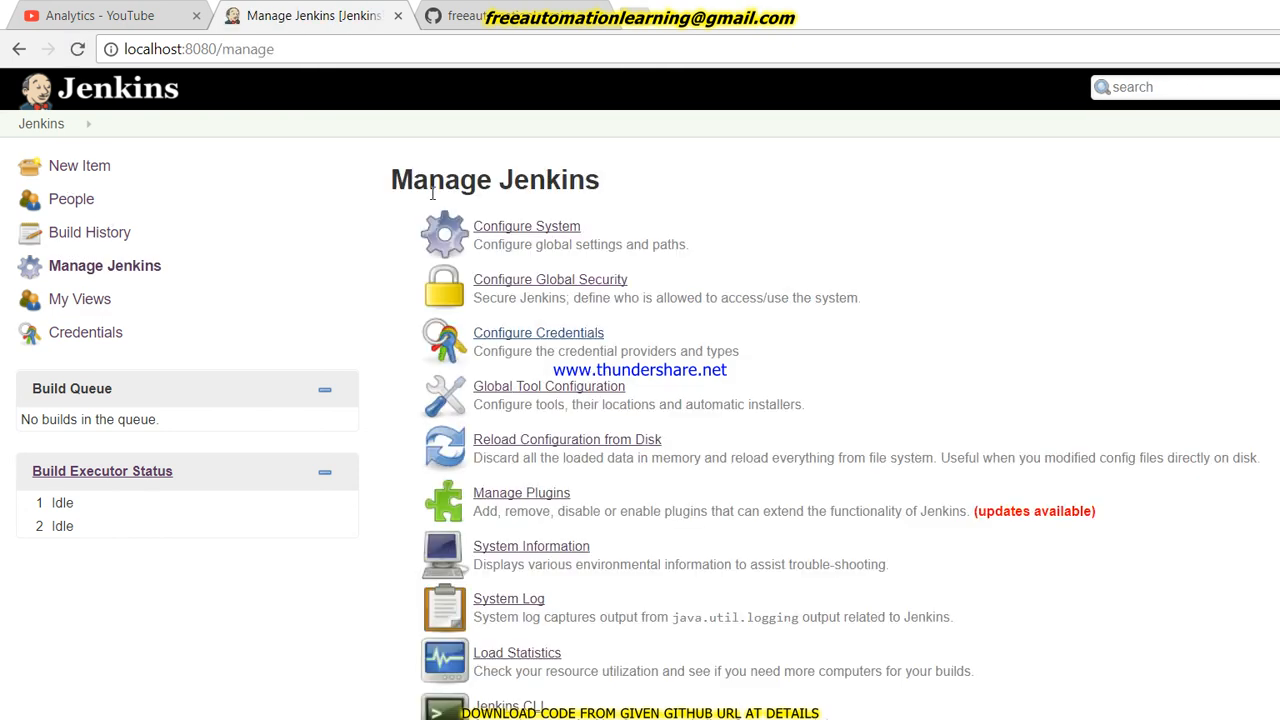
left_click(520, 492)
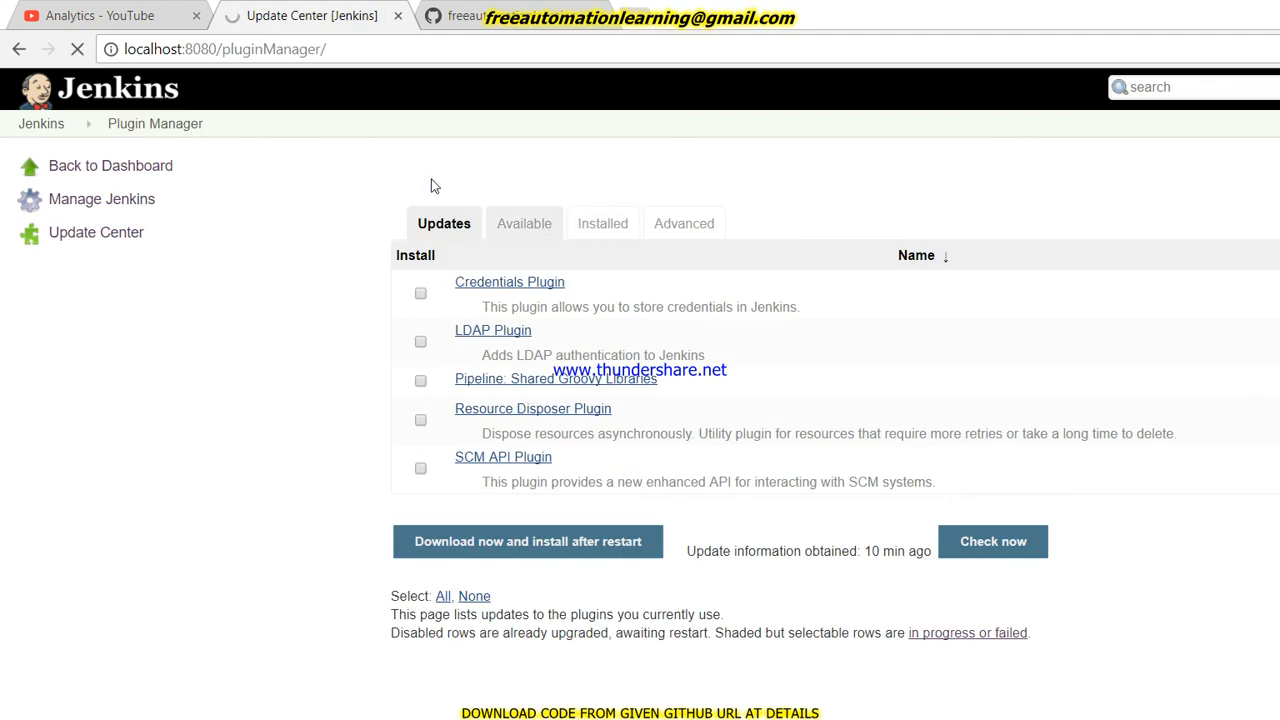
left_click(524, 224)
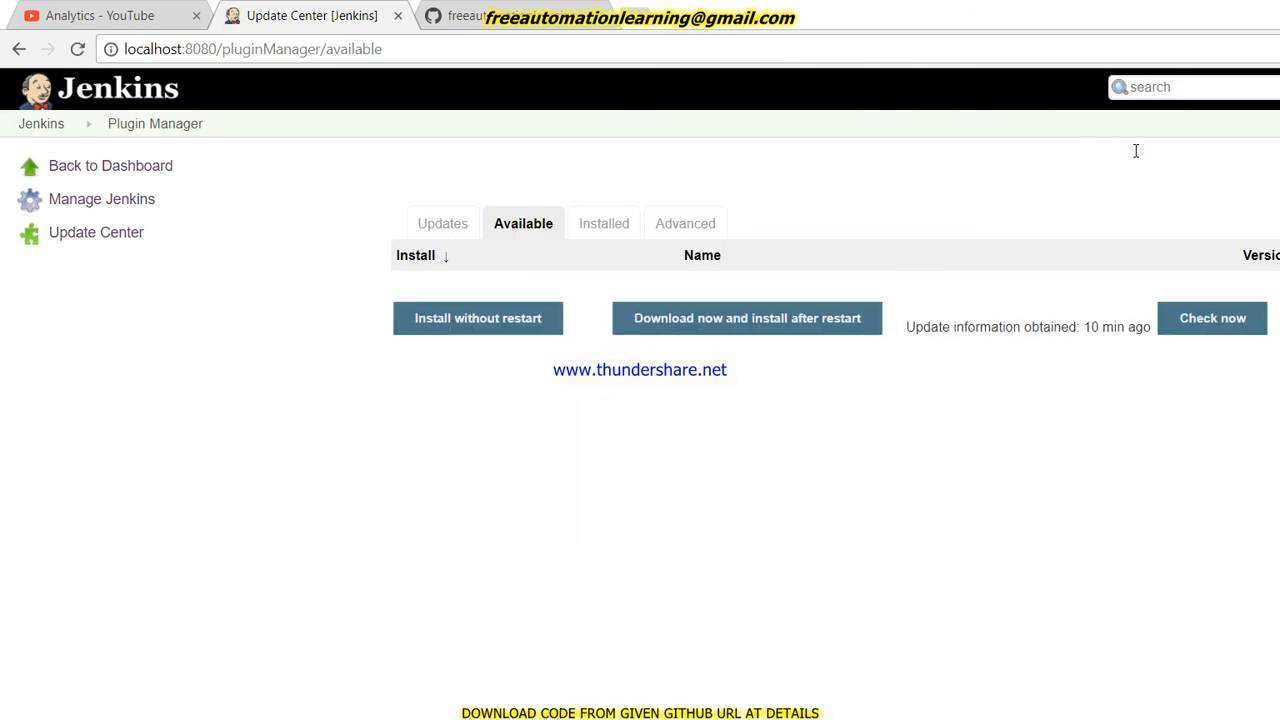
mouse_move(480, 180)
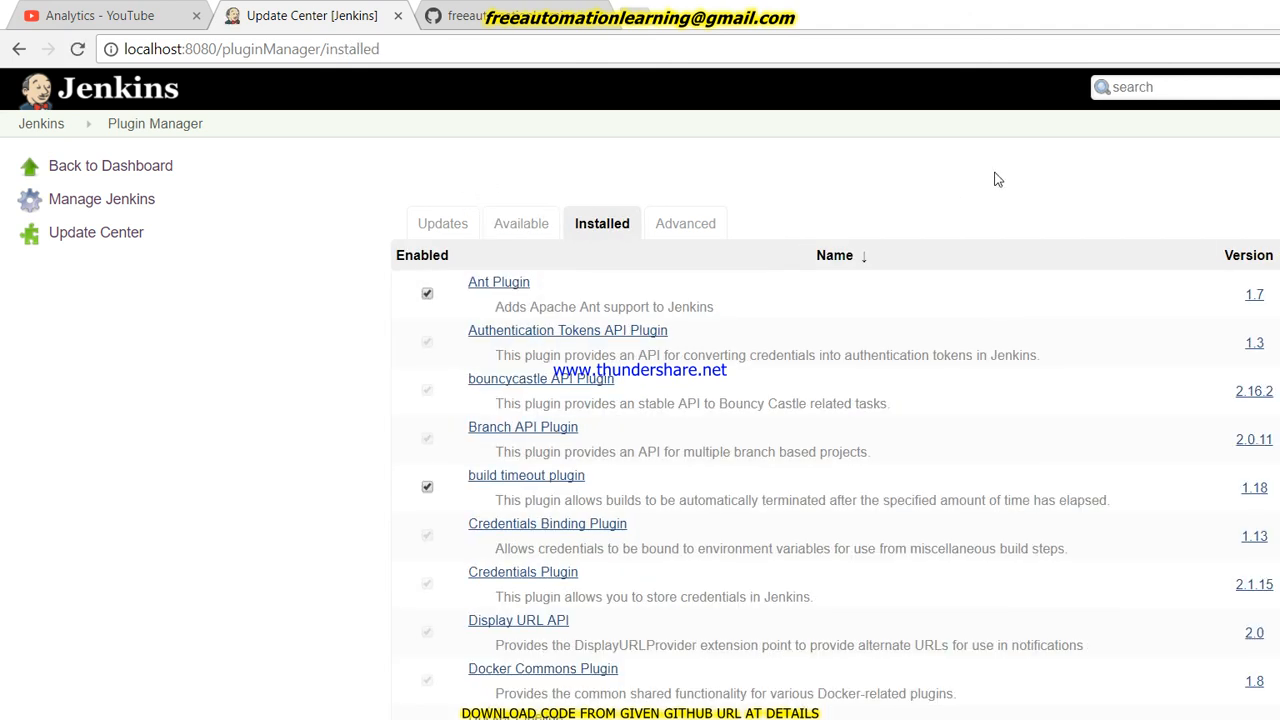
mouse_move(1146, 144)
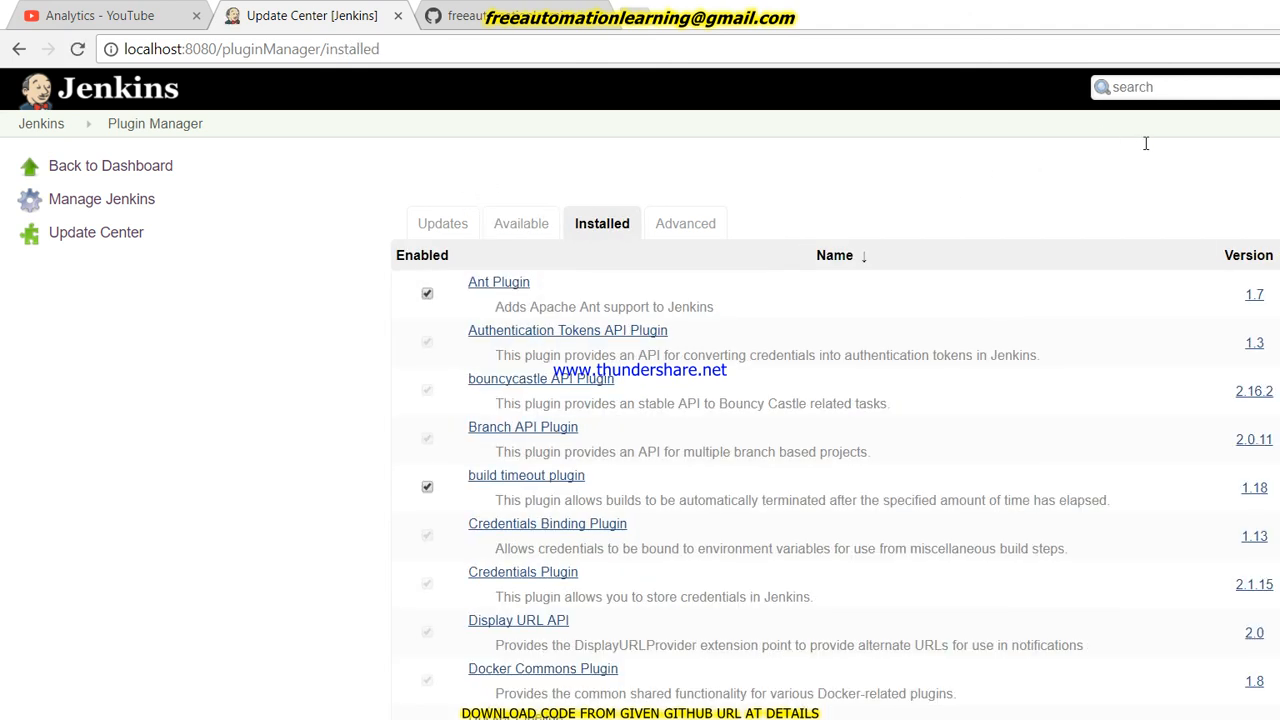
scroll("down", 3)
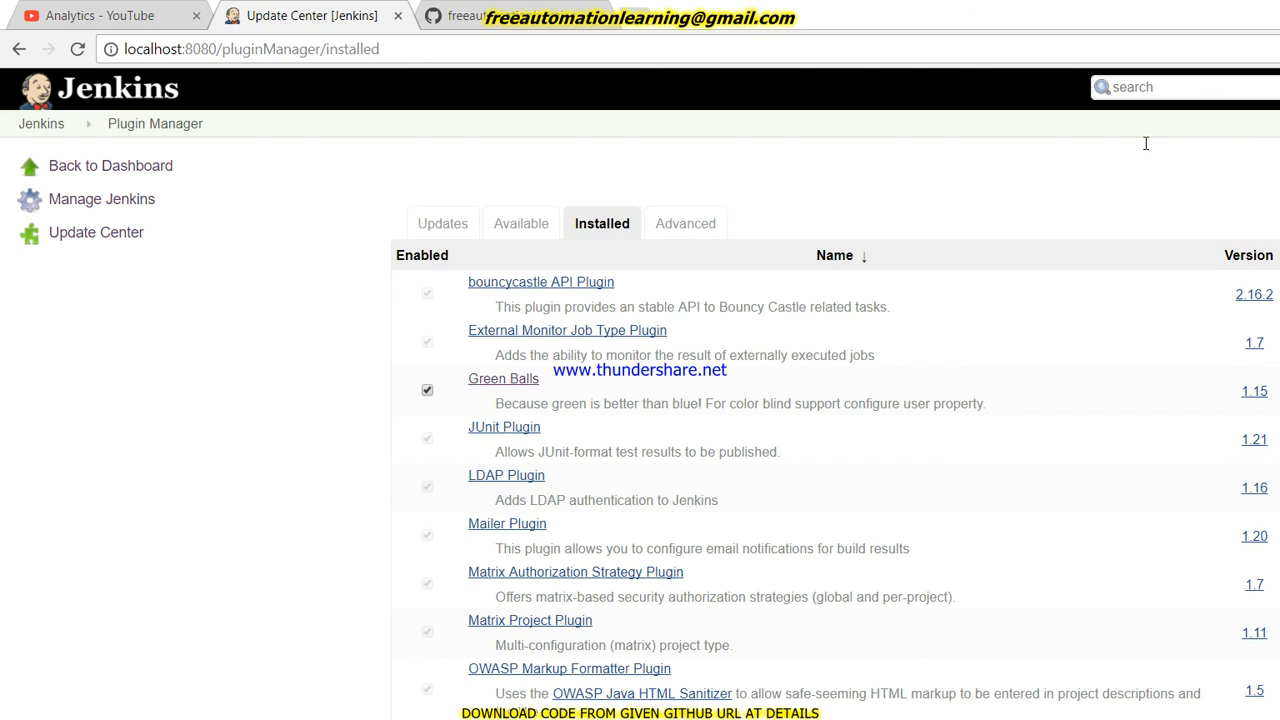